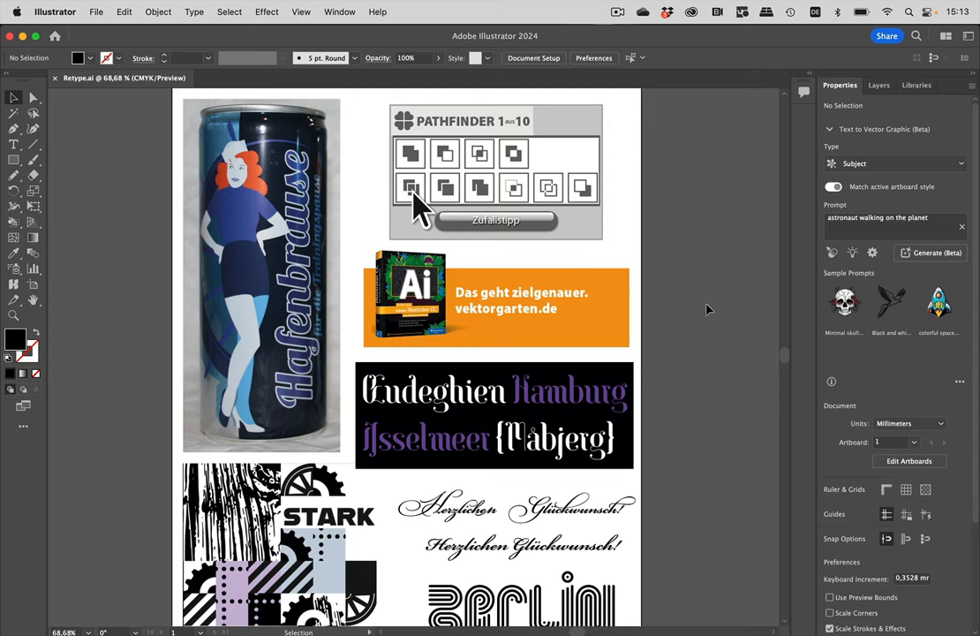
mouse_move(761, 299)
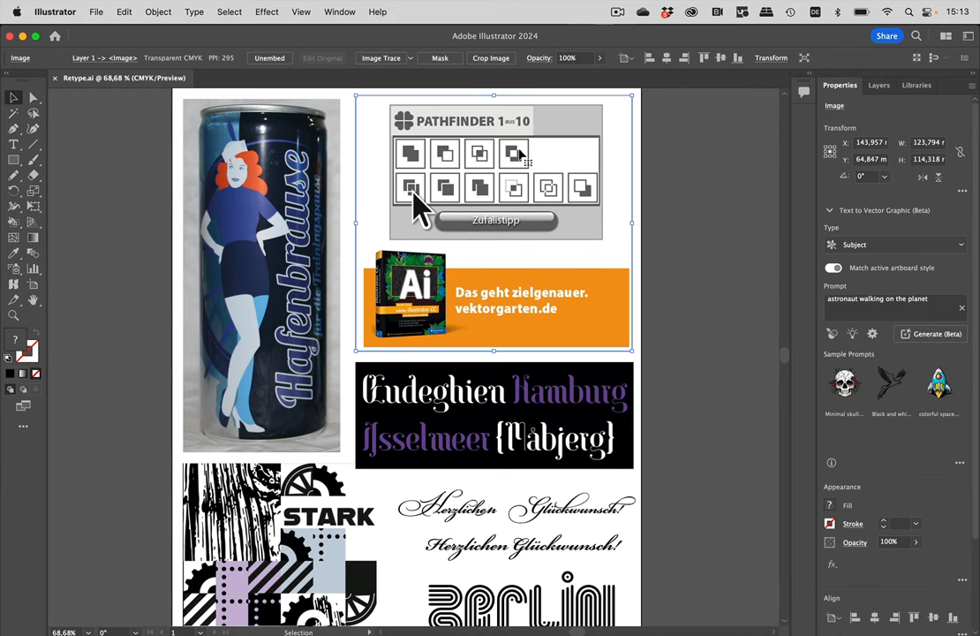
mouse_move(639, 180)
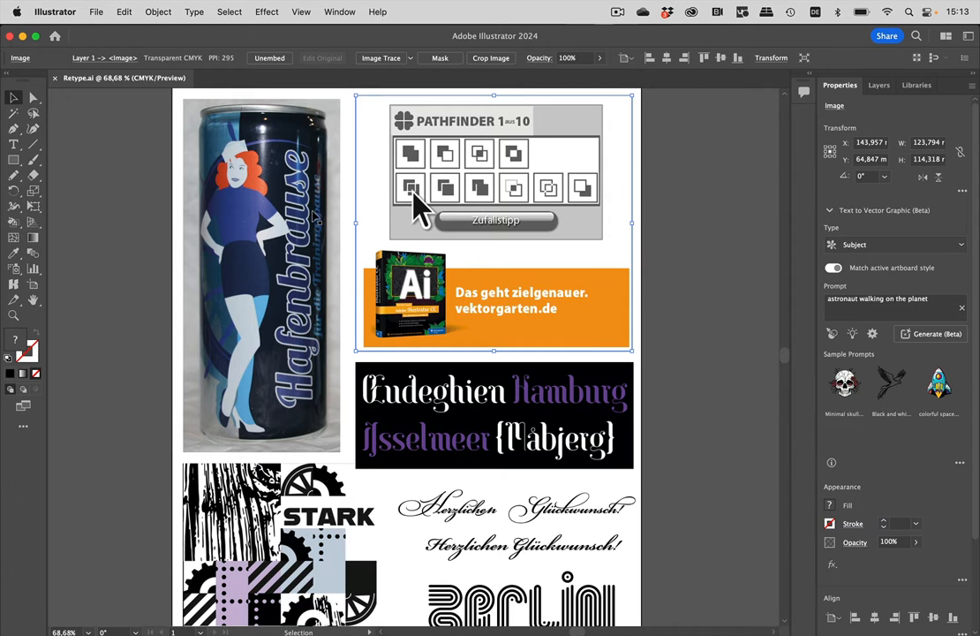
Step: Browse the placed images and settle on the Pathfinder screenshot as the selection
click(261, 276)
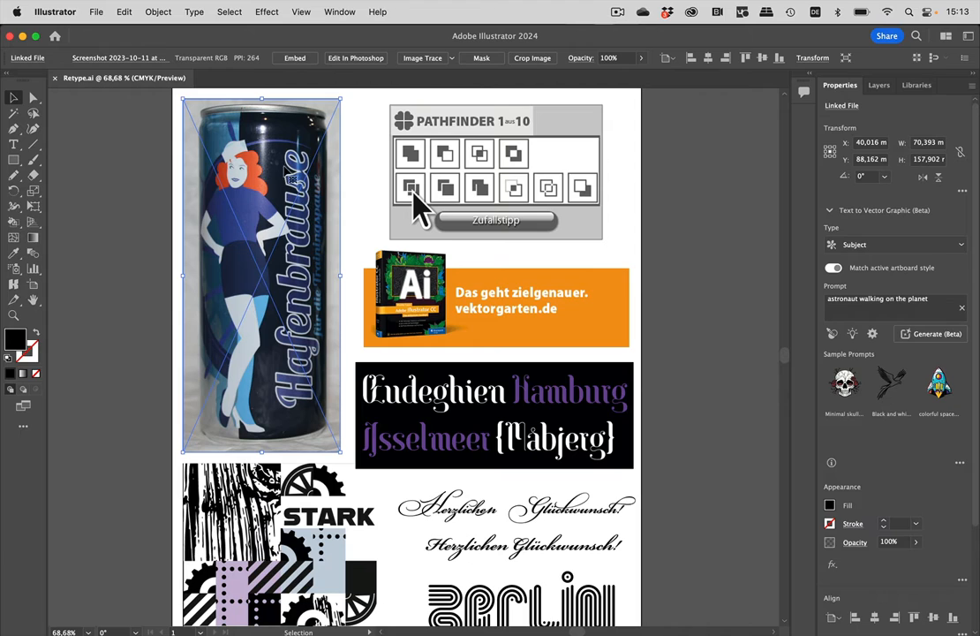
mouse_move(315, 406)
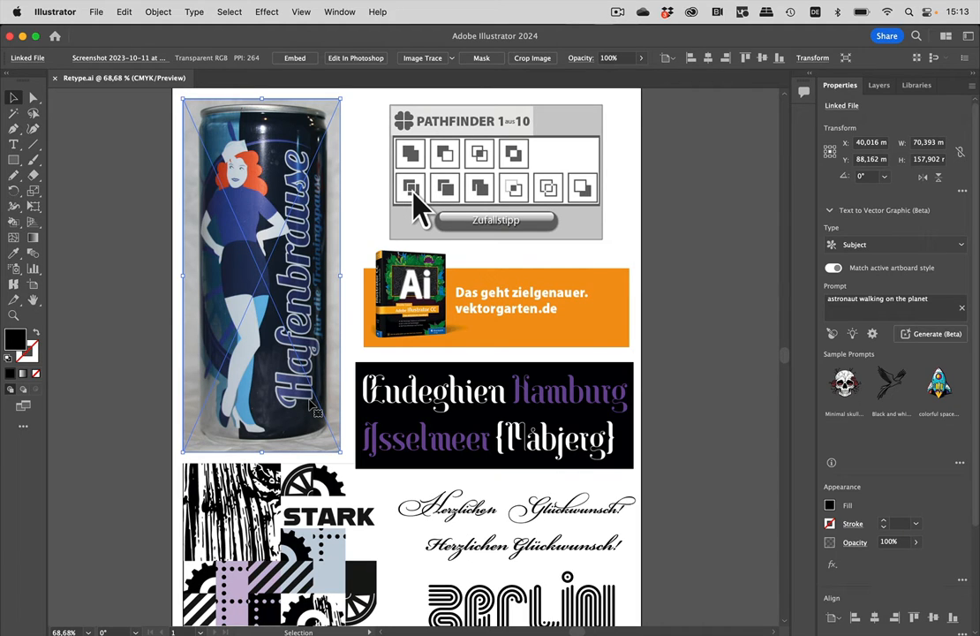
scroll(down, 3)
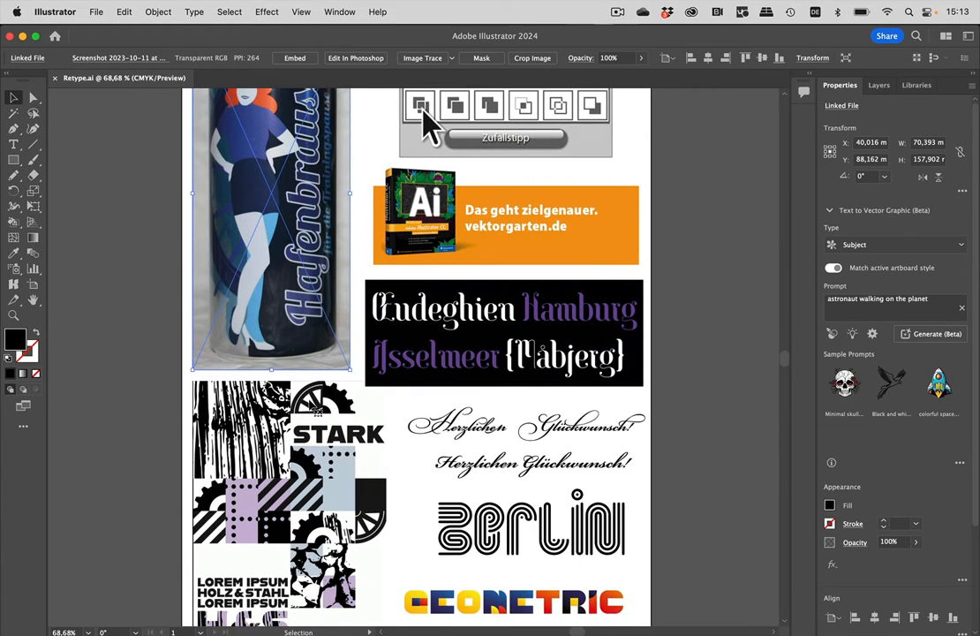
scroll(down, 3)
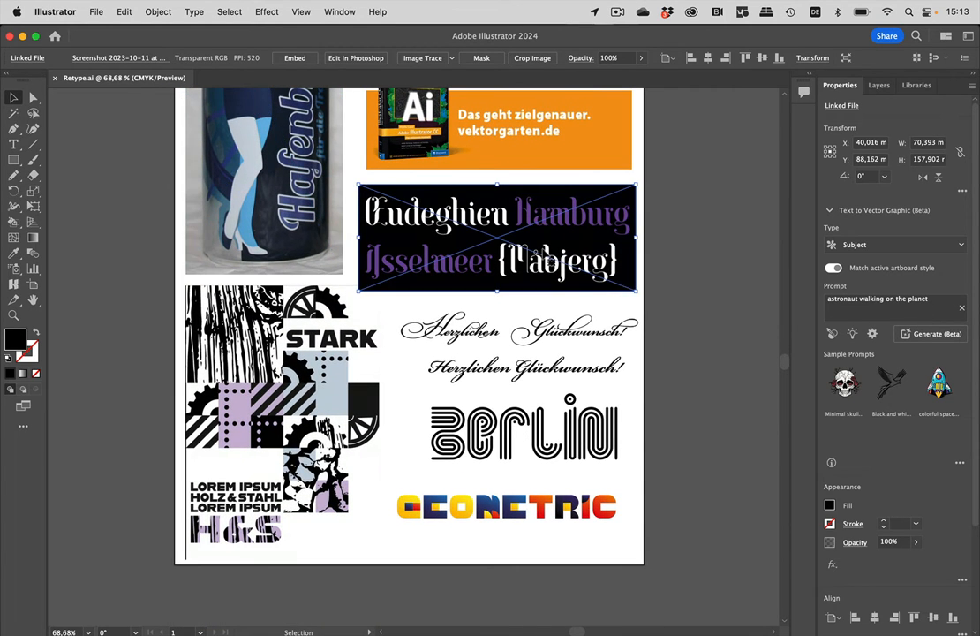
click(505, 505)
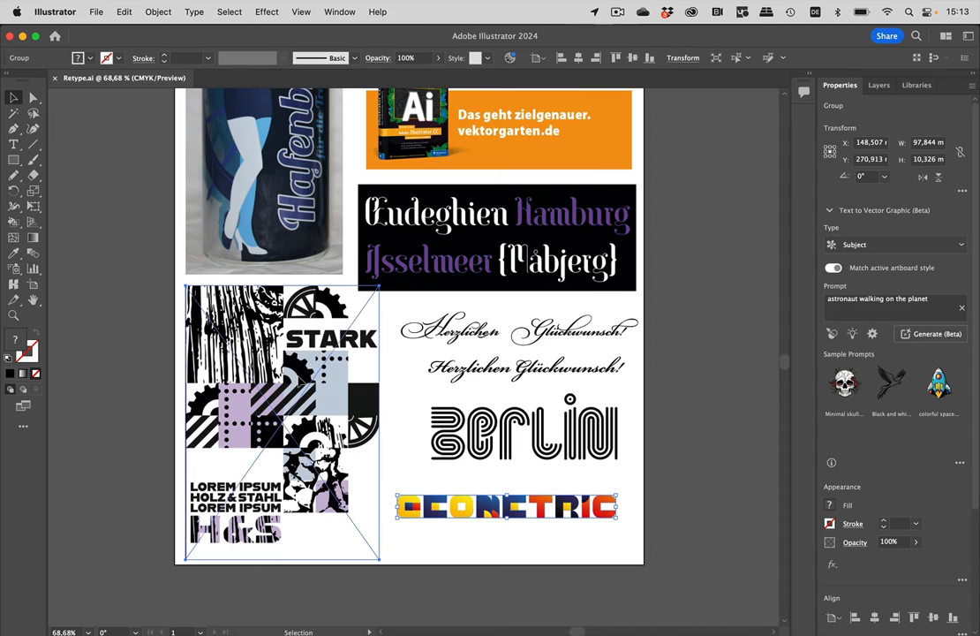
click(283, 422)
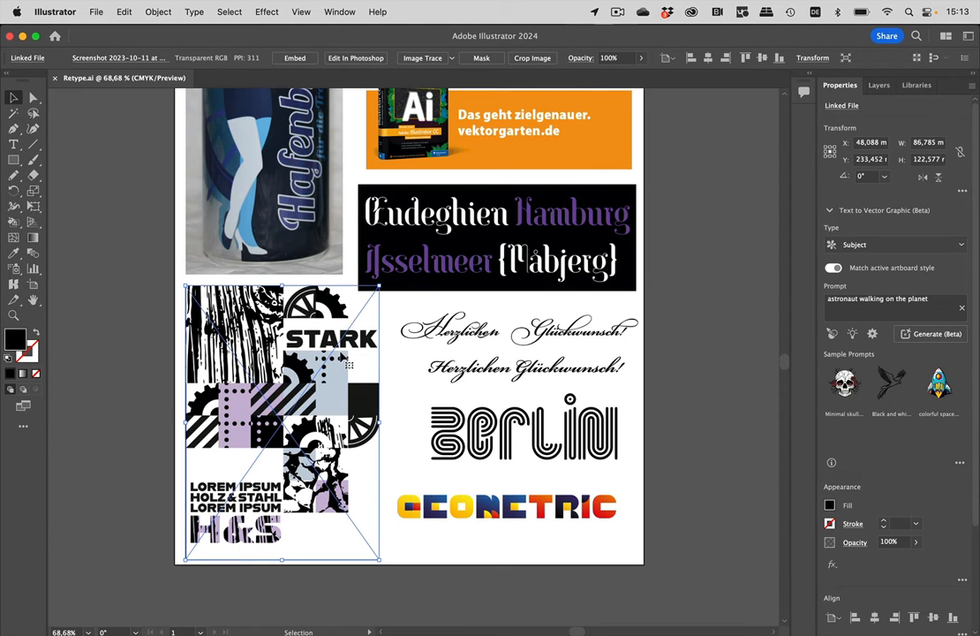
click(515, 328)
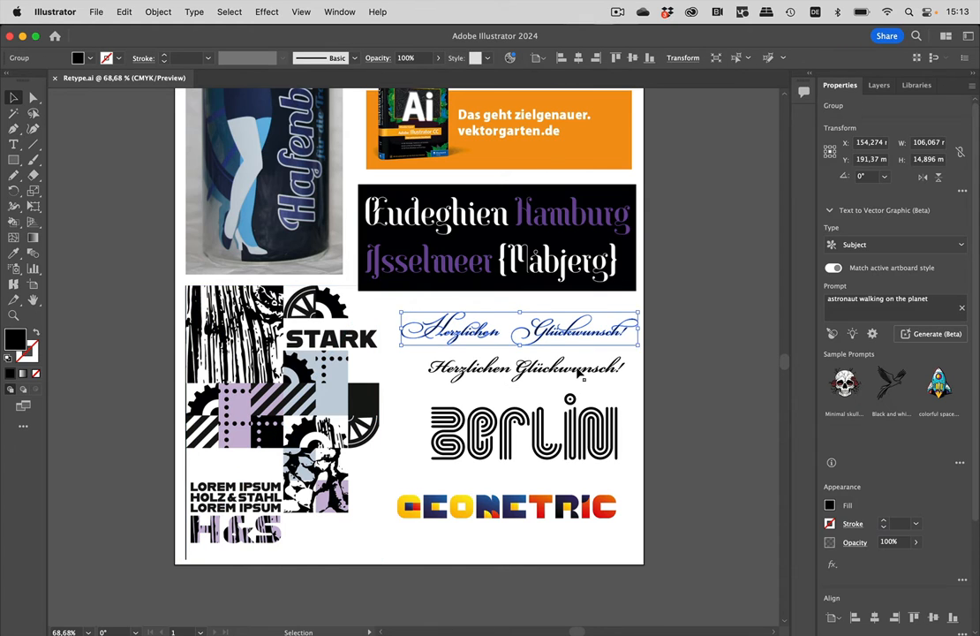
mouse_move(654, 353)
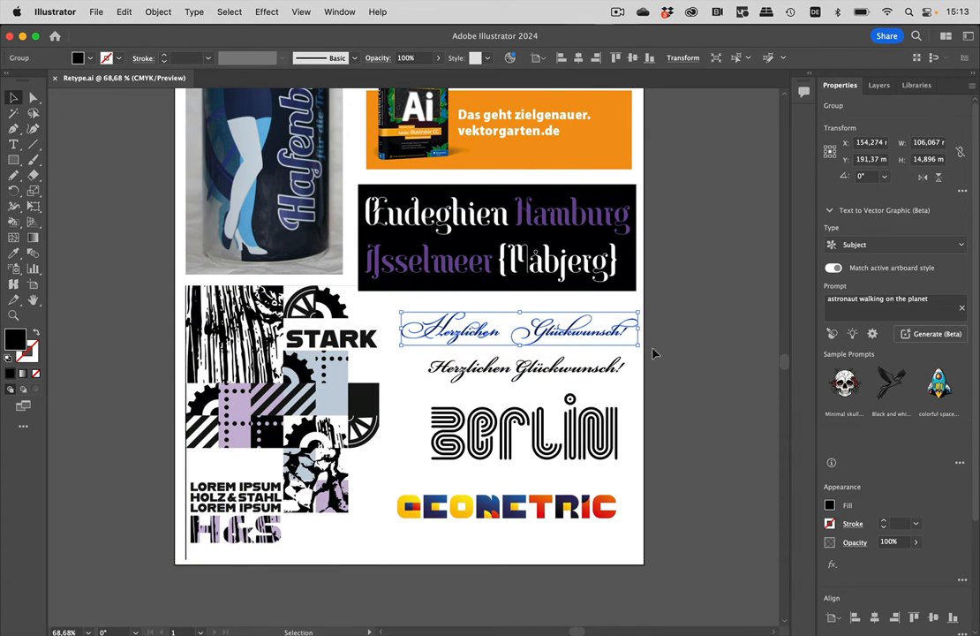
mouse_move(480, 322)
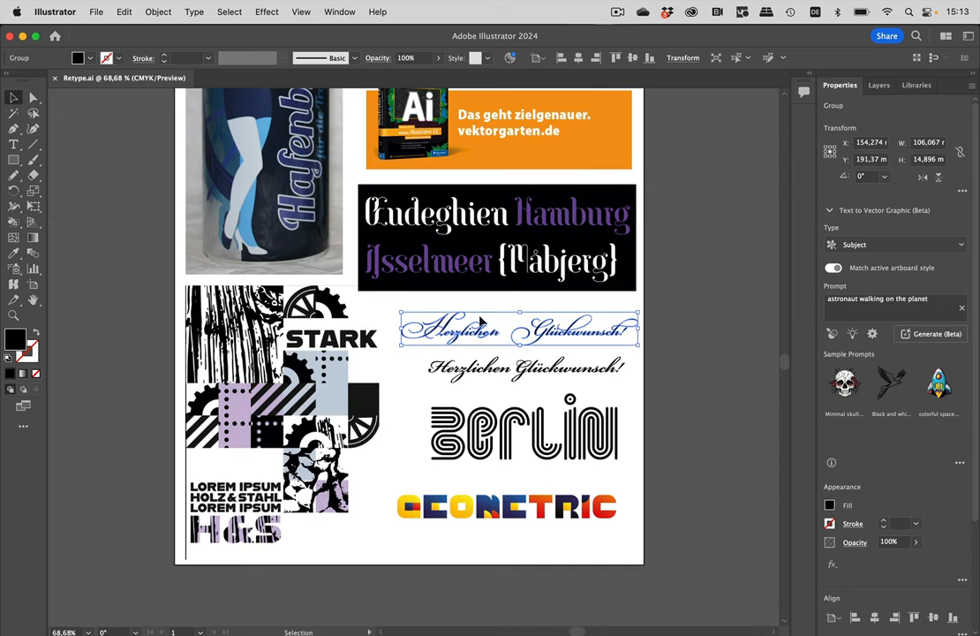
mouse_move(621, 344)
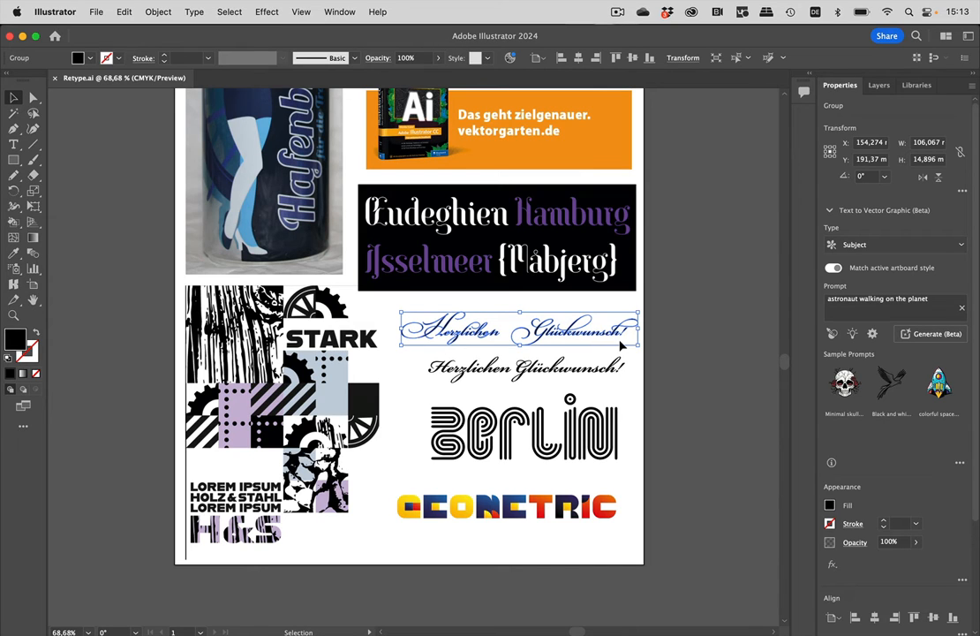
mouse_move(621, 345)
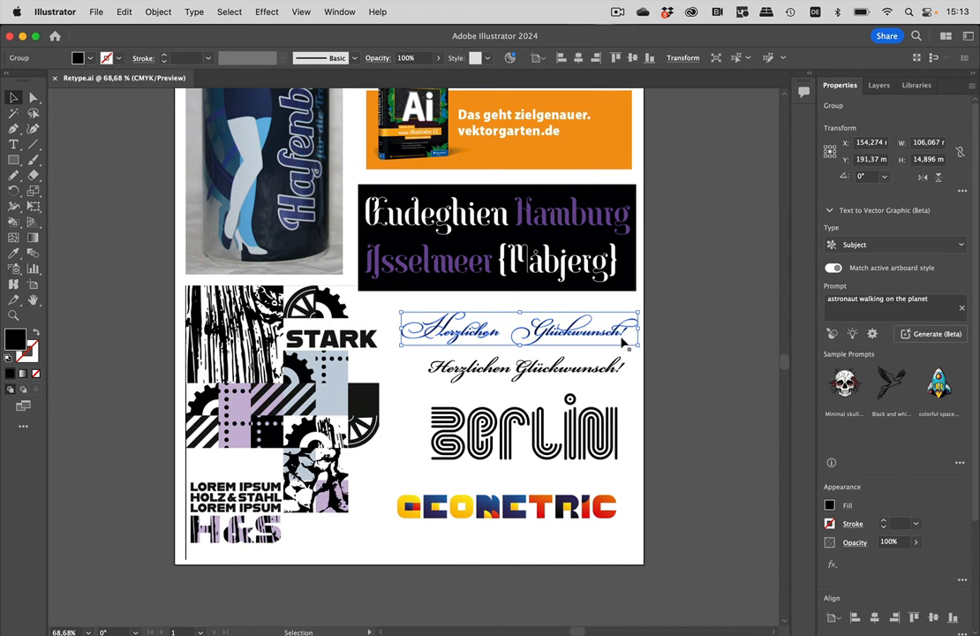
click(667, 339)
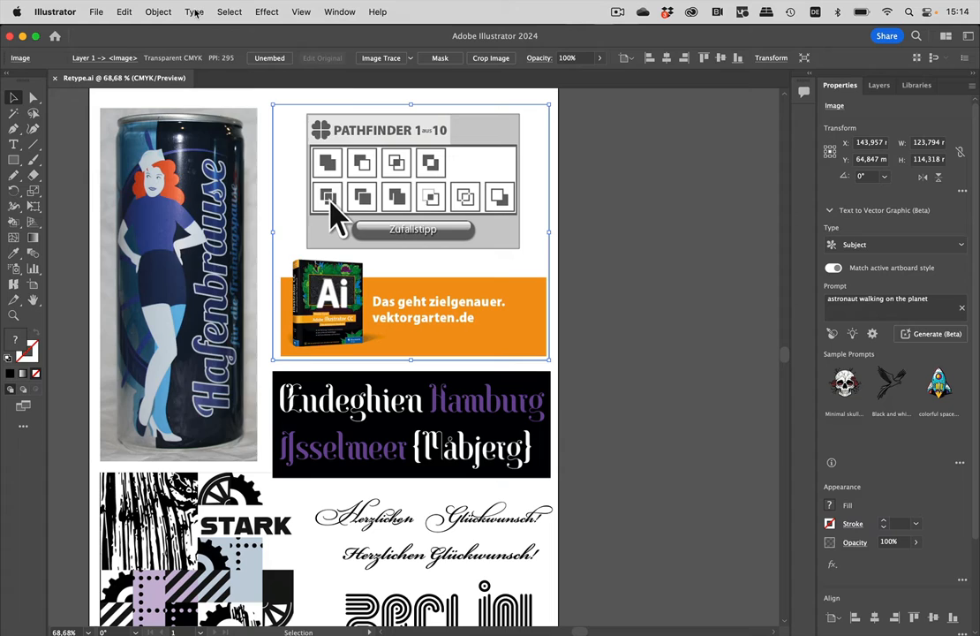
Step: Look through the Type and Window menus for the Retype (Beta) command
click(194, 11)
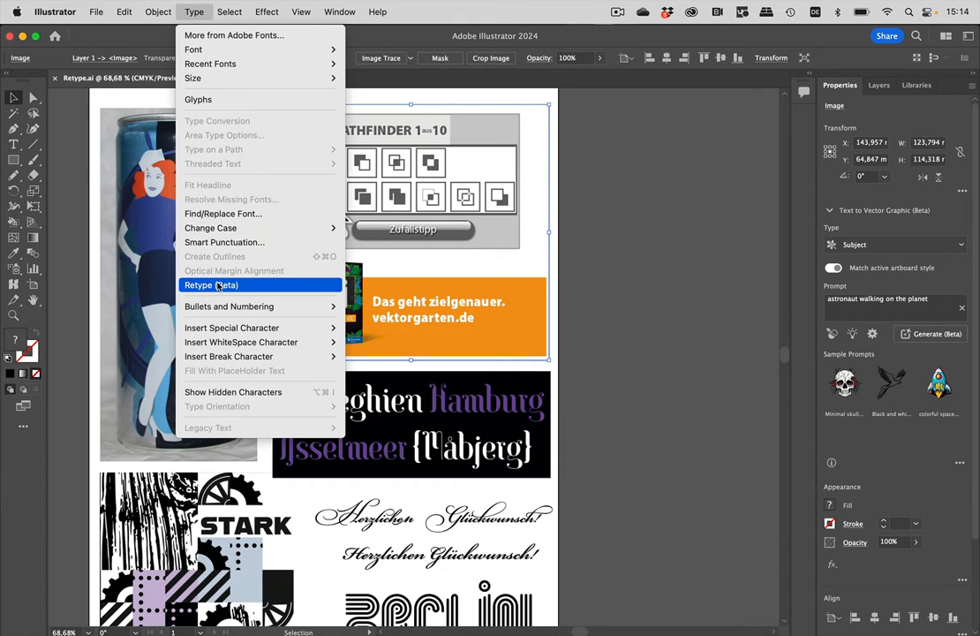
click(339, 10)
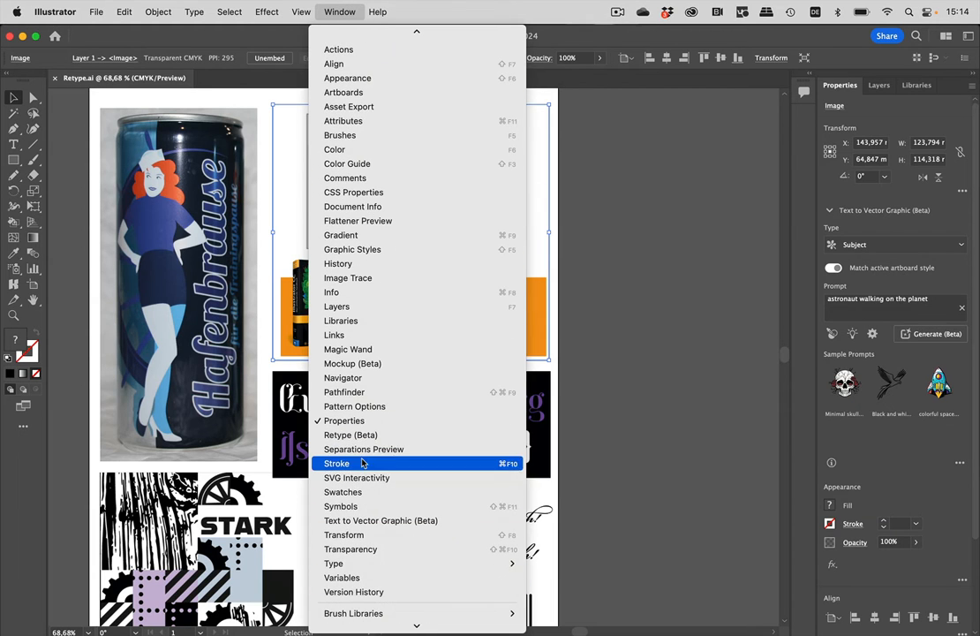
click(159, 11)
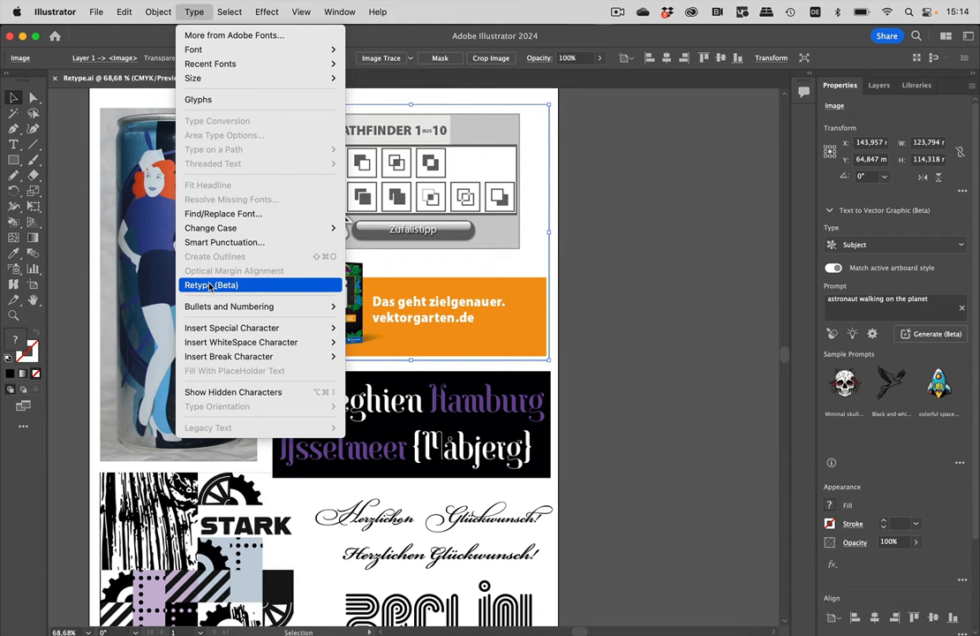
Step: Run Retype (Beta) on the Pathfinder image to detect its text areas and font matches
click(212, 284)
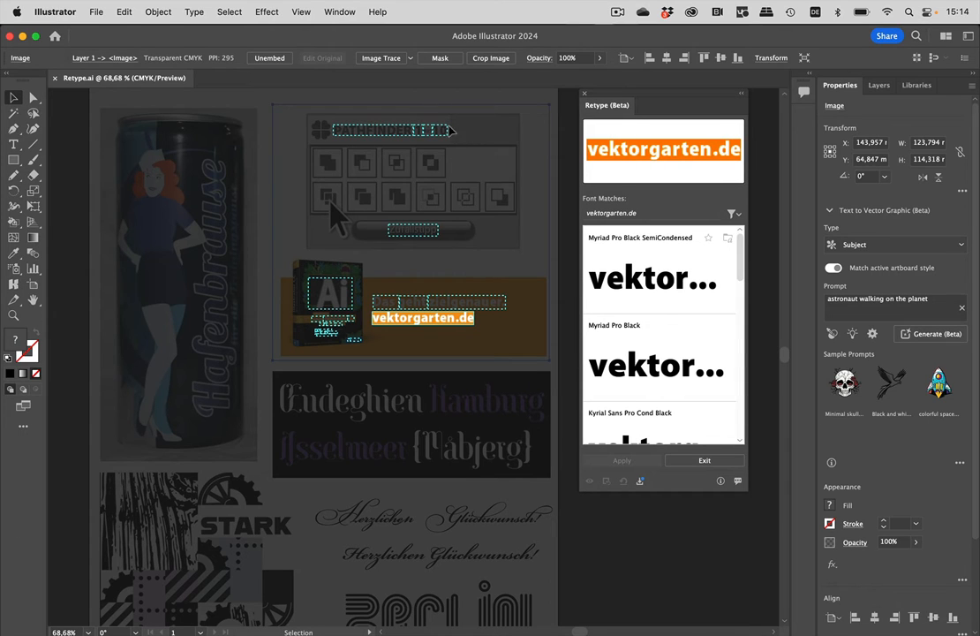
mouse_move(371, 233)
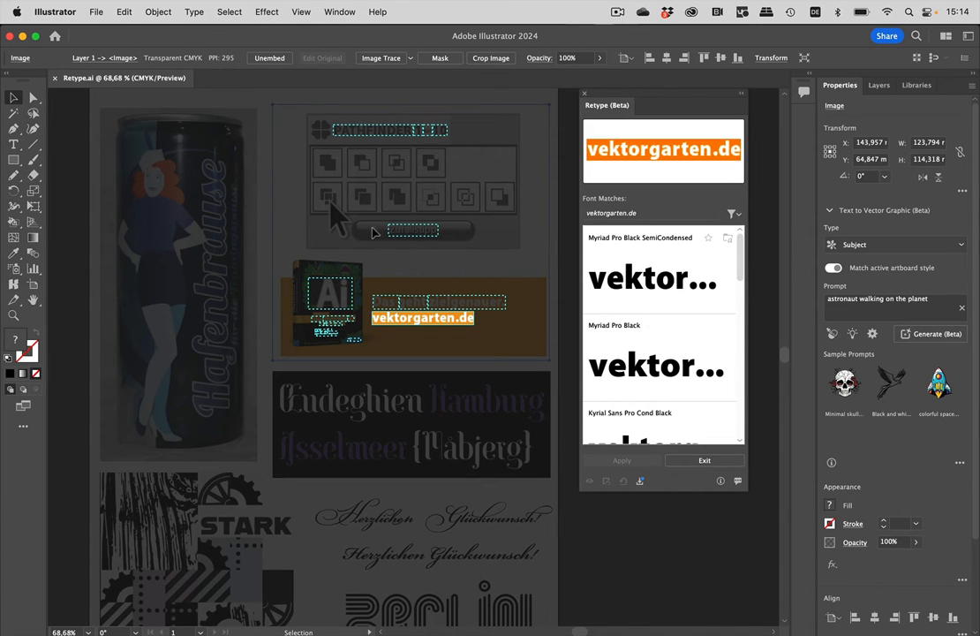
mouse_move(354, 342)
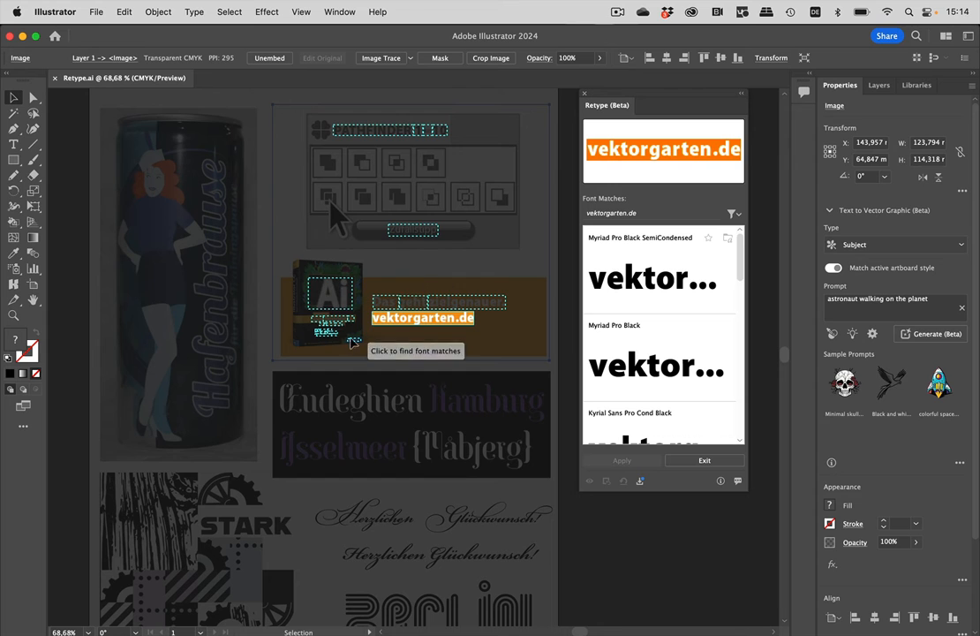
scroll(down, 3)
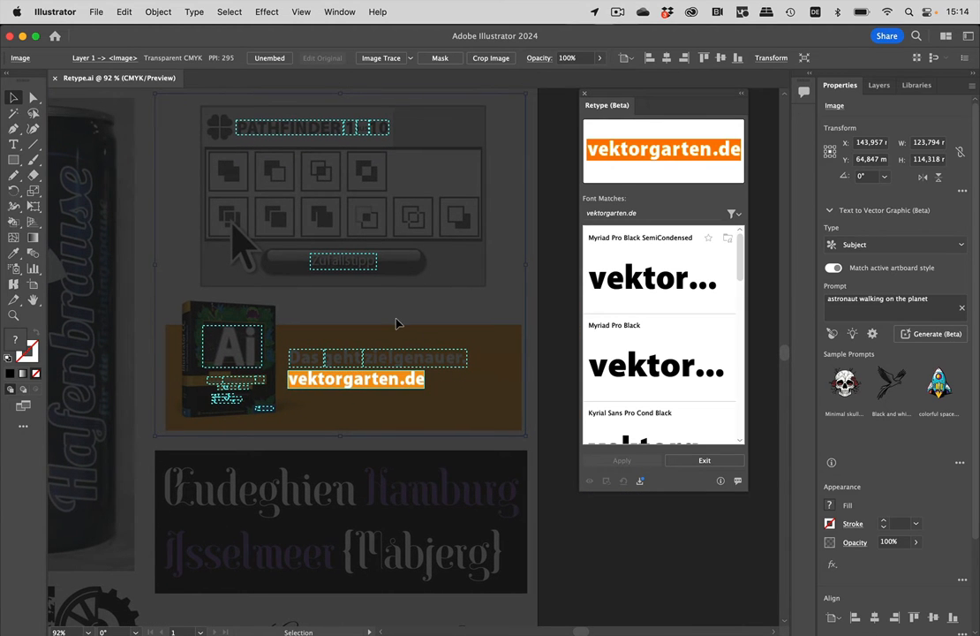
mouse_move(309, 361)
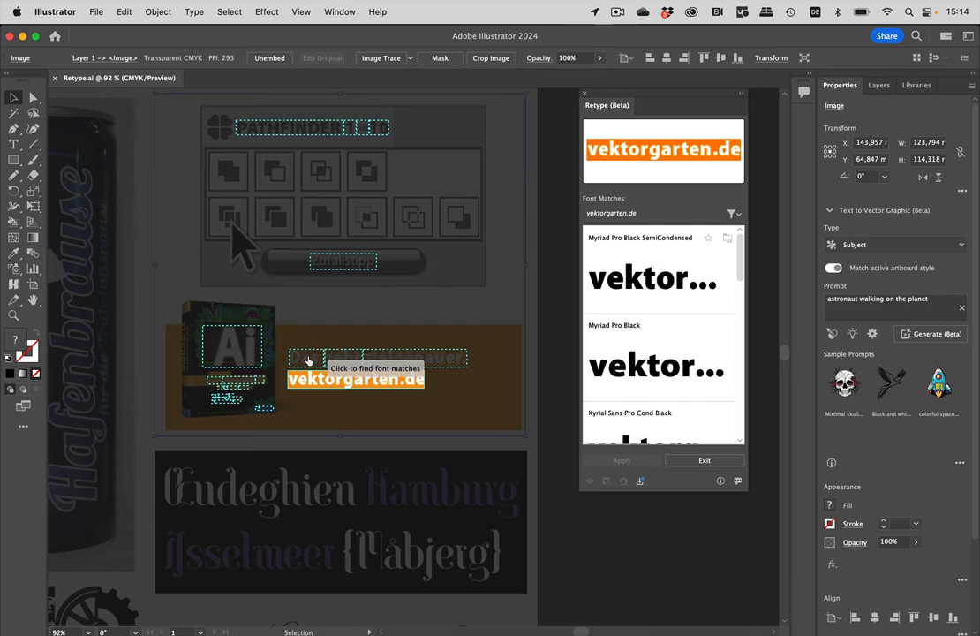
mouse_move(291, 126)
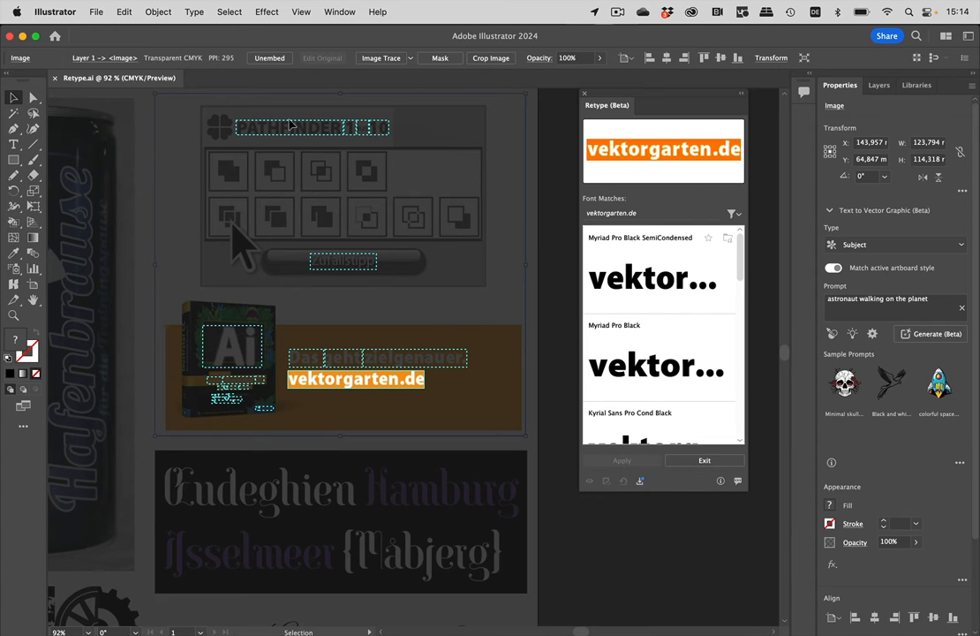
mouse_move(417, 144)
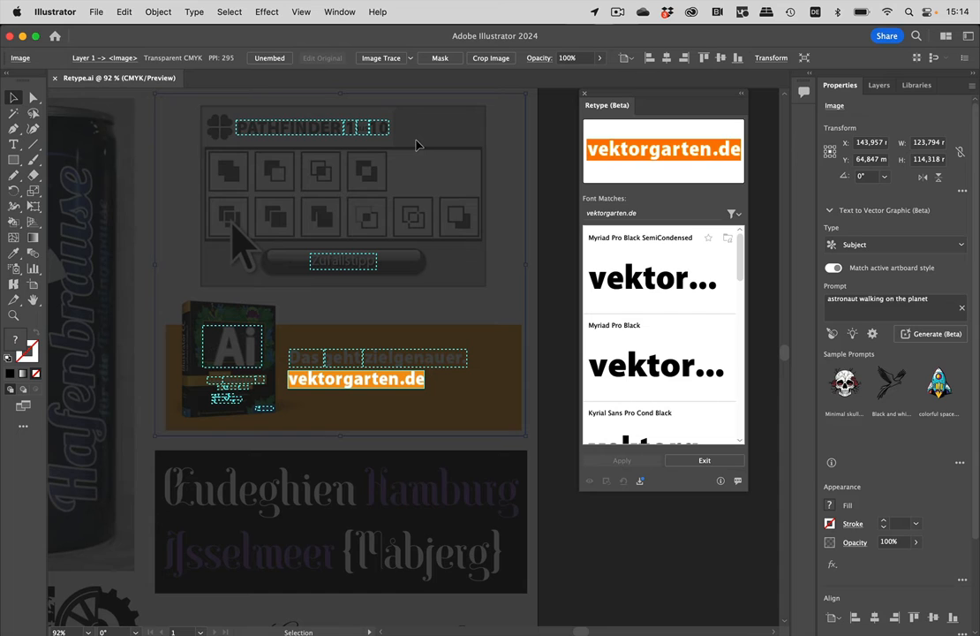
mouse_move(420, 198)
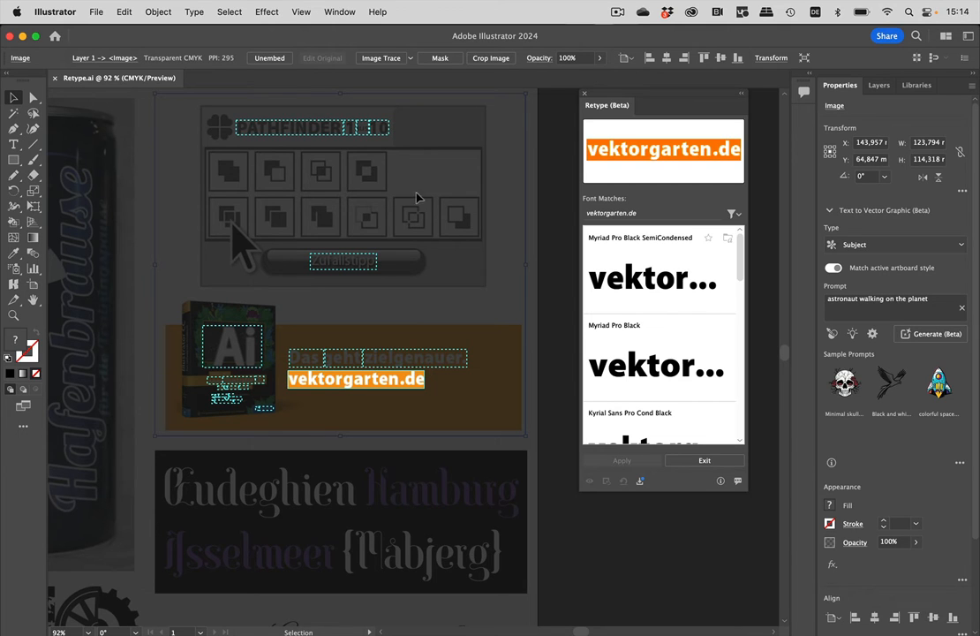
mouse_move(431, 362)
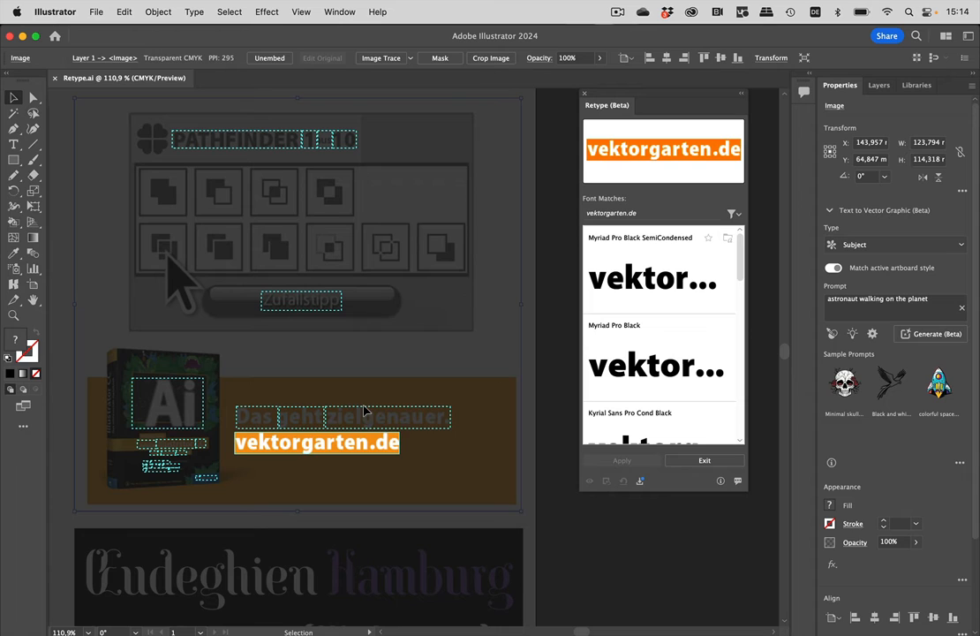
mouse_move(496, 300)
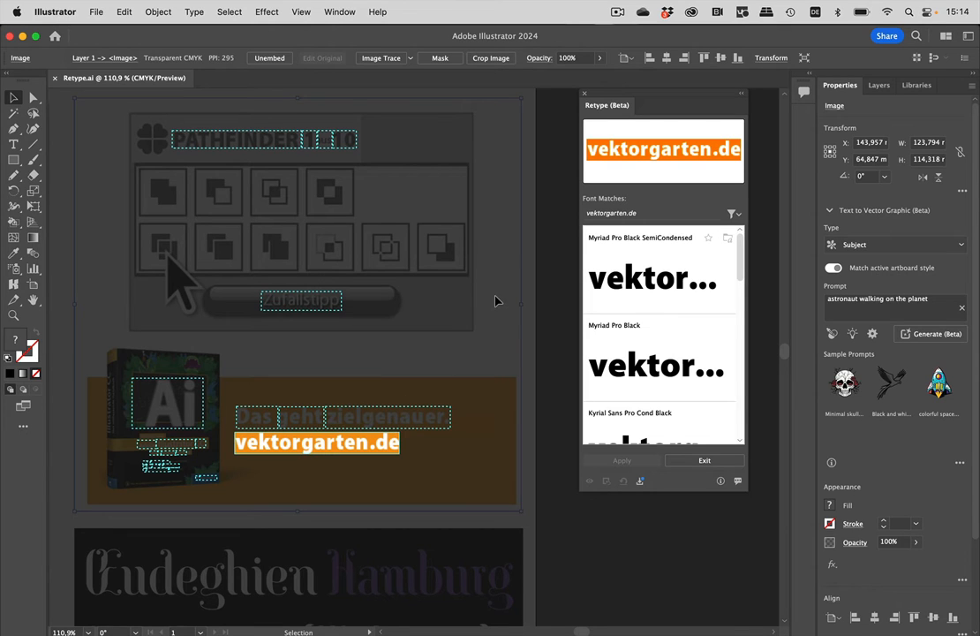
scroll(down, 3)
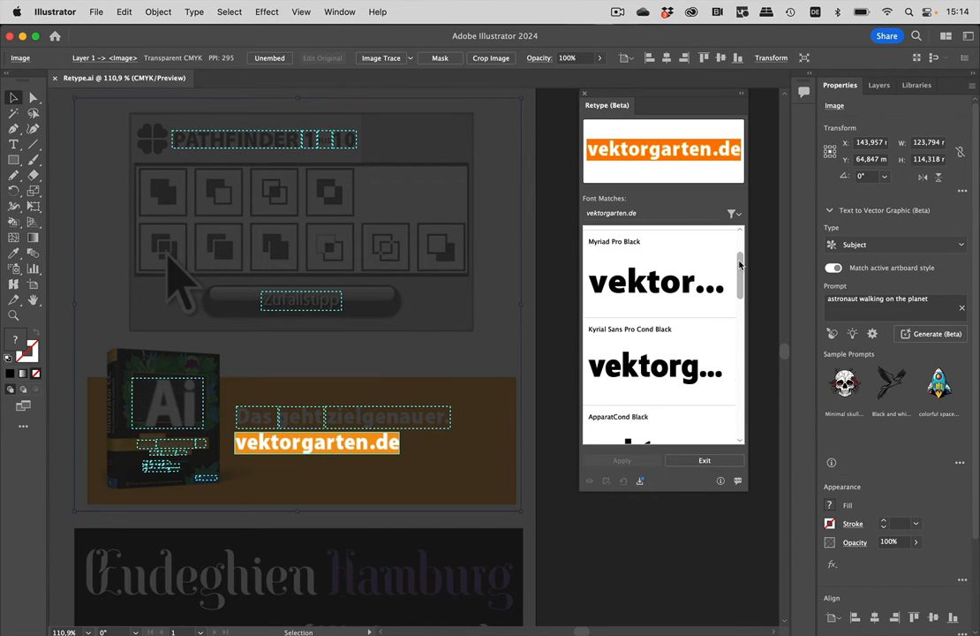
scroll(down, 3)
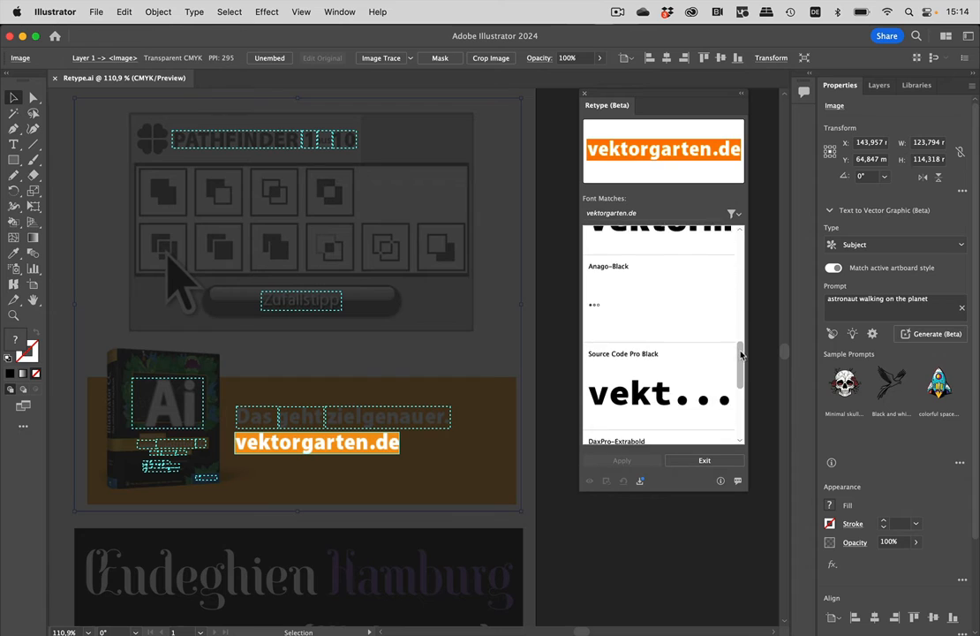
scroll(down, 3)
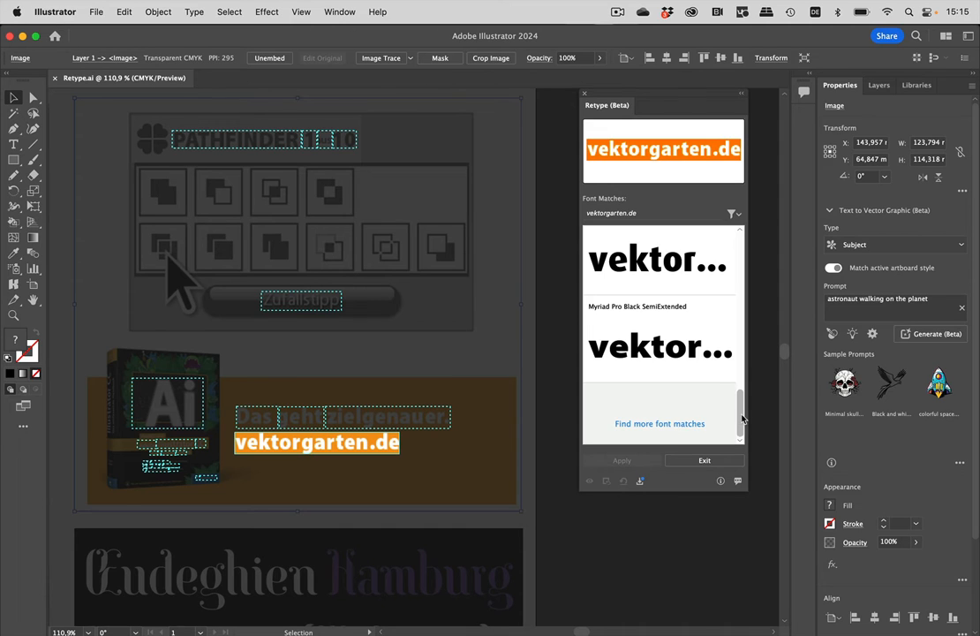
scroll(up, 3)
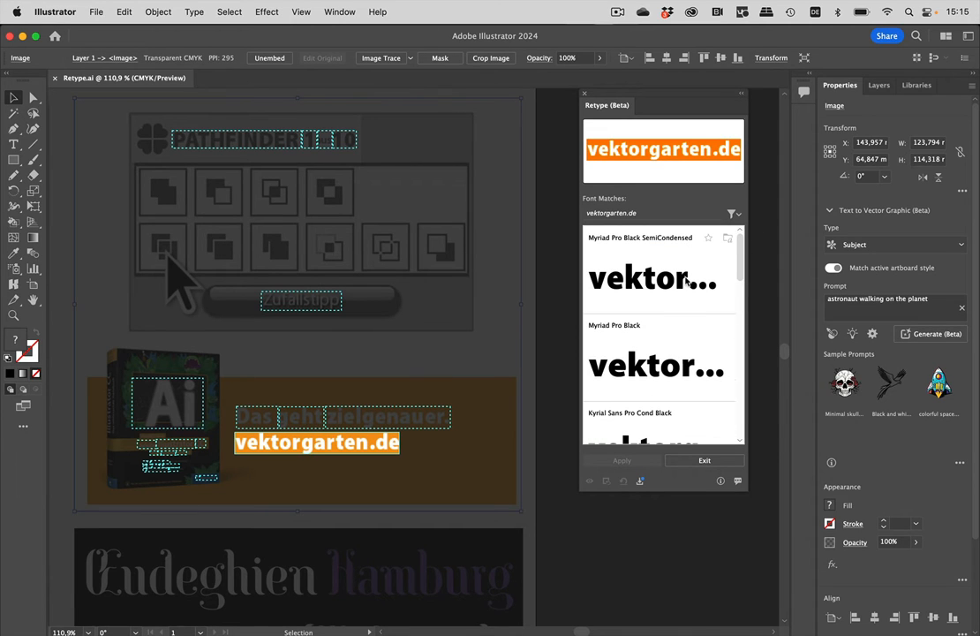
mouse_move(679, 293)
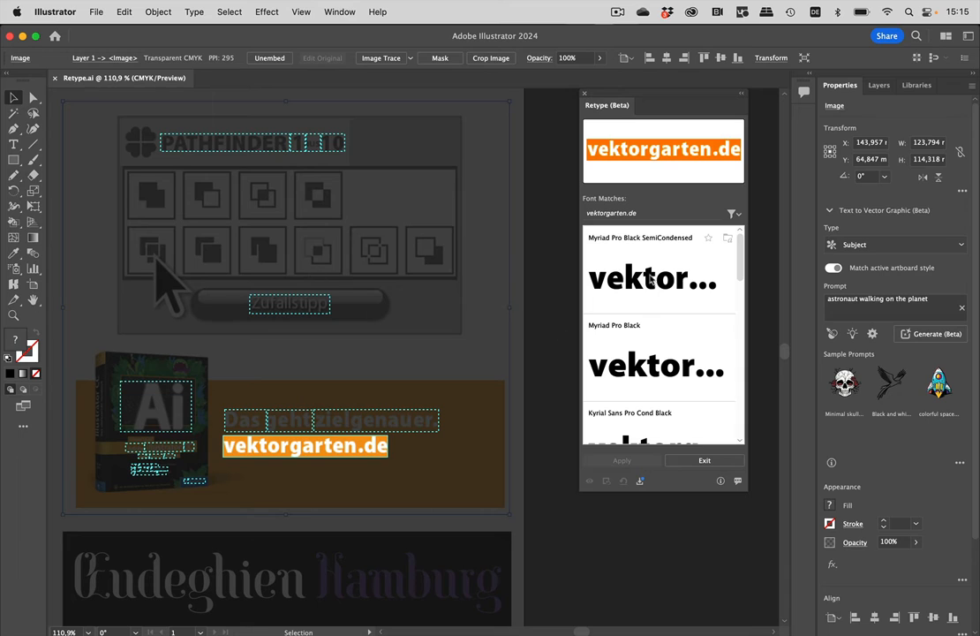
scroll(down, 3)
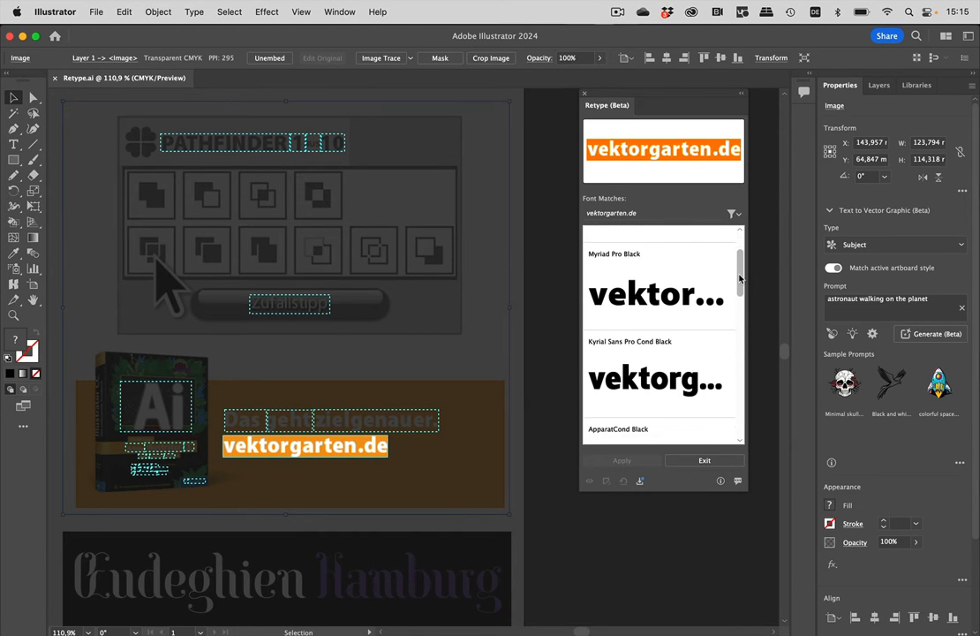
scroll(down, 3)
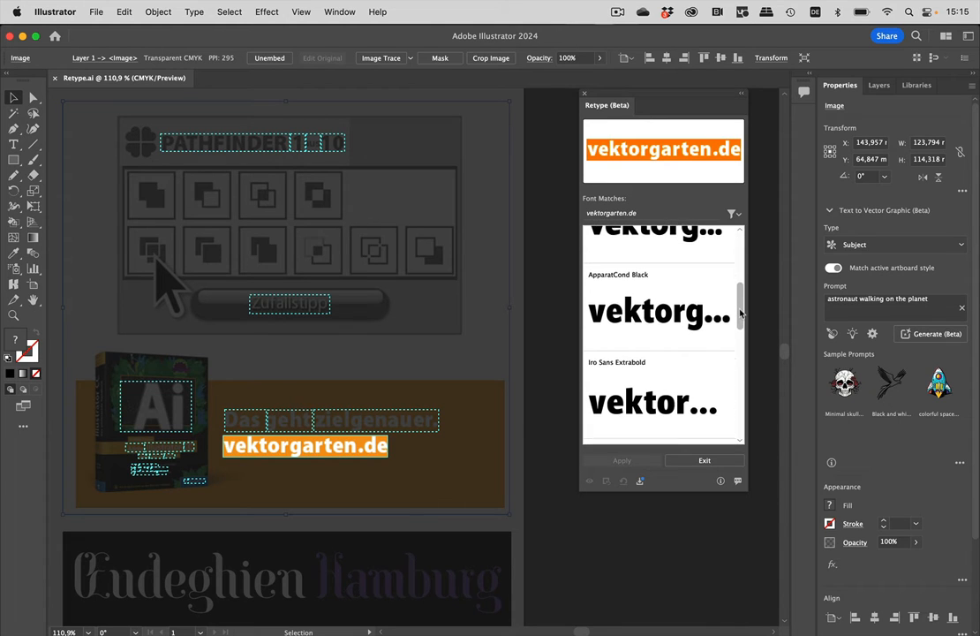
scroll(down, 3)
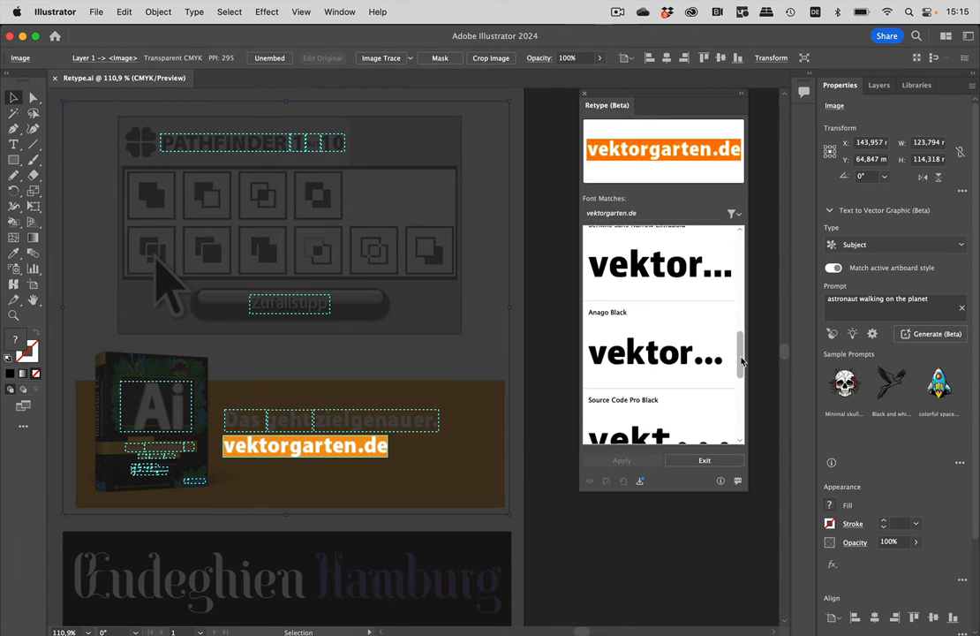
scroll(down, 3)
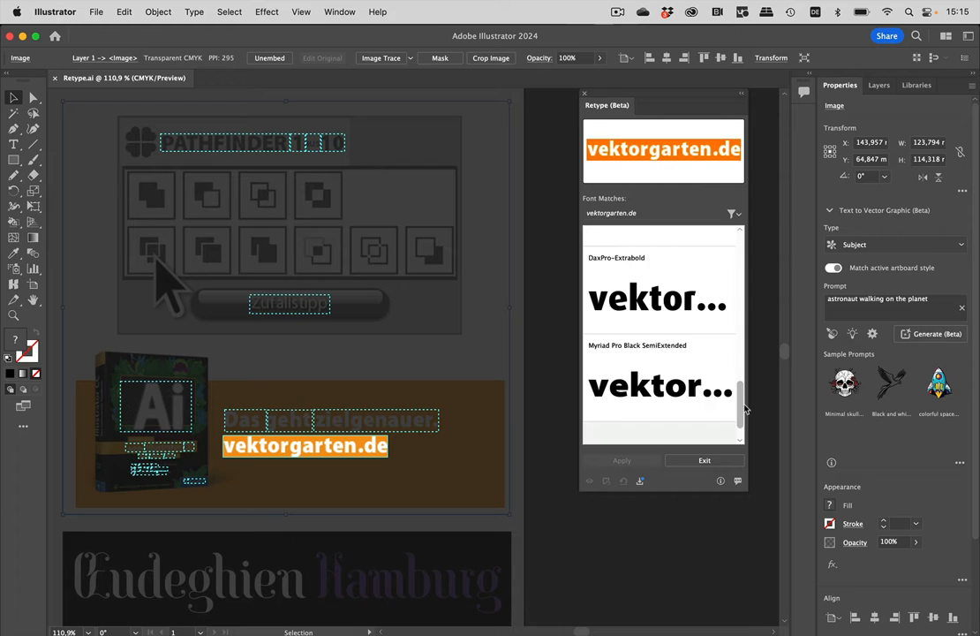
scroll(down, 3)
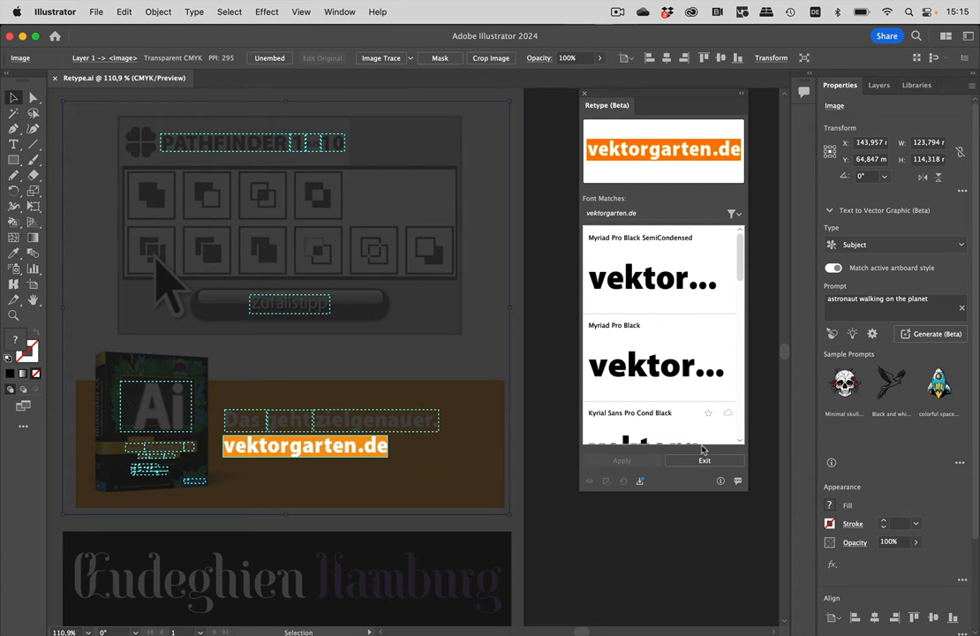
mouse_move(615, 467)
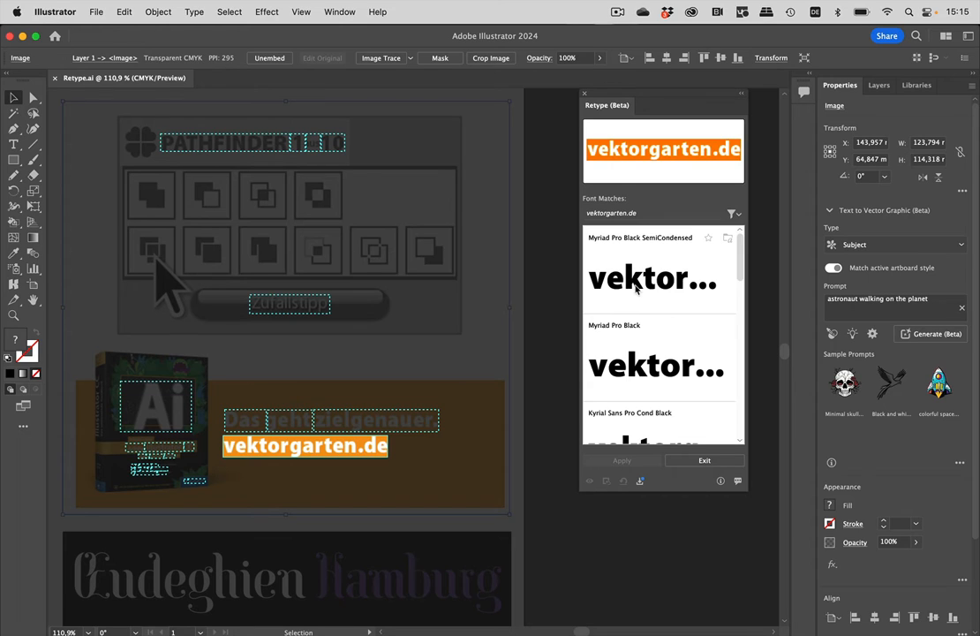
Step: Choose Myriad Pro Black SemiCondensed as the font match for vektorgarten.de
click(654, 274)
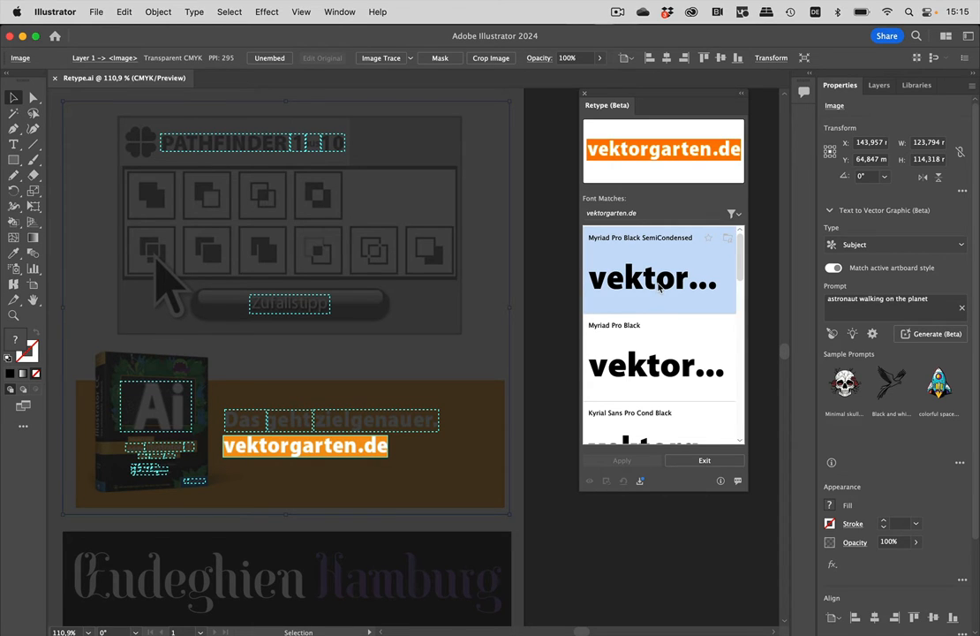
mouse_move(609, 353)
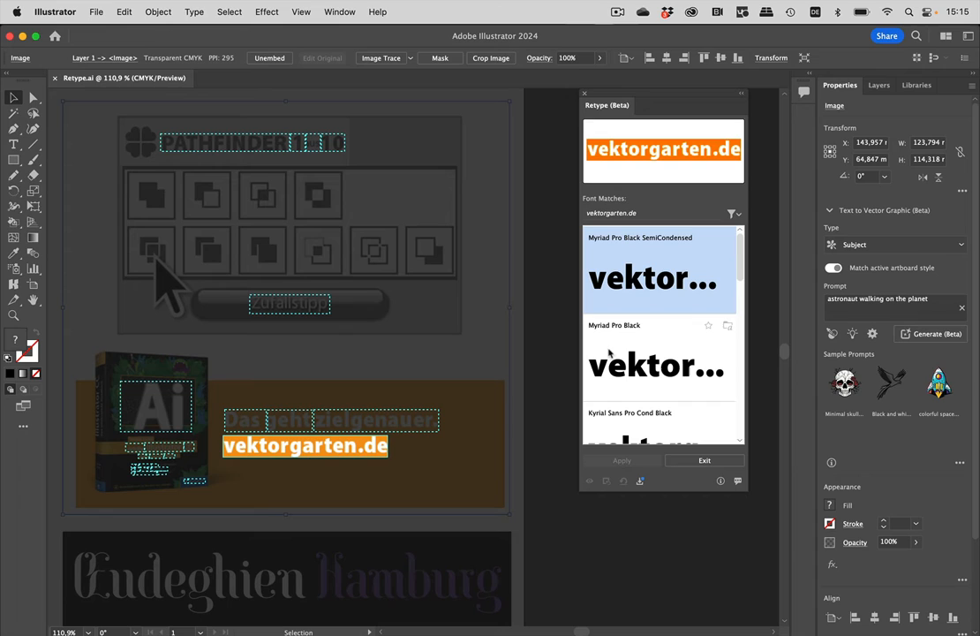
mouse_move(291, 451)
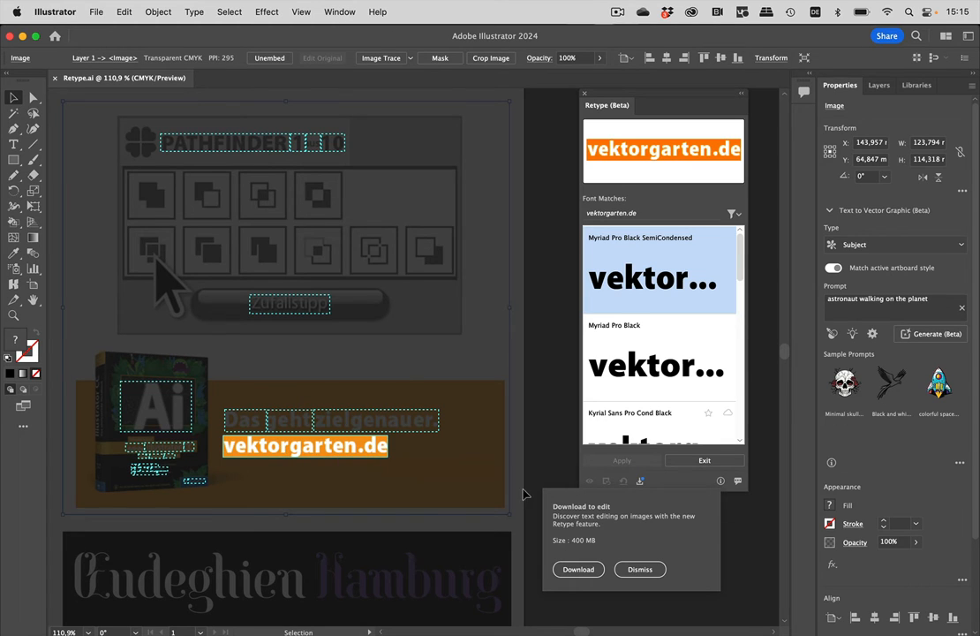
mouse_move(625, 527)
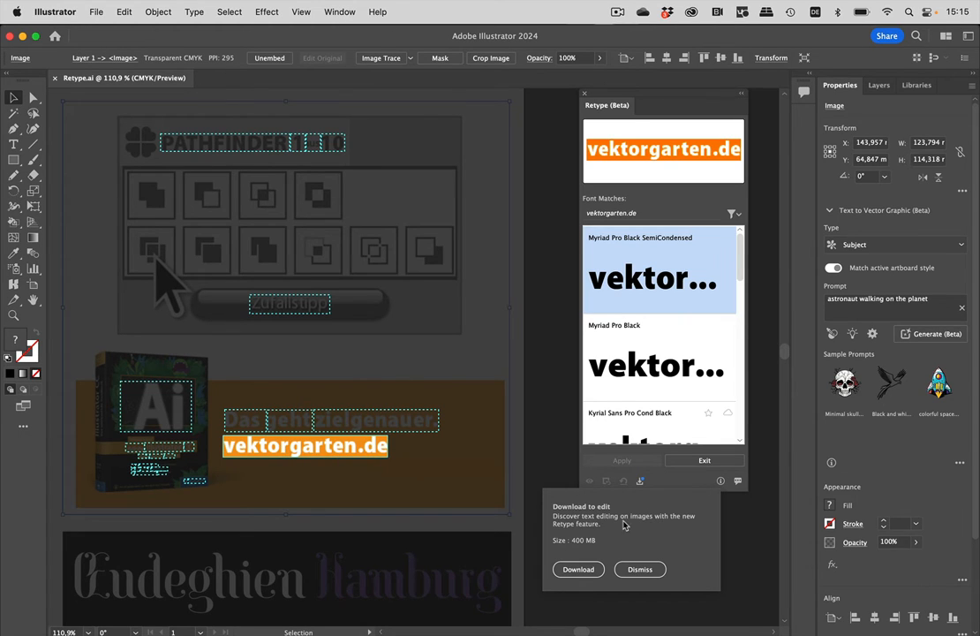
Step: Start the 400 MB download of the component for editing text in images
click(579, 568)
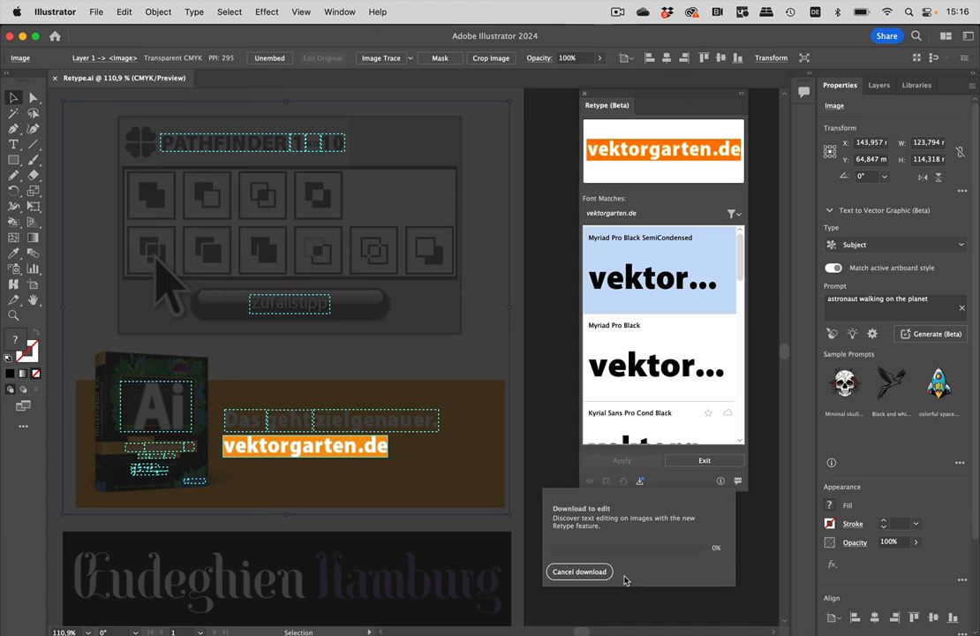
mouse_move(726, 521)
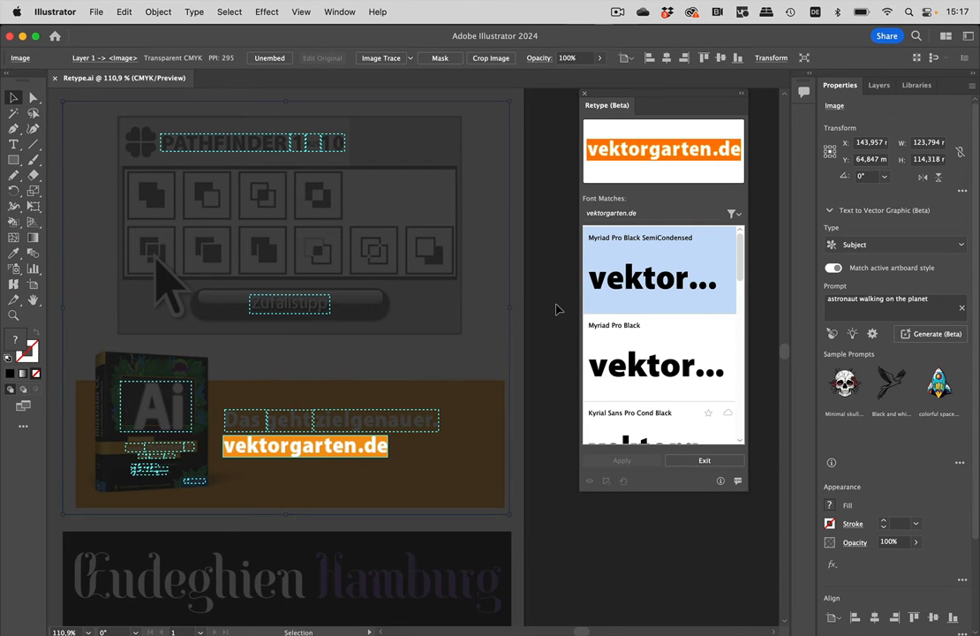
mouse_move(392, 399)
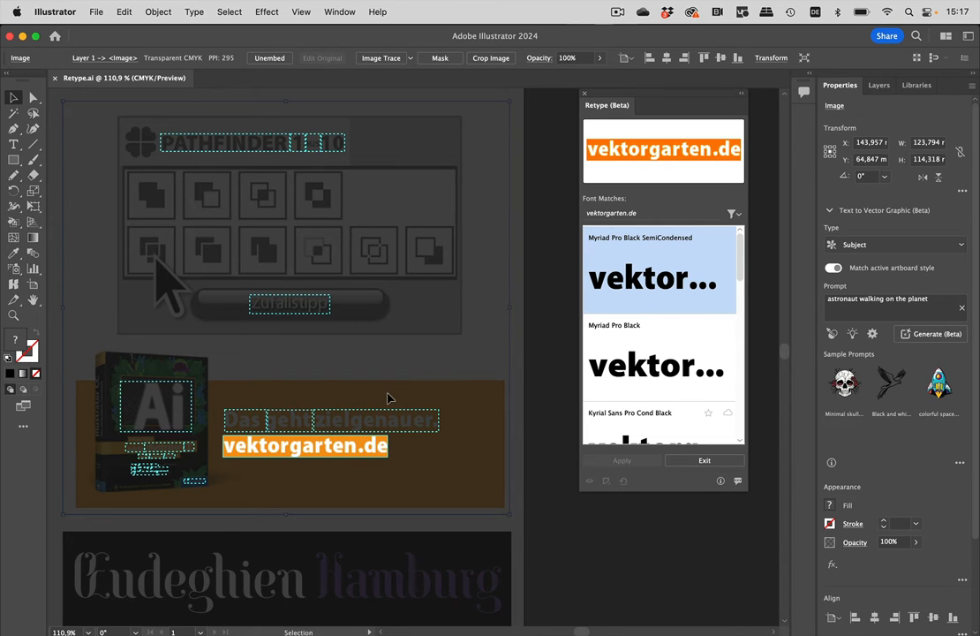
mouse_move(316, 455)
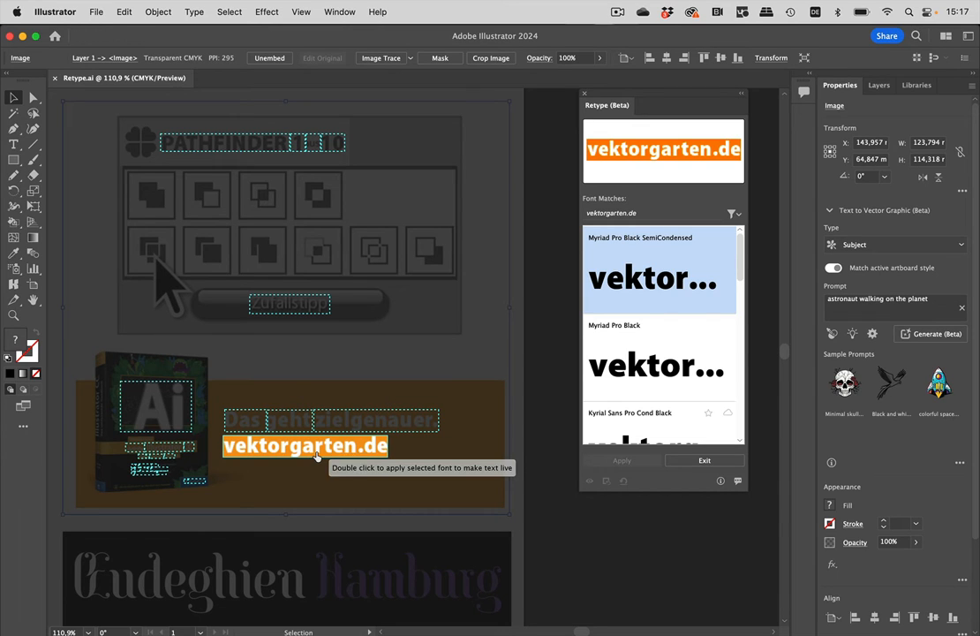
Step: Convert vektorgarten.de into live text set in Myriad Pro Black SemiCondensed
double_click(304, 445)
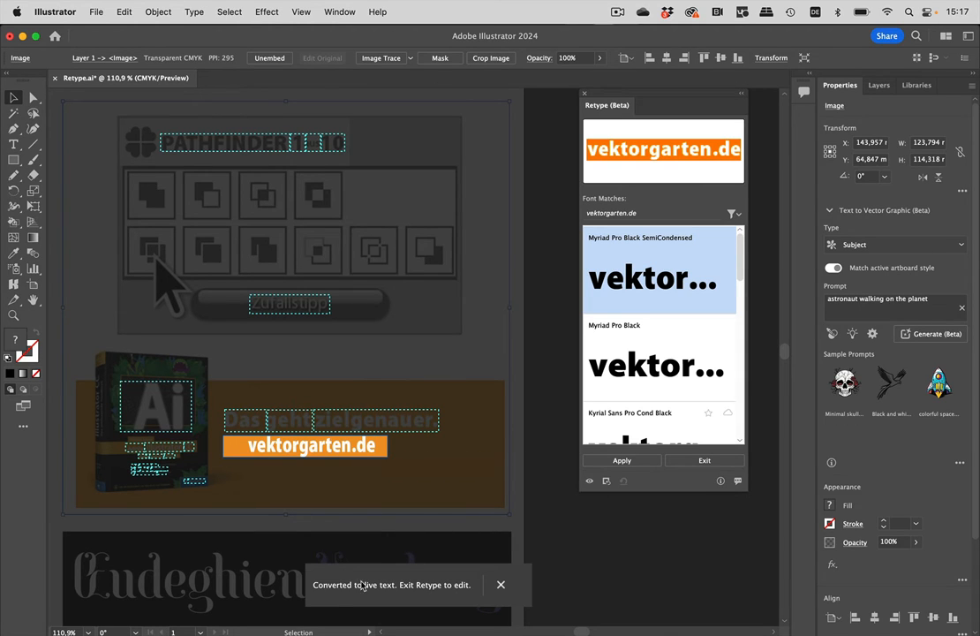
mouse_move(256, 449)
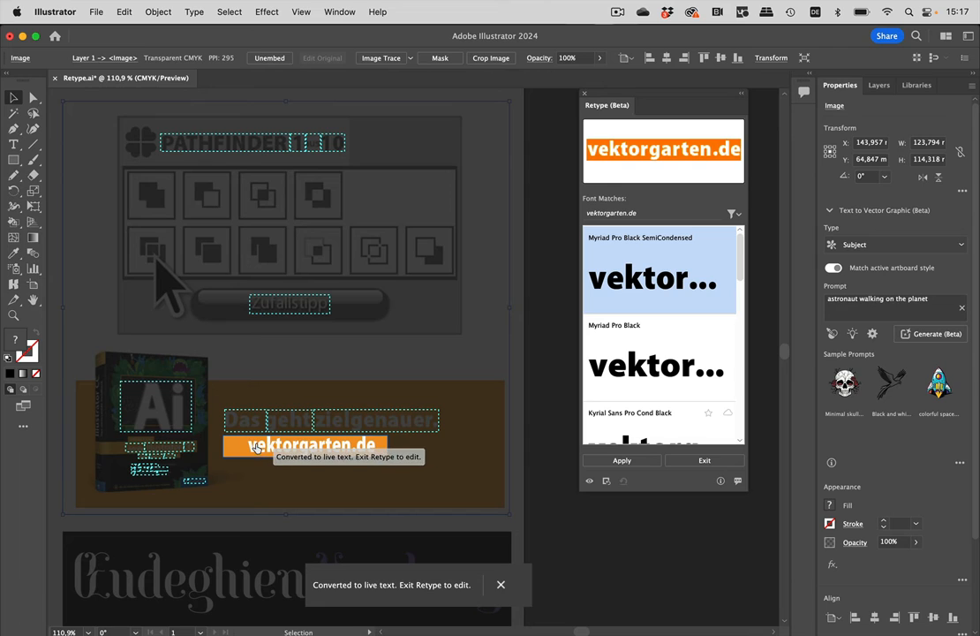
mouse_move(385, 470)
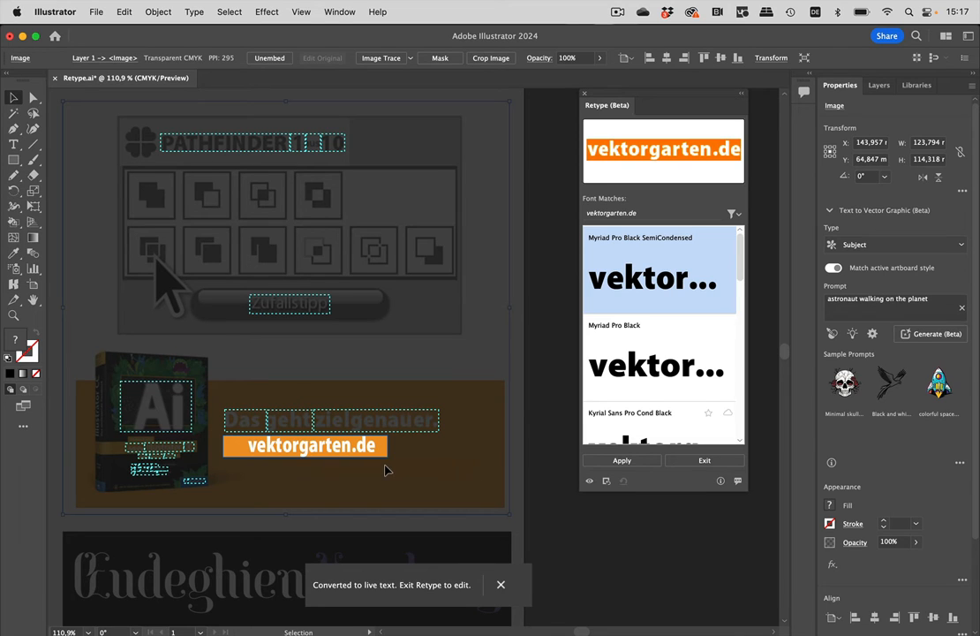
mouse_move(705, 459)
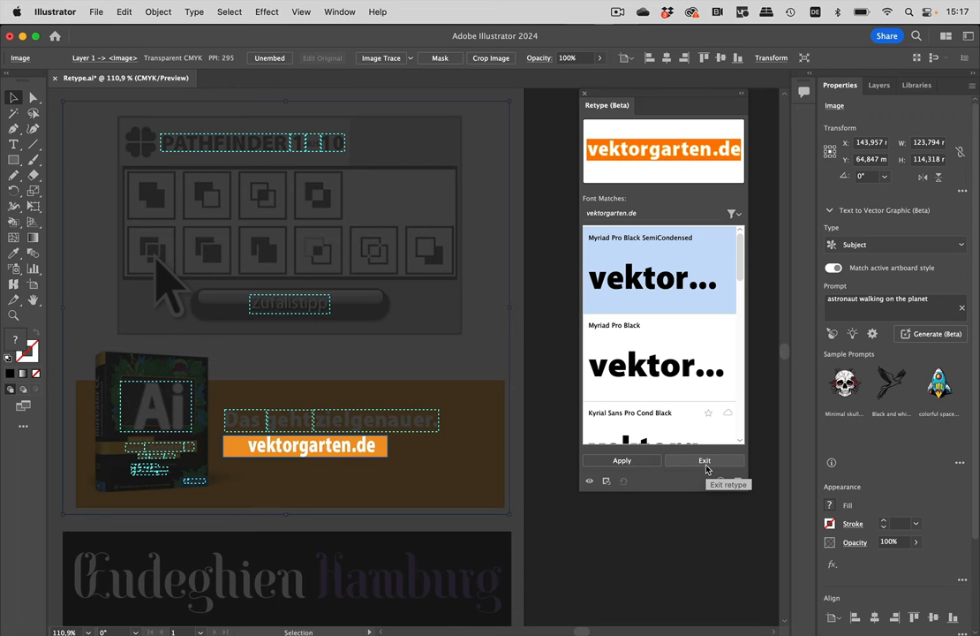
mouse_move(385, 226)
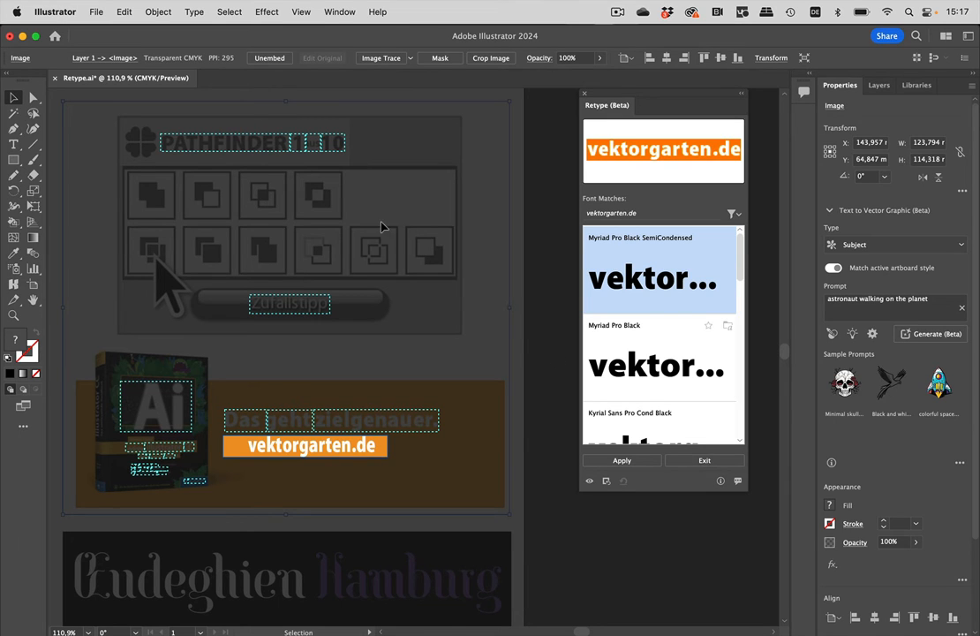
Step: Make PATHFINDER live text in Myriad Pro Black, then target the Ai book-cover lettering
click(224, 141)
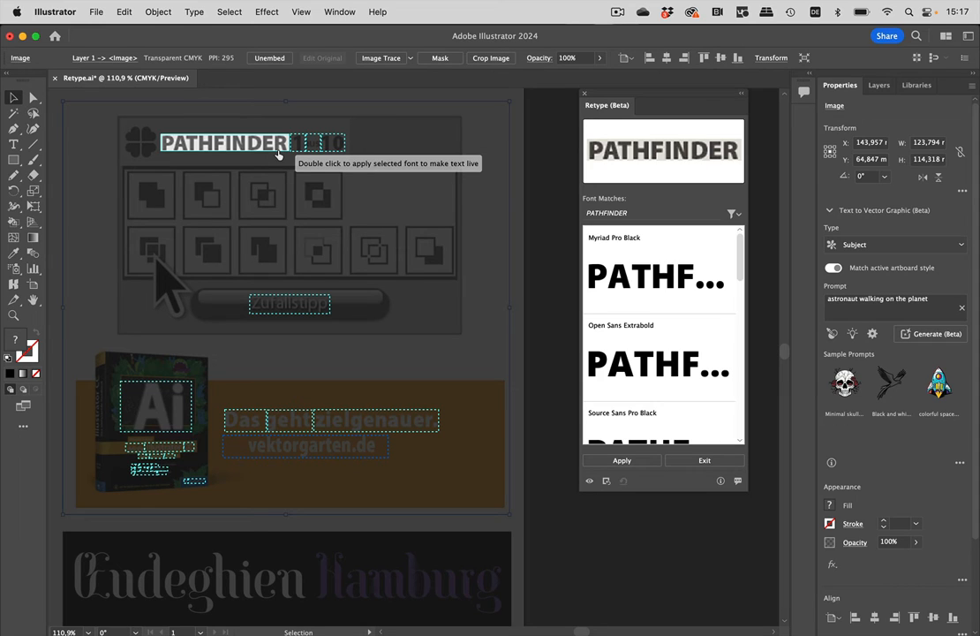
mouse_move(668, 236)
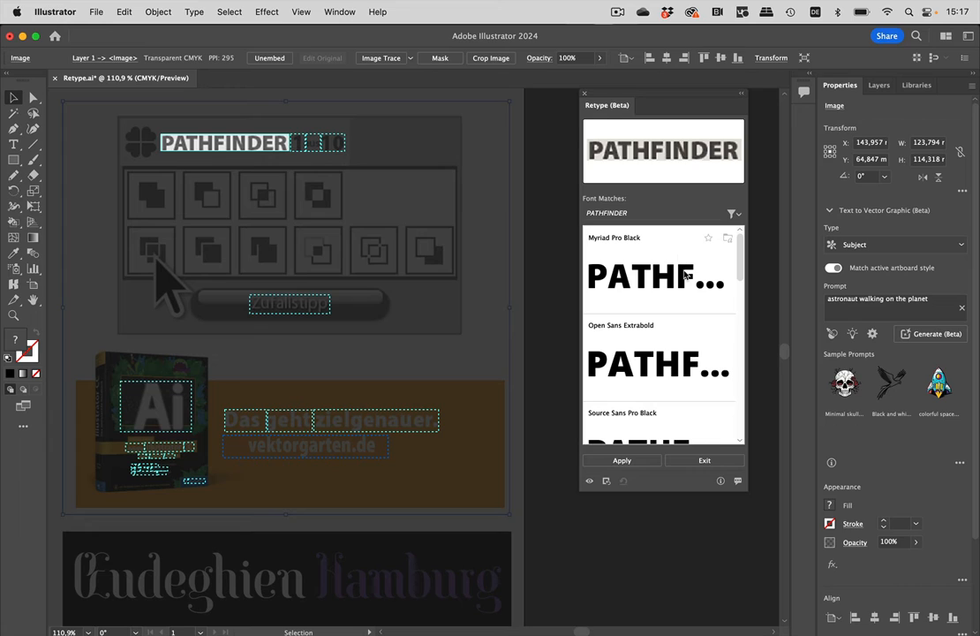
mouse_move(643, 371)
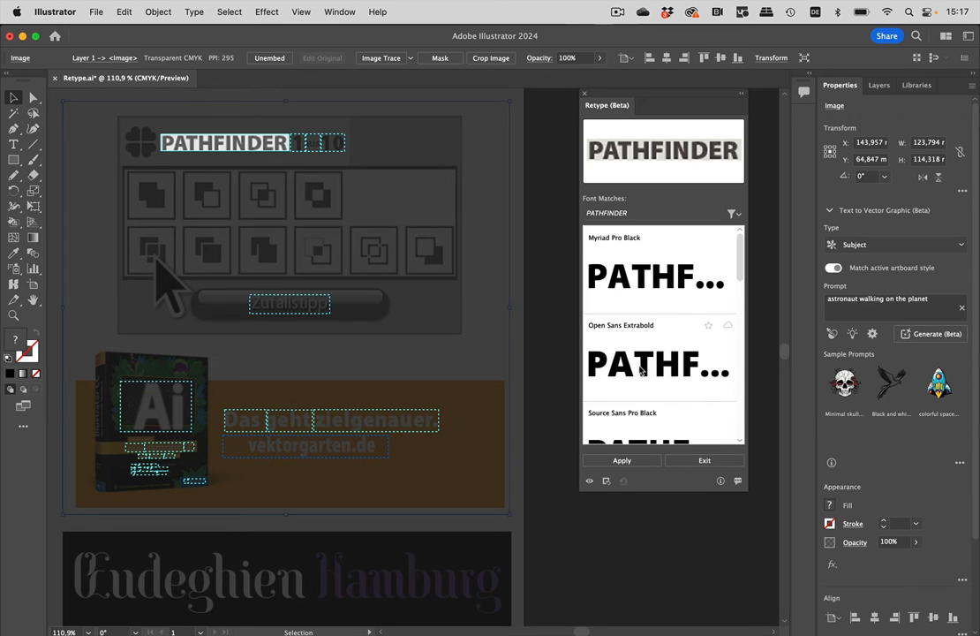
click(657, 273)
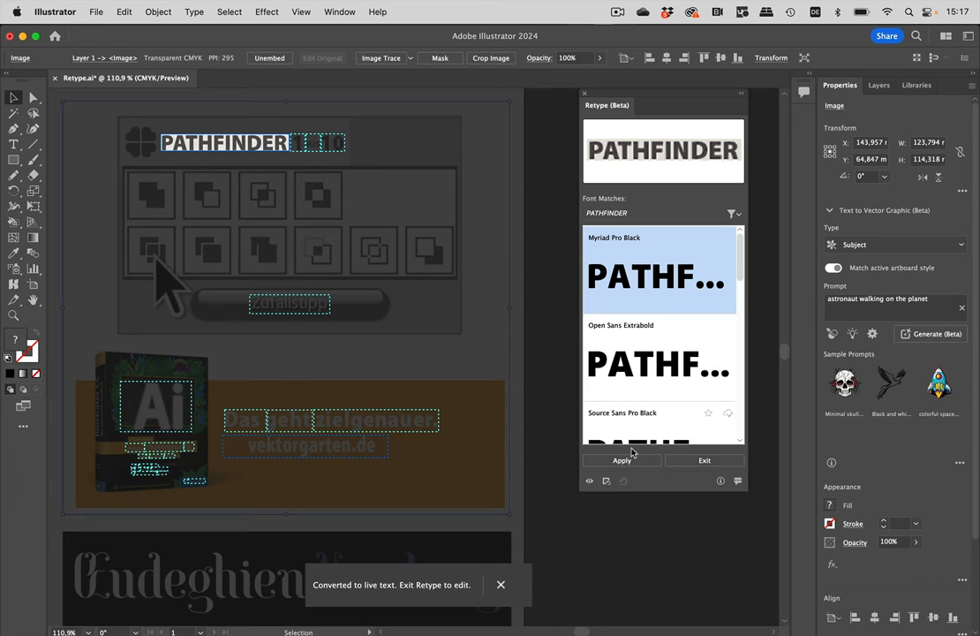
mouse_move(256, 354)
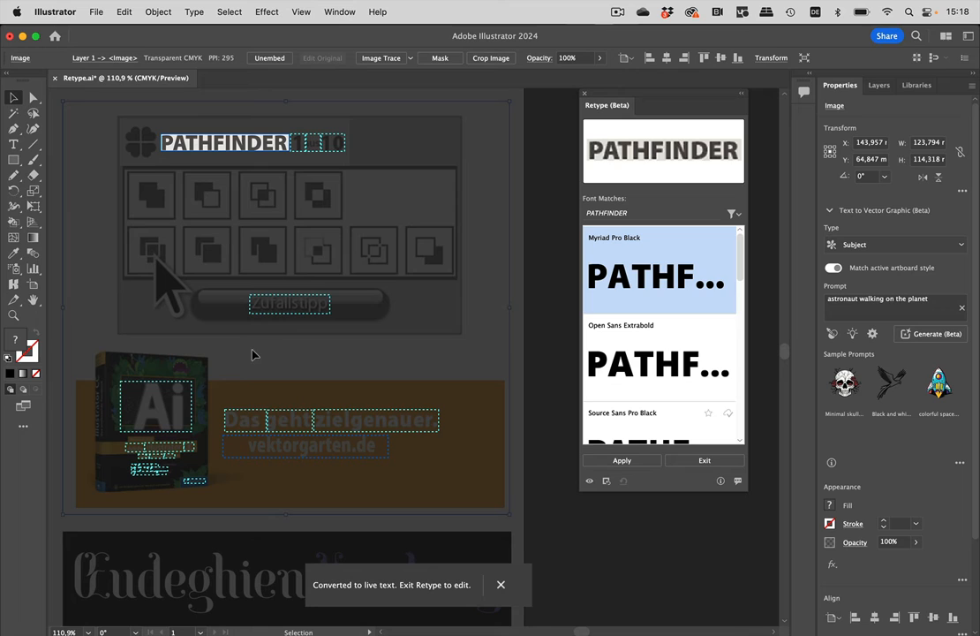
click(155, 406)
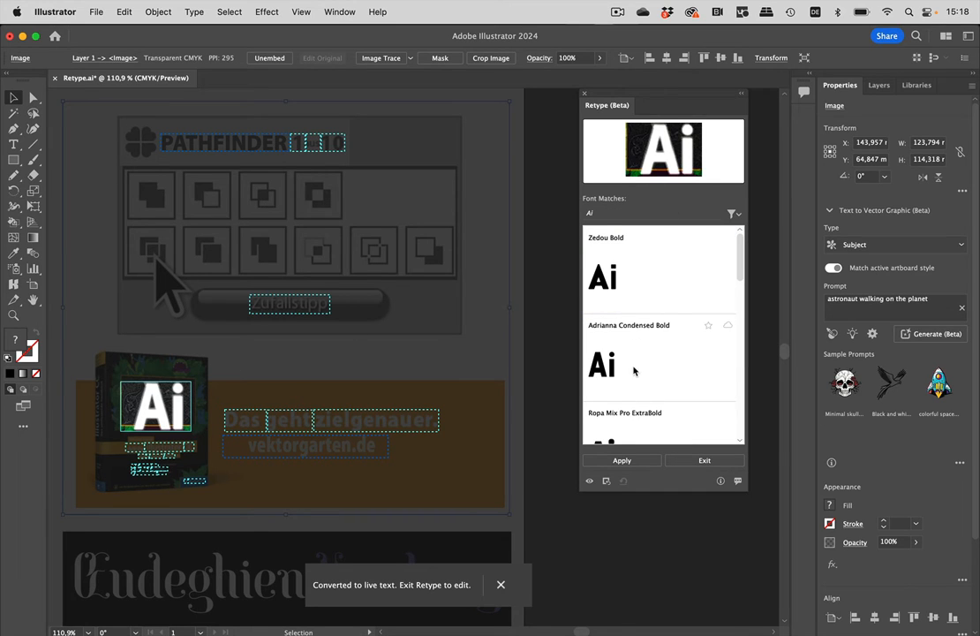
Step: Set the Ai lettering in the condensed bold match (Romia Cond Bold) and exit Retype
click(501, 585)
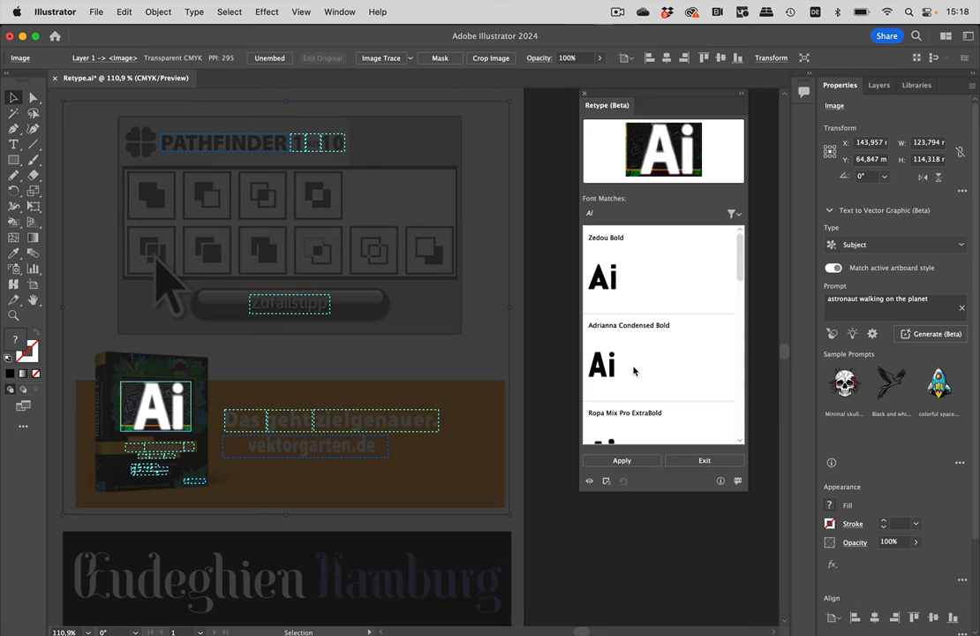
scroll(down, 3)
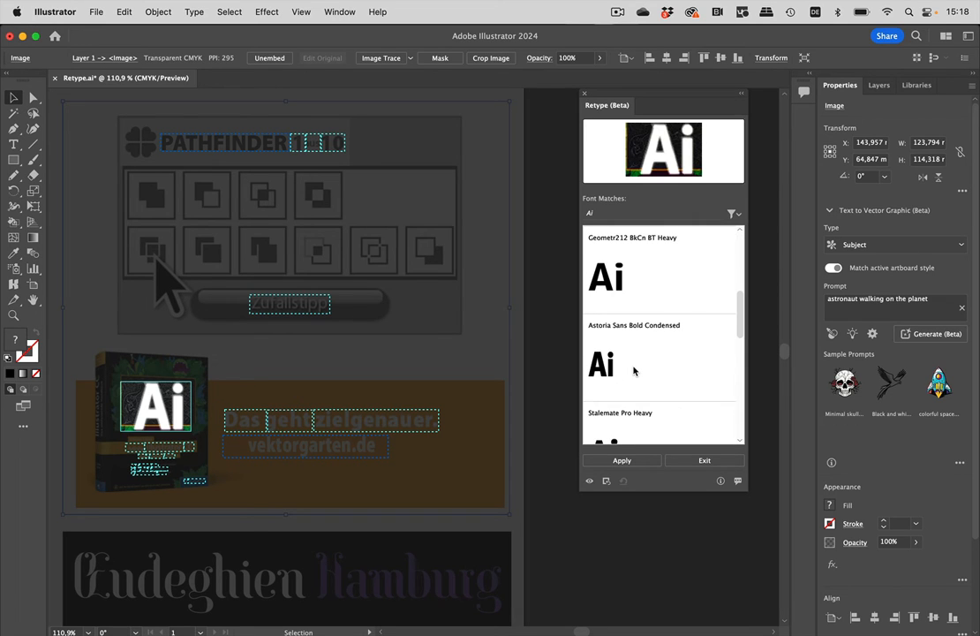
scroll(down, 3)
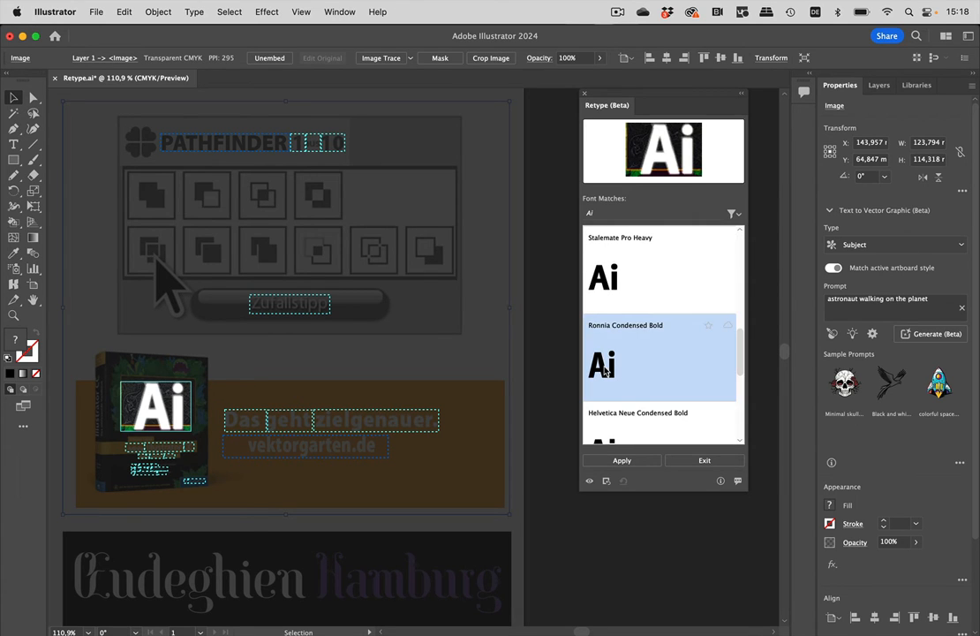
mouse_move(622, 459)
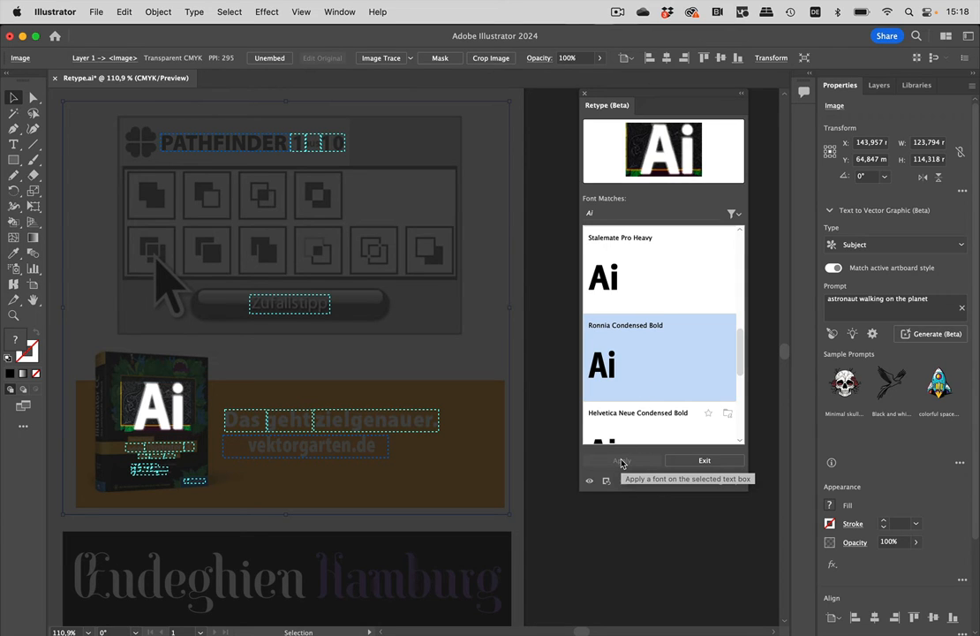
mouse_move(197, 402)
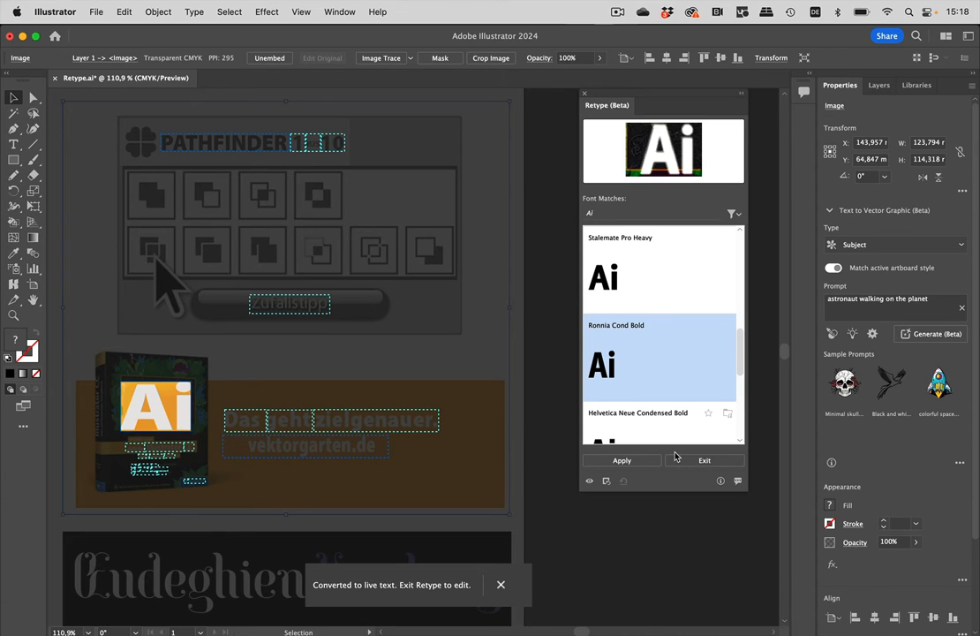
click(621, 459)
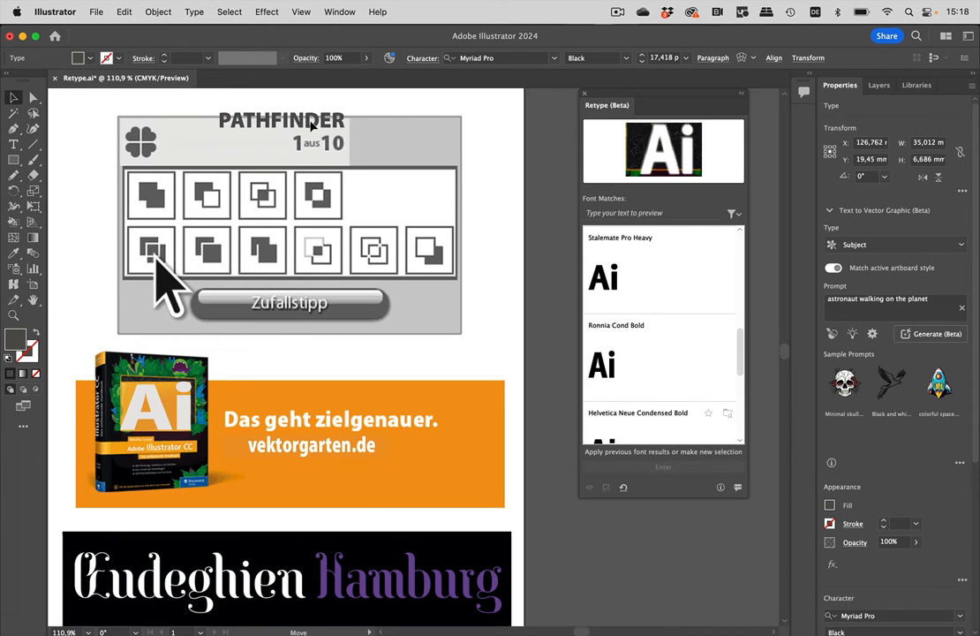
Step: Edit the retyped heading so it reads PATHFINDER 1–10
click(280, 120)
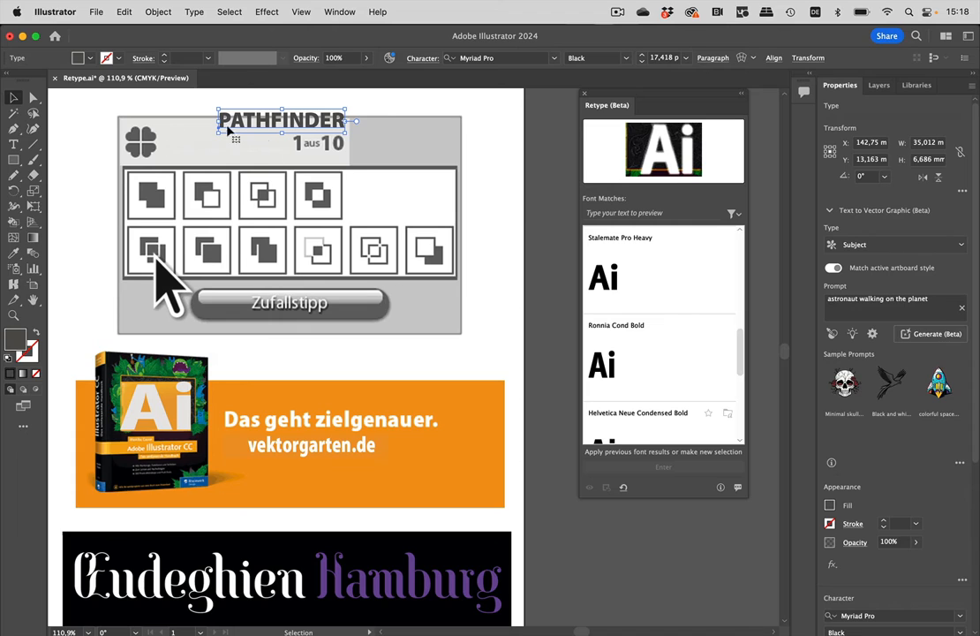
mouse_move(212, 144)
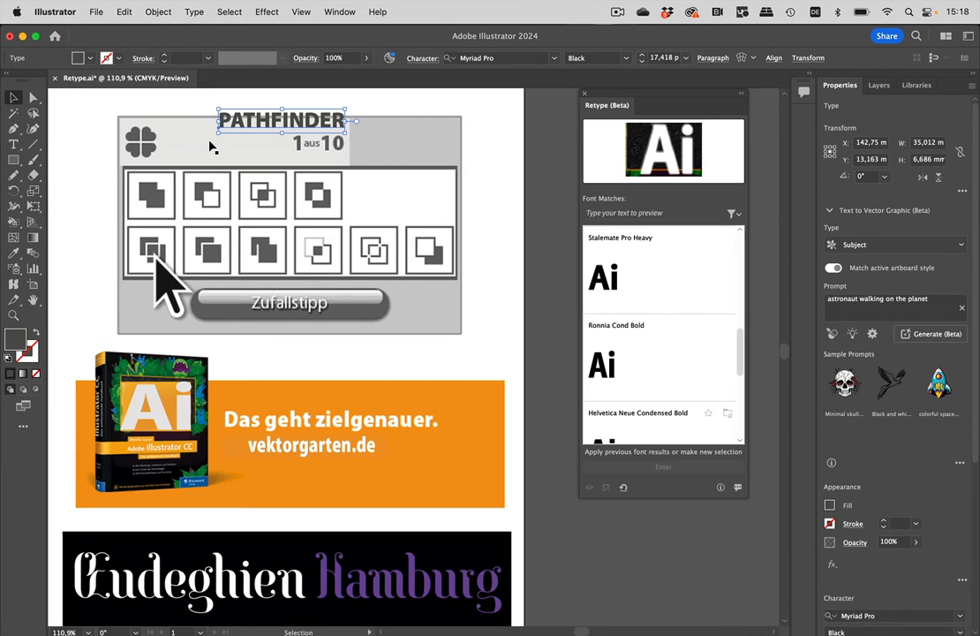
mouse_move(231, 156)
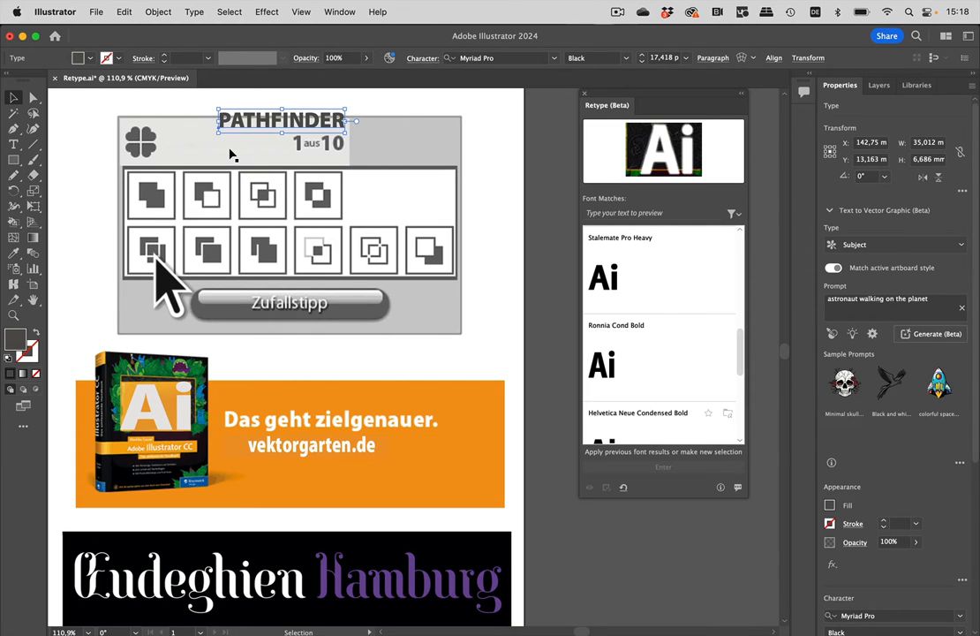
mouse_move(247, 178)
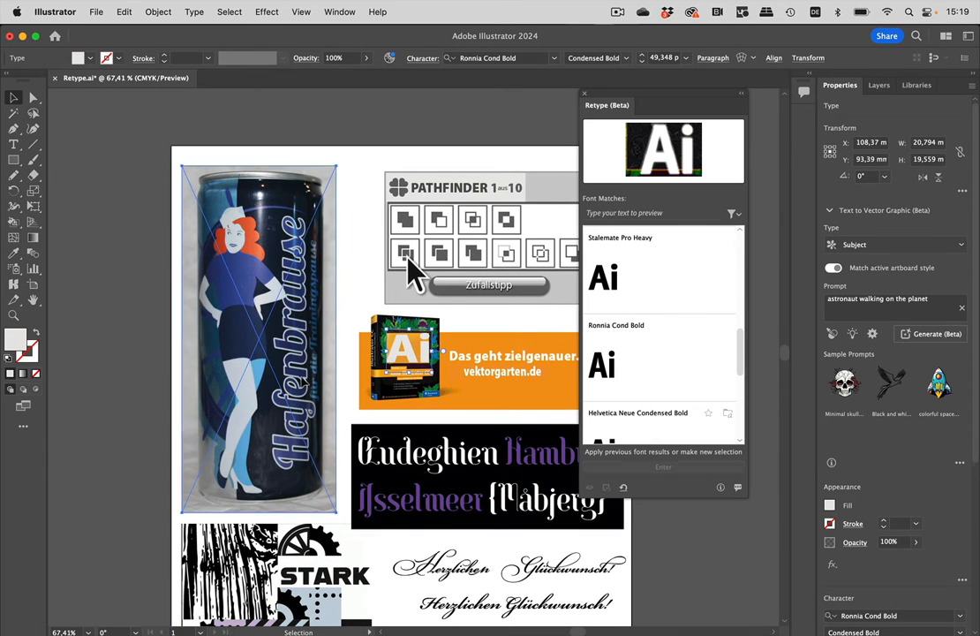
Step: Try Retype on the Hafenbrause can image, which reports the selection isn't recognized
click(257, 336)
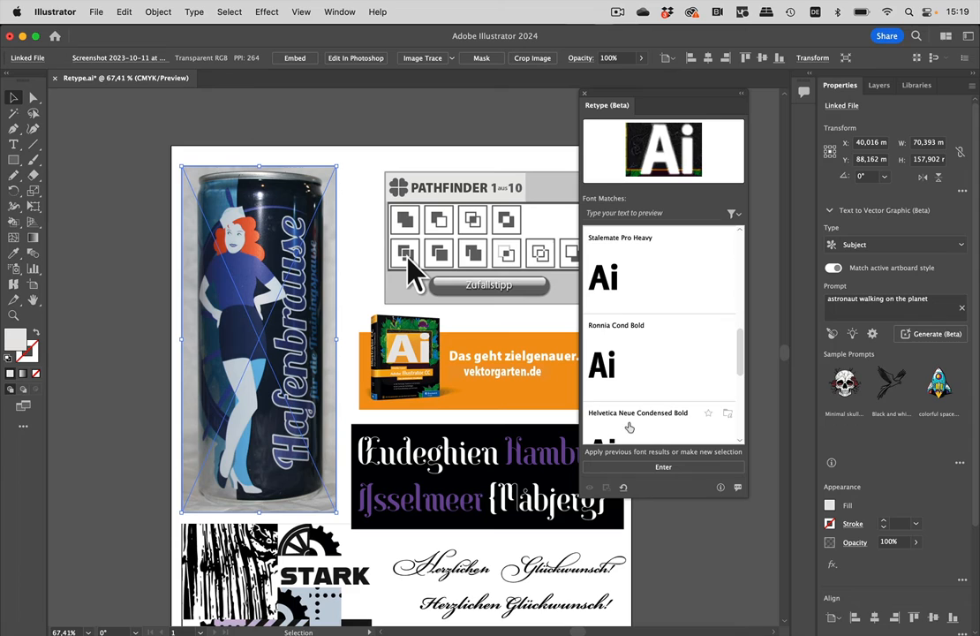
mouse_move(607, 219)
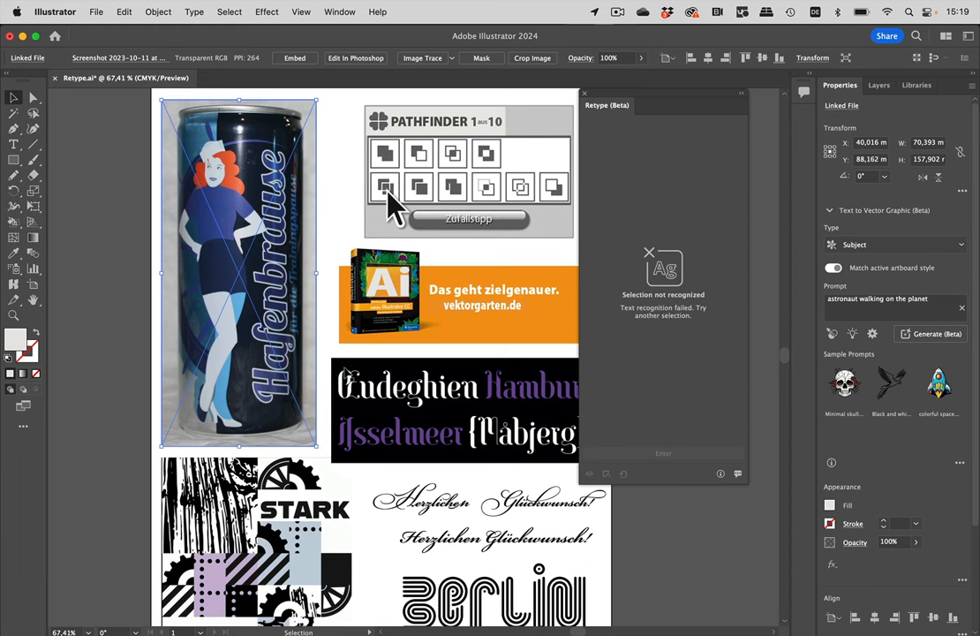
mouse_move(284, 169)
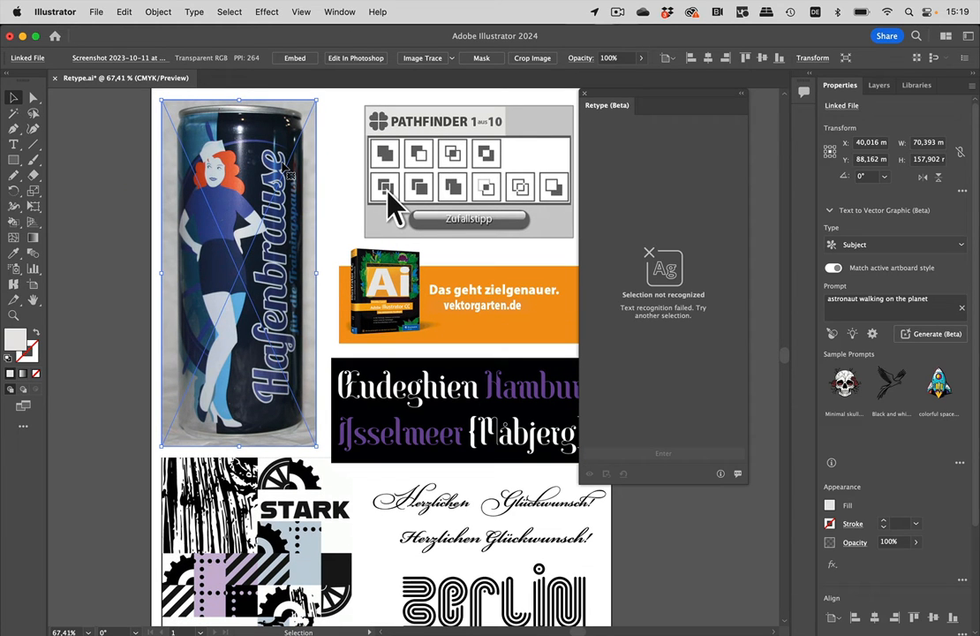
scroll(down, 3)
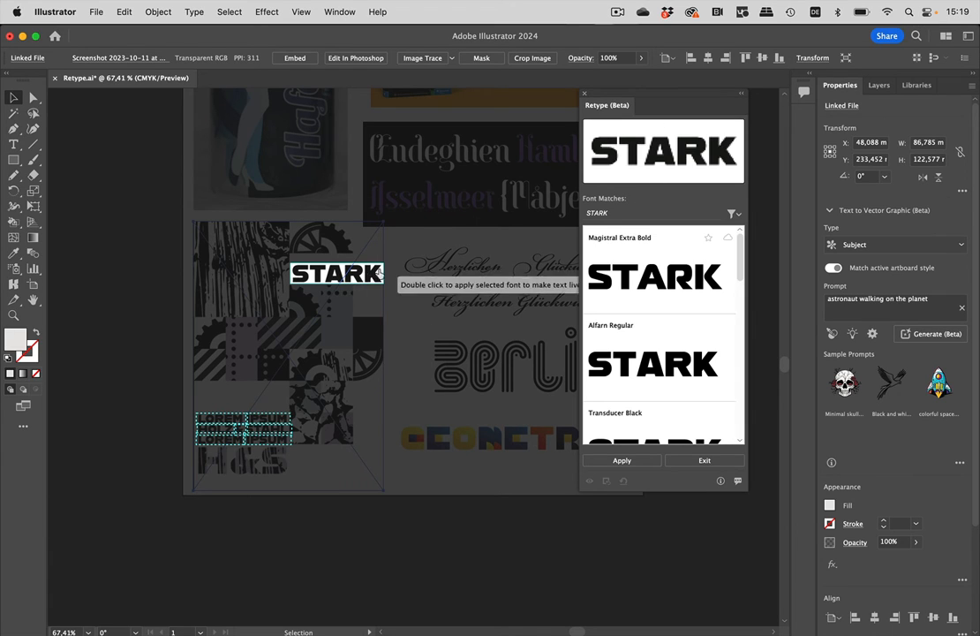
mouse_move(346, 300)
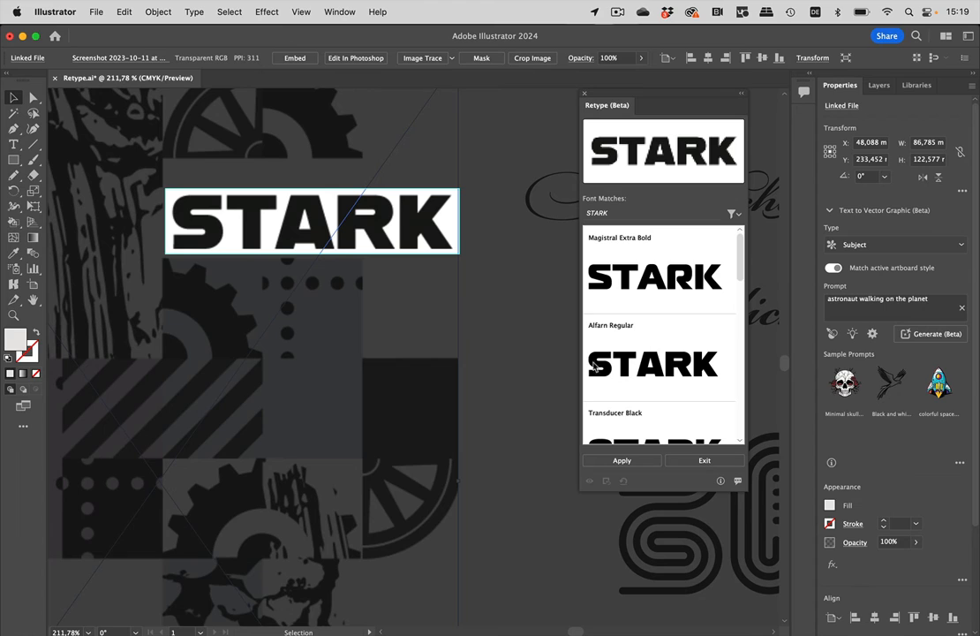
mouse_move(427, 261)
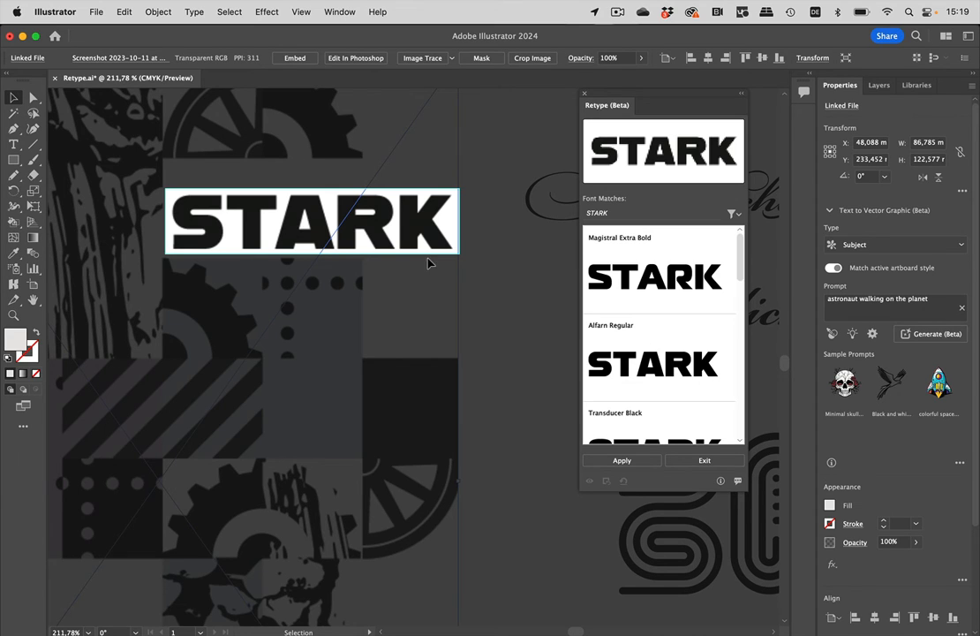
mouse_move(657, 369)
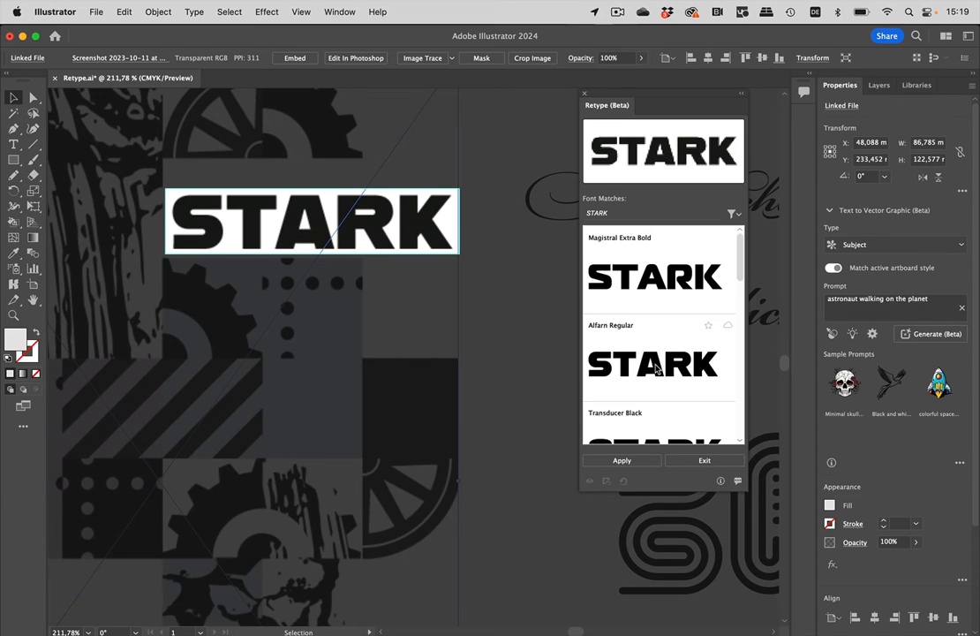
Step: Apply Allerin Regular to STARK, embed the linked image, and pick Allerin Regular again
click(657, 362)
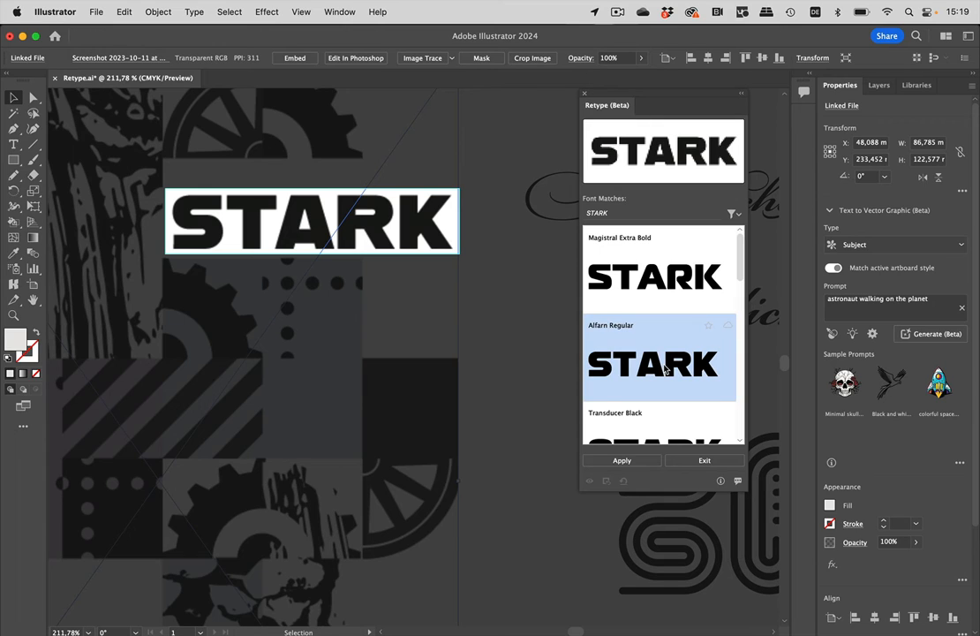
click(622, 459)
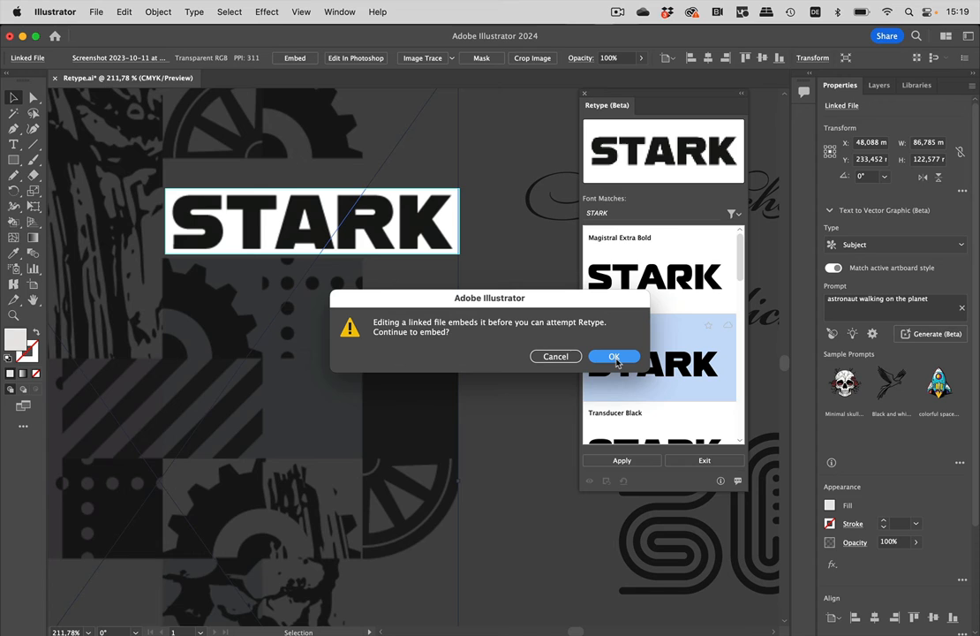
click(615, 357)
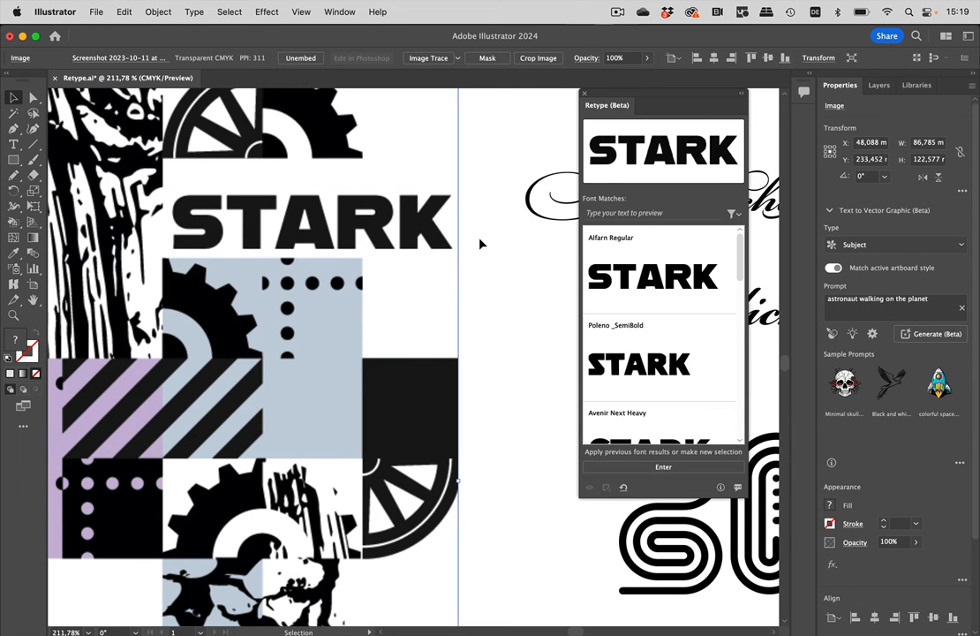
mouse_move(361, 321)
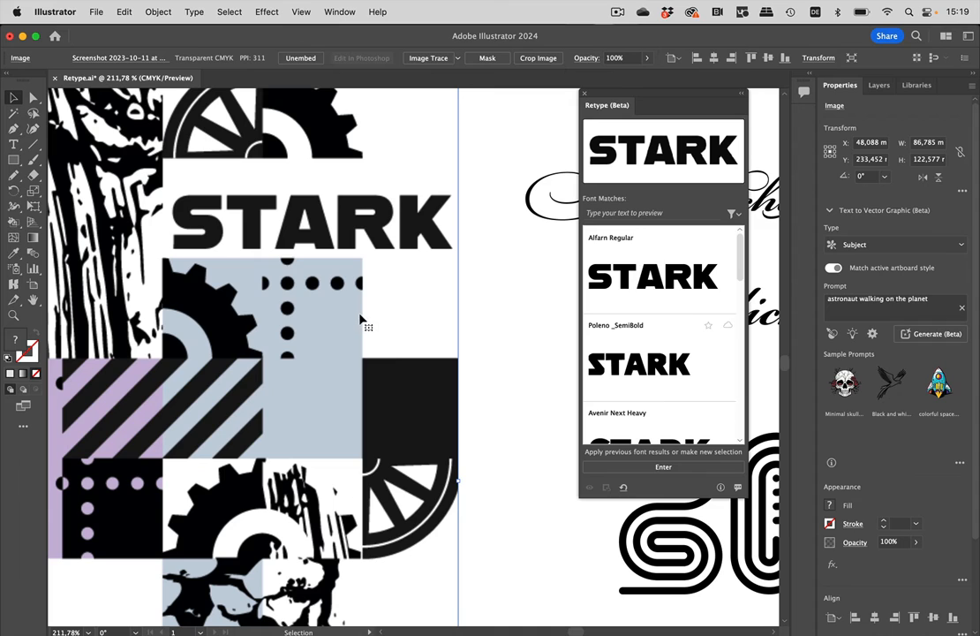
click(664, 467)
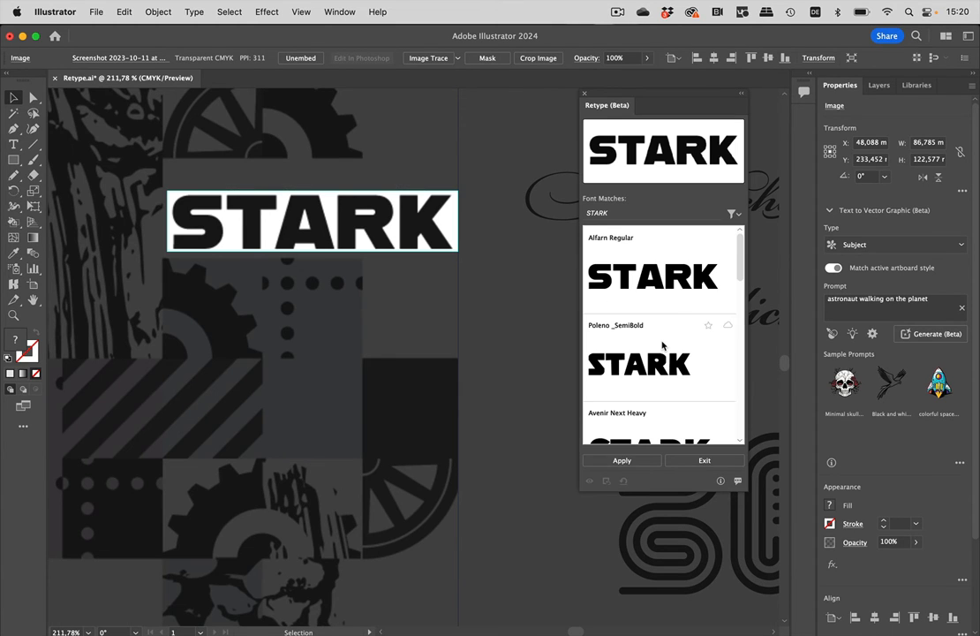
click(657, 275)
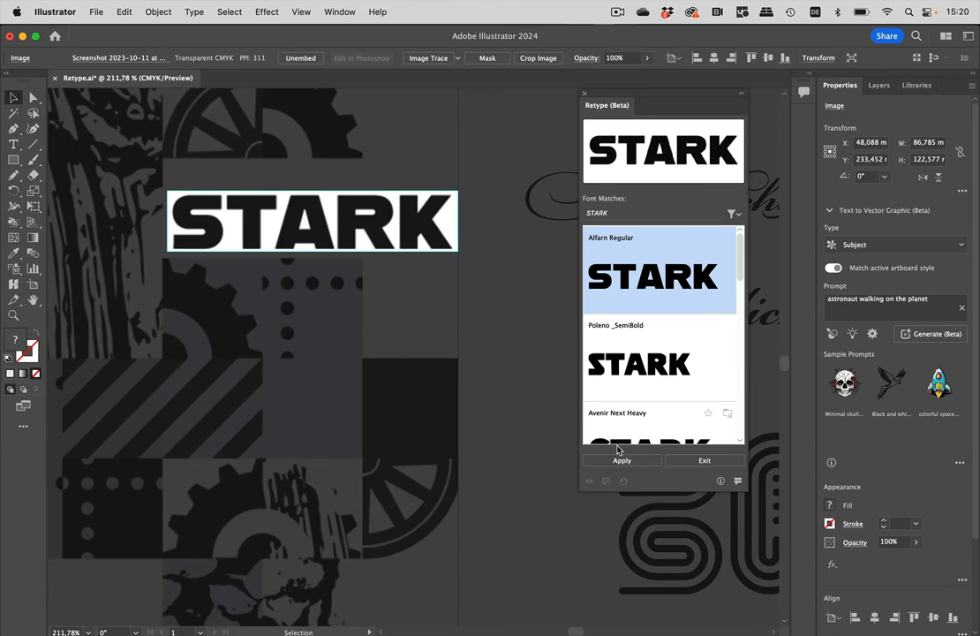
mouse_move(622, 459)
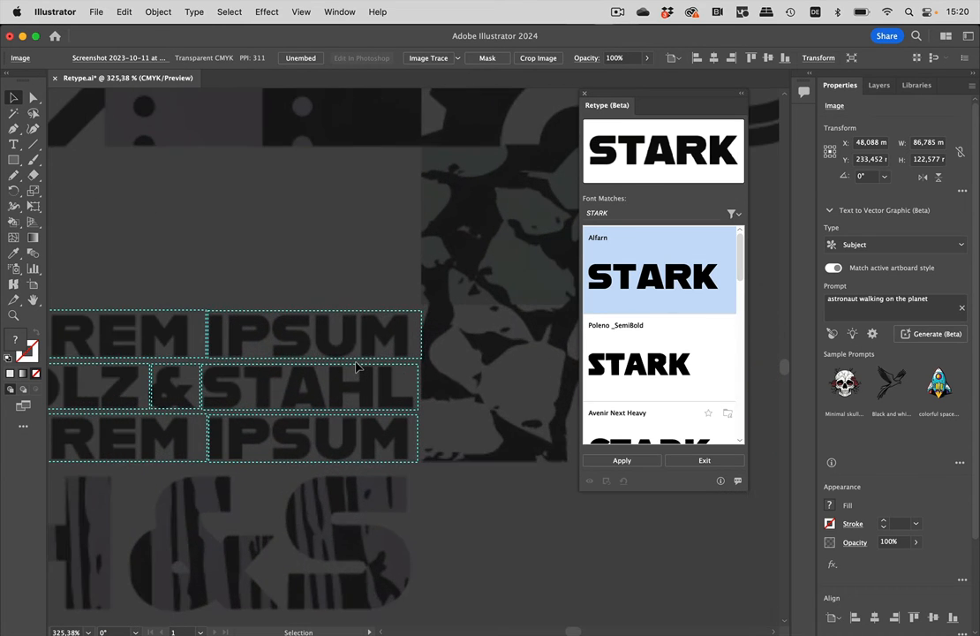
Step: Convert LOREM and IPSUM to live text using the Allerin font match
click(621, 459)
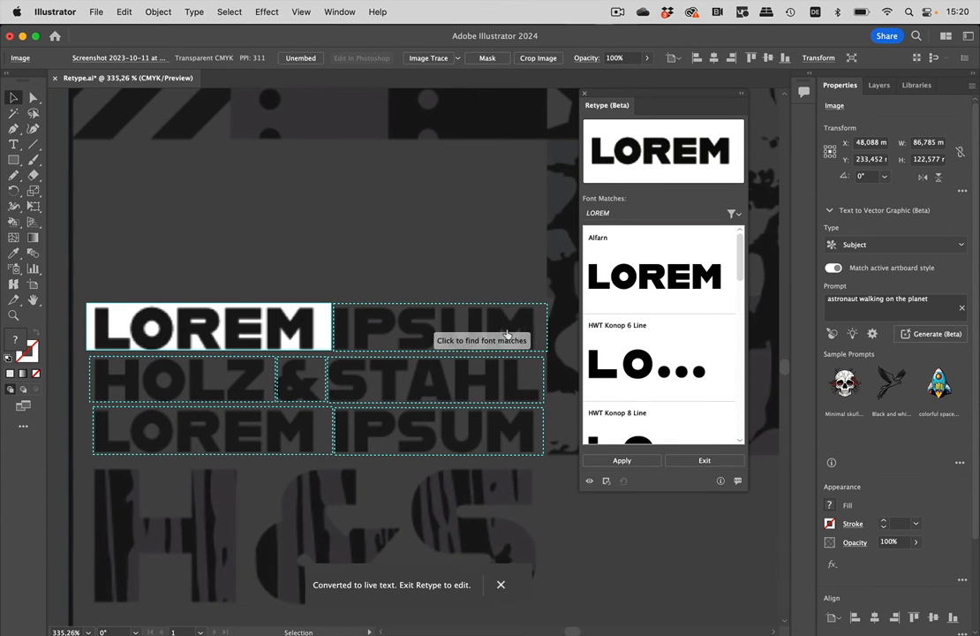
mouse_move(642, 287)
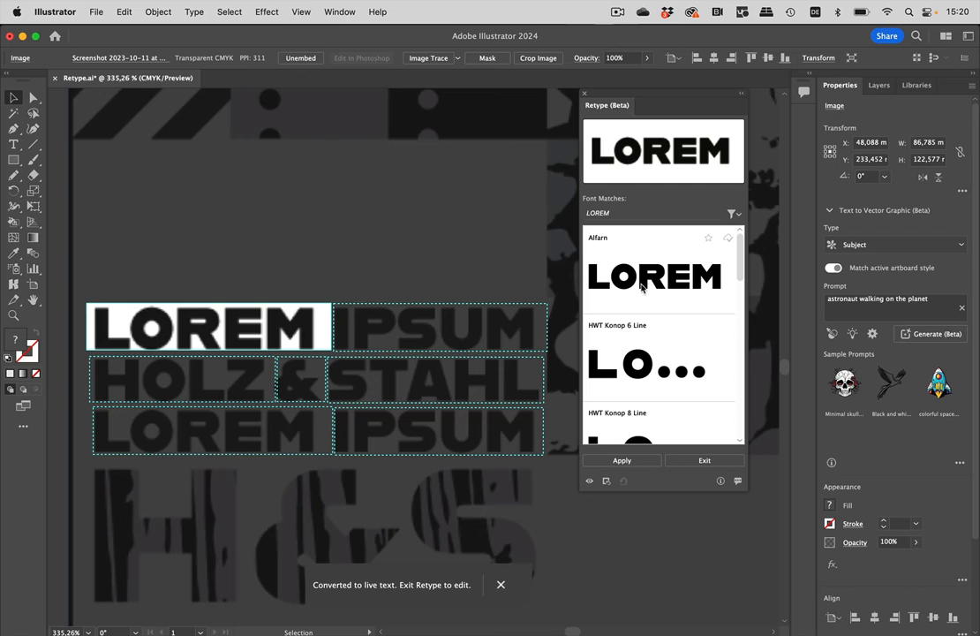
click(653, 276)
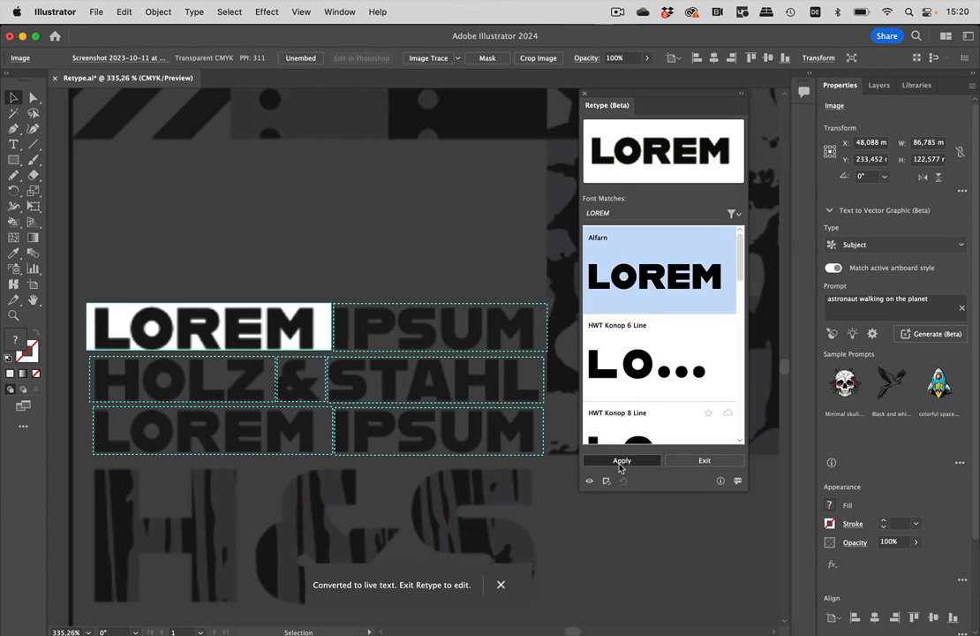
mouse_move(428, 332)
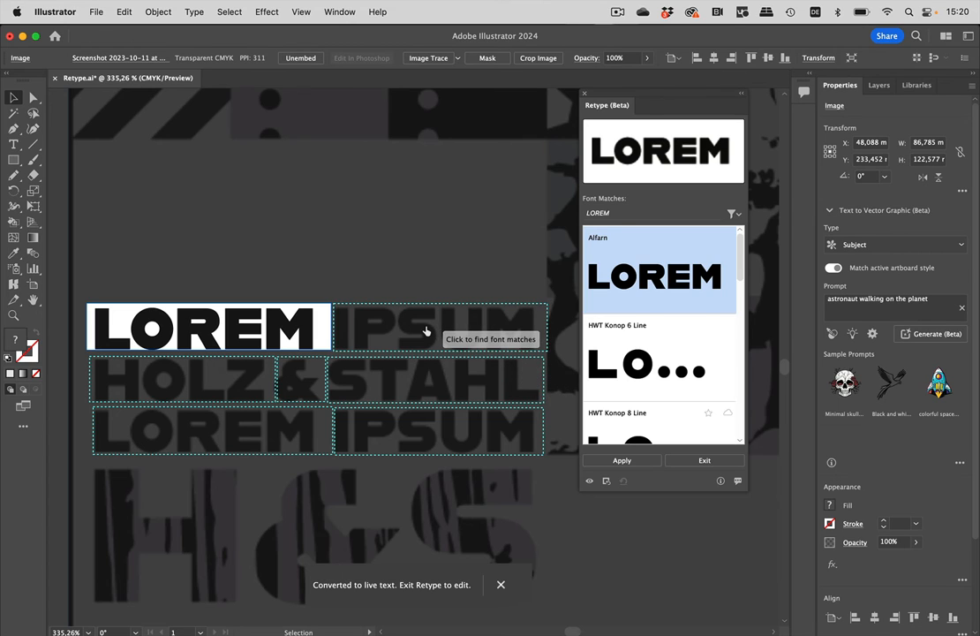
click(438, 327)
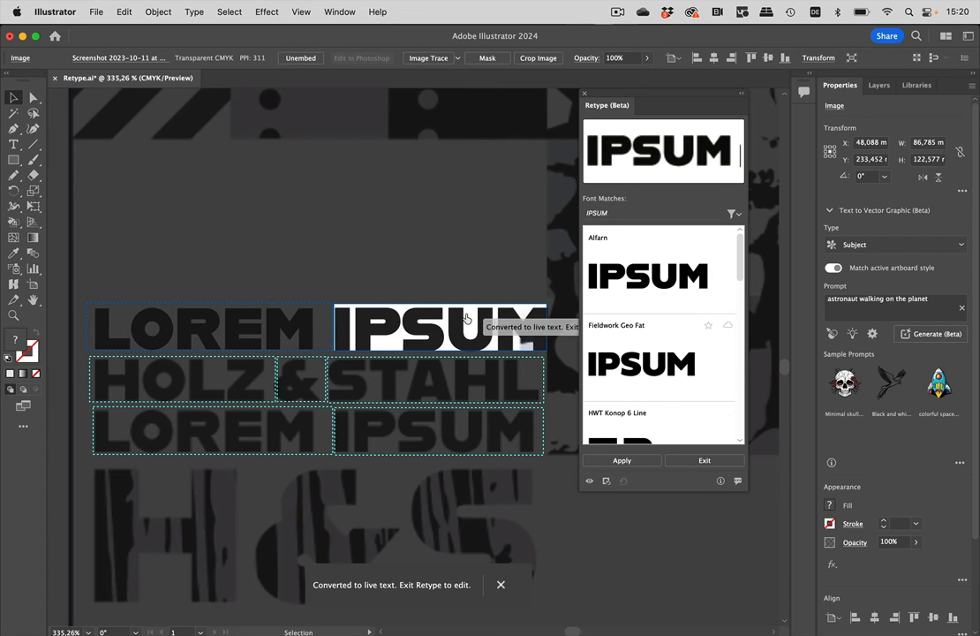
Step: Convert HOLZ to Allerin live text and exit Retype to make the words editable
click(180, 378)
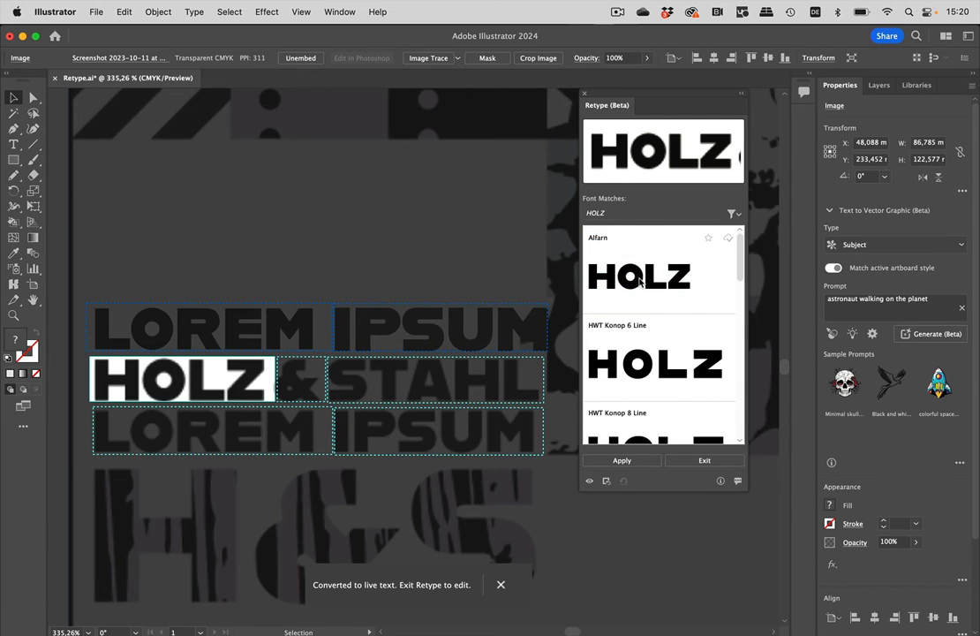
mouse_move(621, 459)
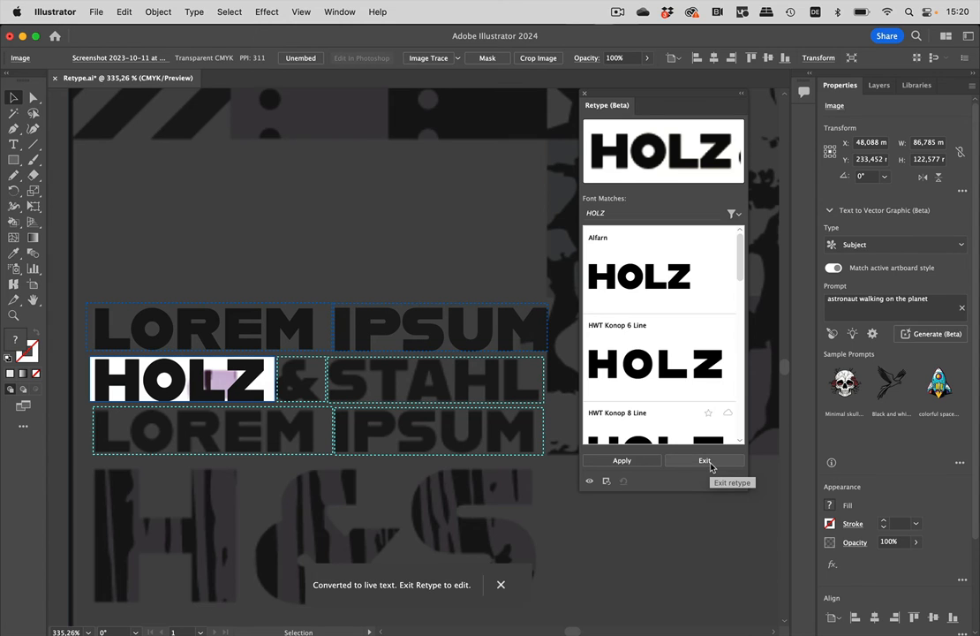
click(703, 459)
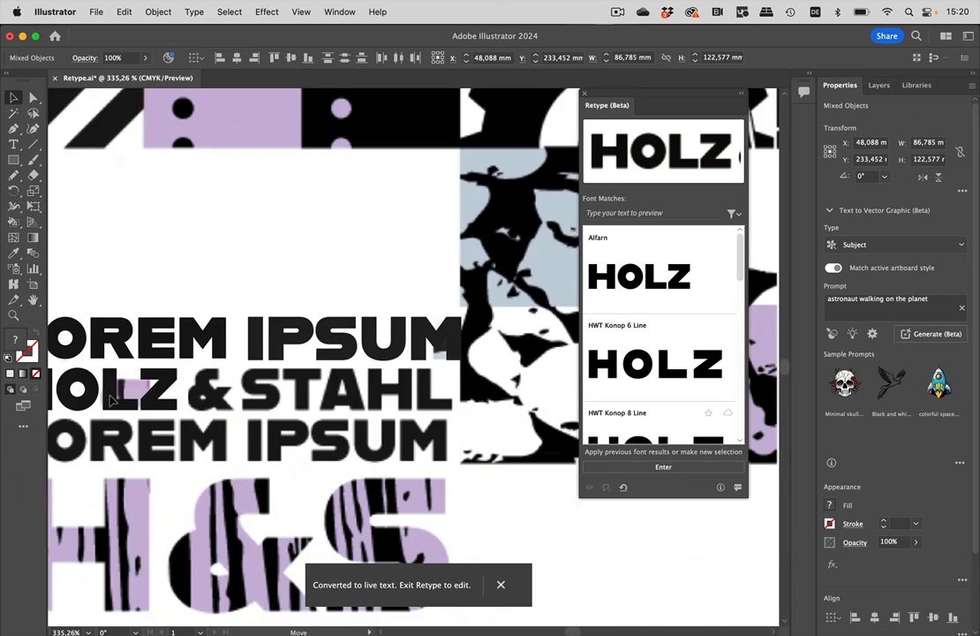
click(114, 398)
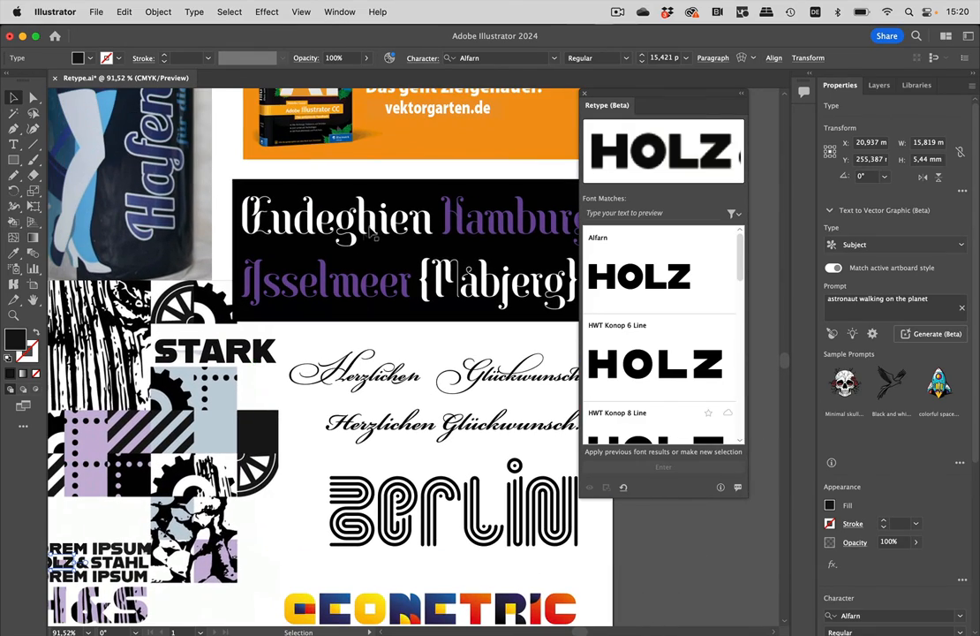
Step: Apply Drop Serif to the black banner's first word and move recognition to the next word
click(406, 251)
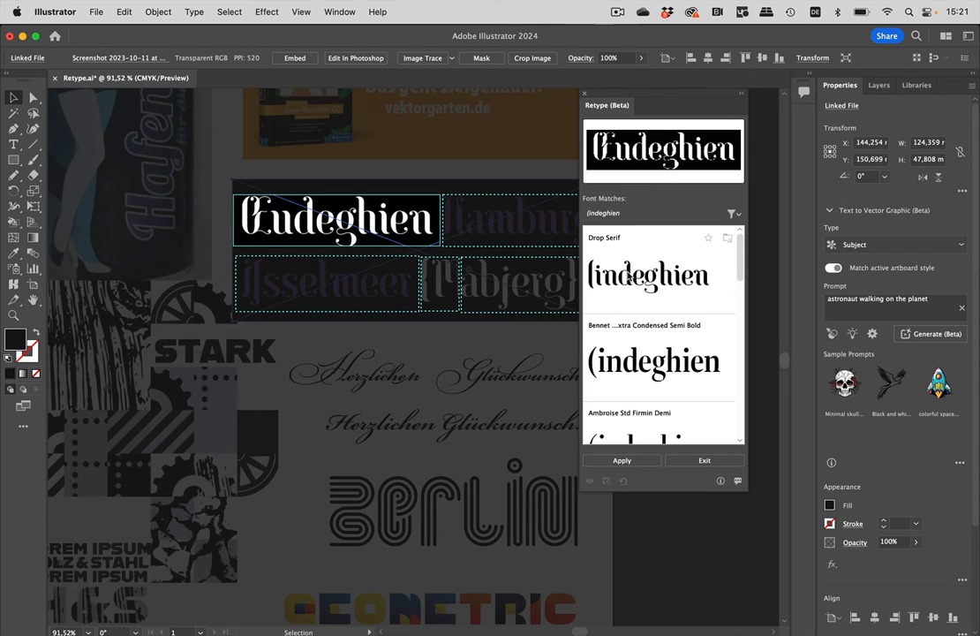
click(648, 274)
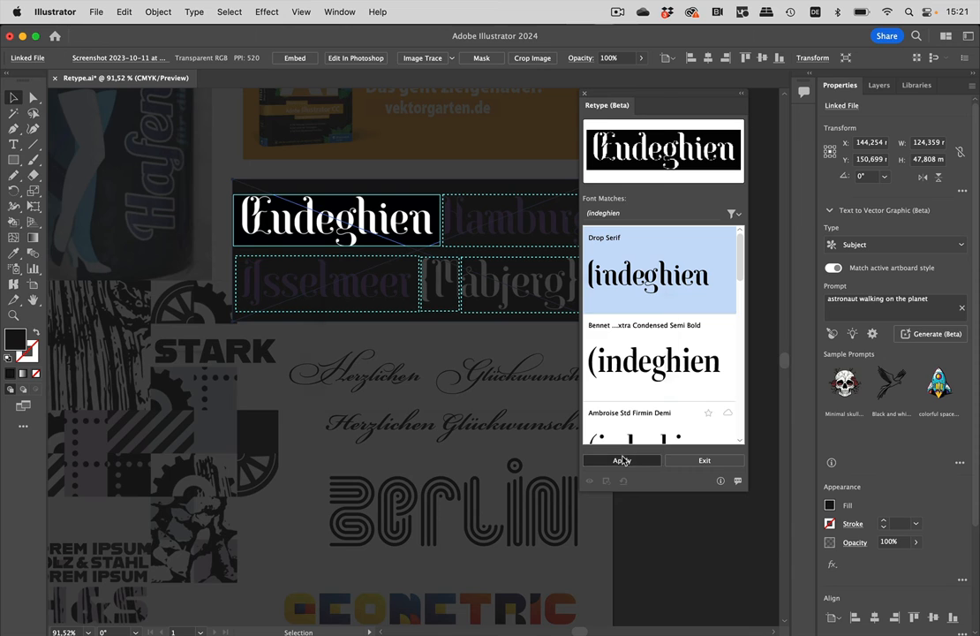
click(622, 459)
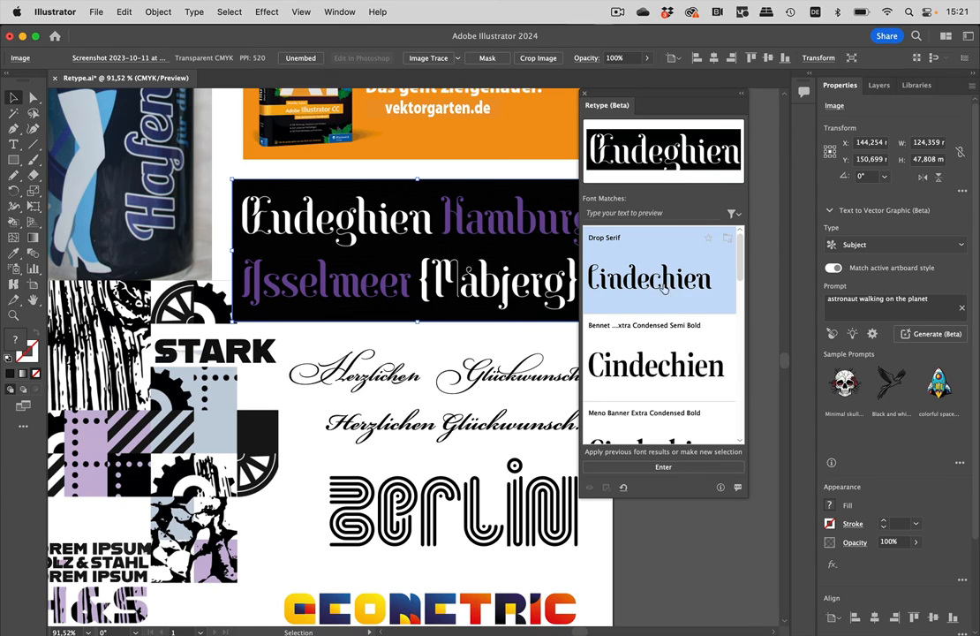
click(660, 277)
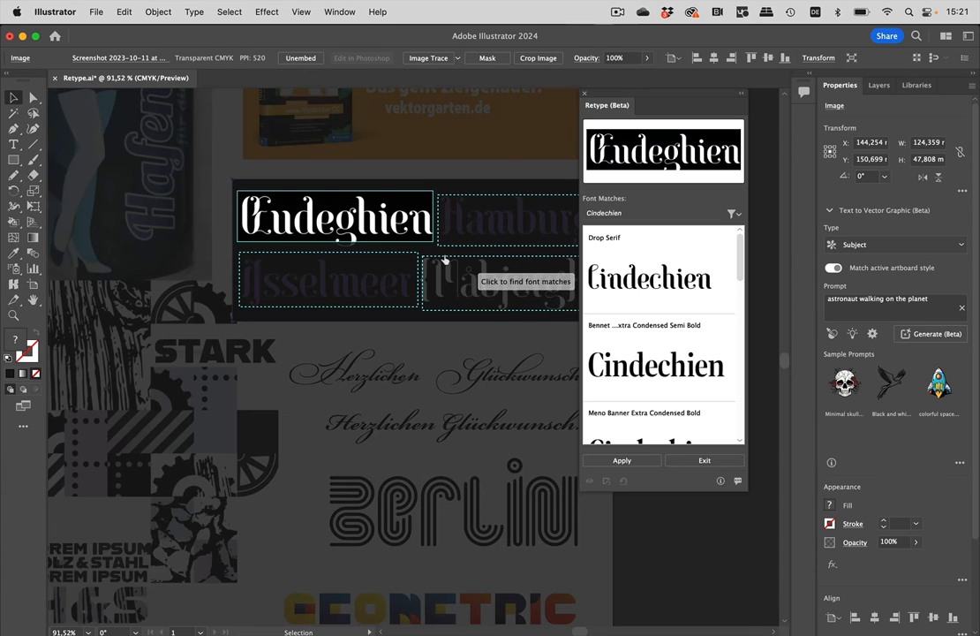
mouse_move(622, 459)
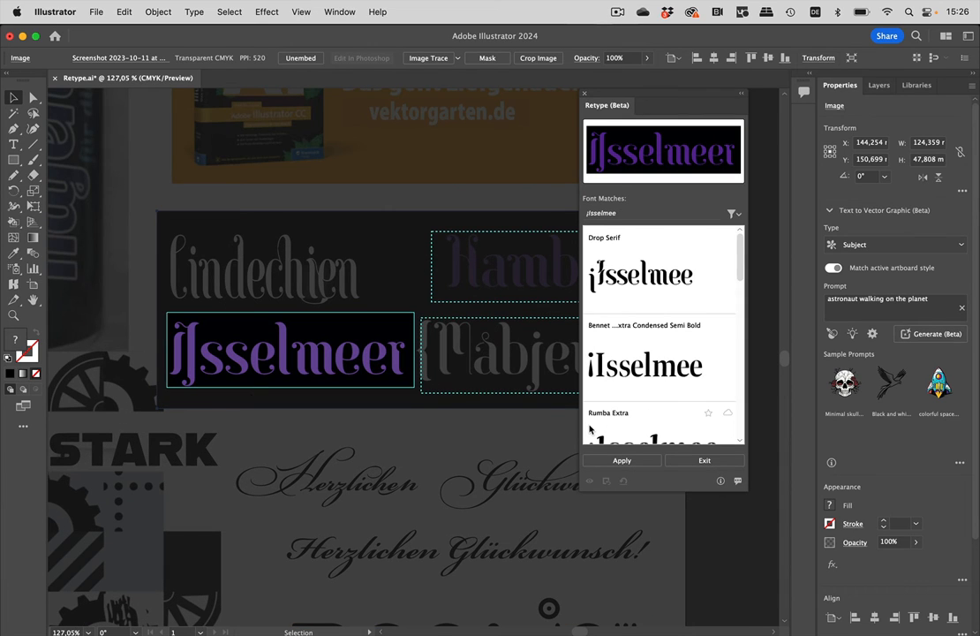
mouse_move(219, 353)
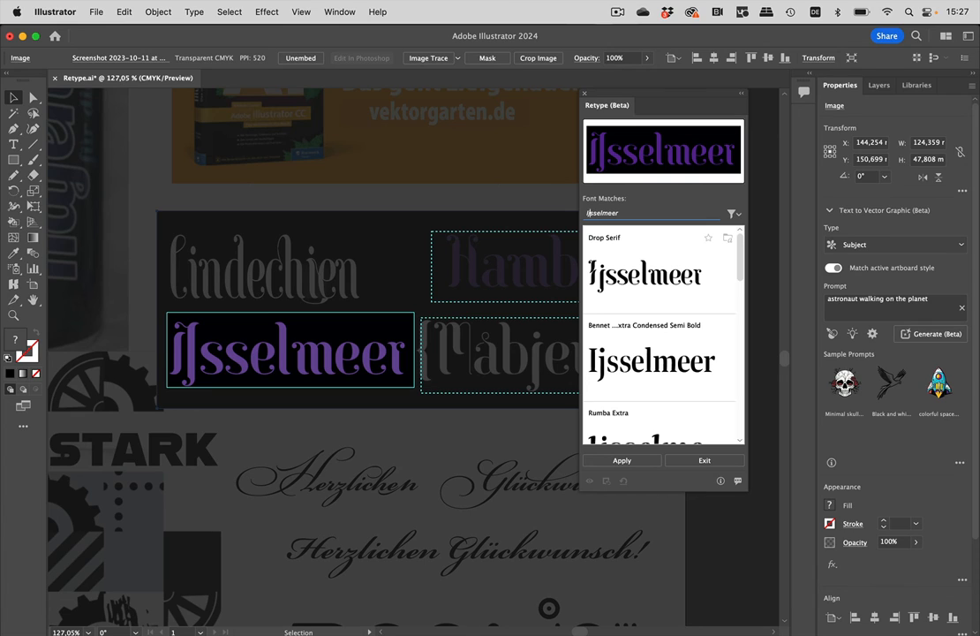
Step: Correct the recognized text to Ijsselmeer and convert it to Drop Serif live text
text(s)
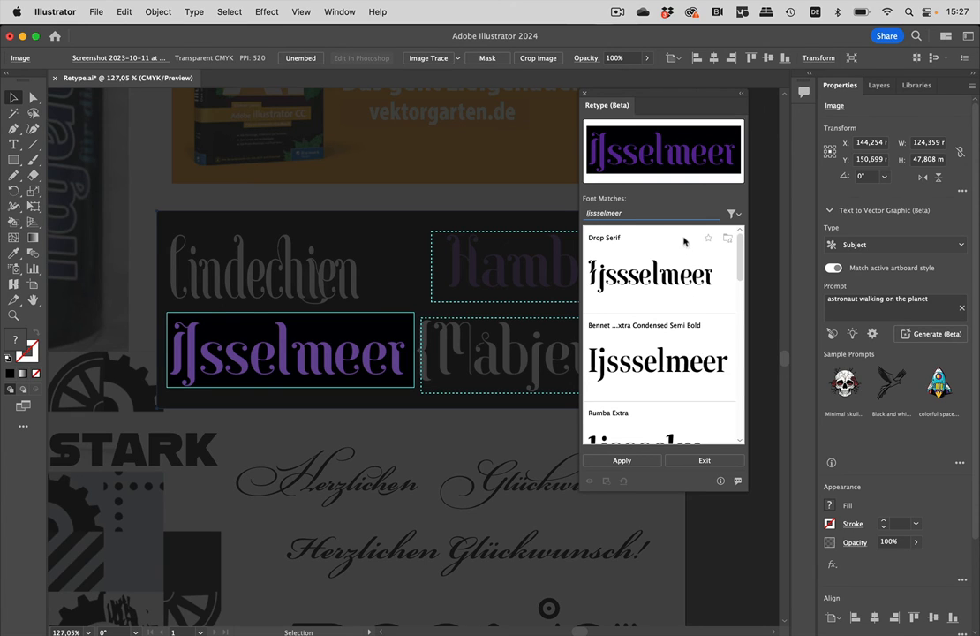
mouse_move(721, 286)
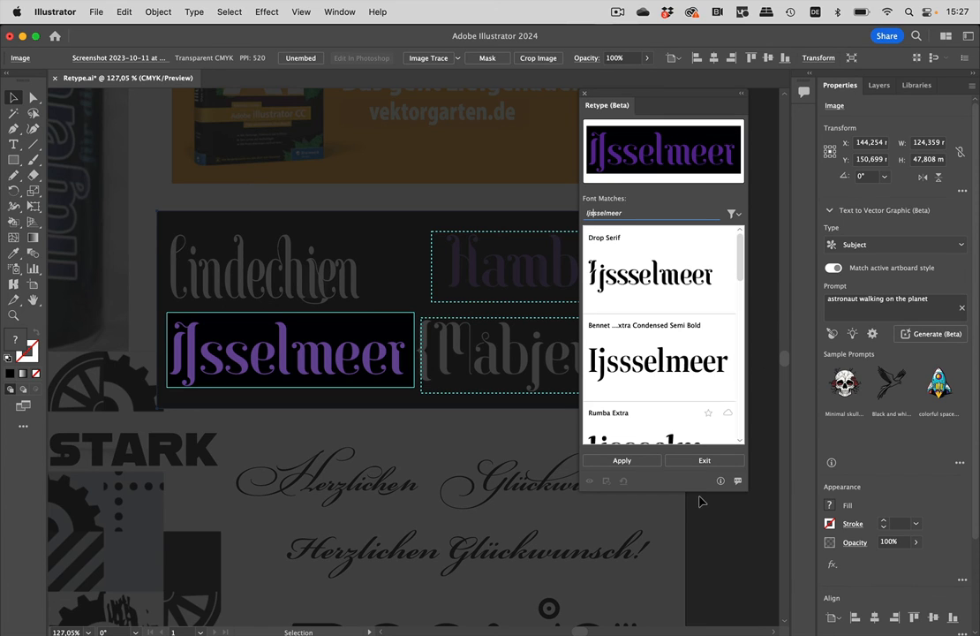
click(622, 459)
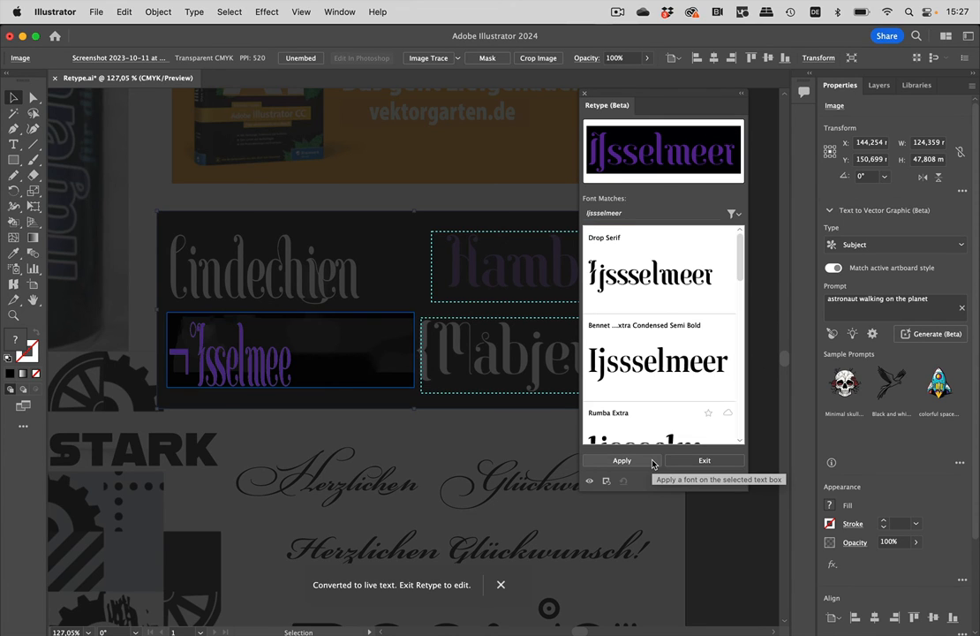
mouse_move(761, 233)
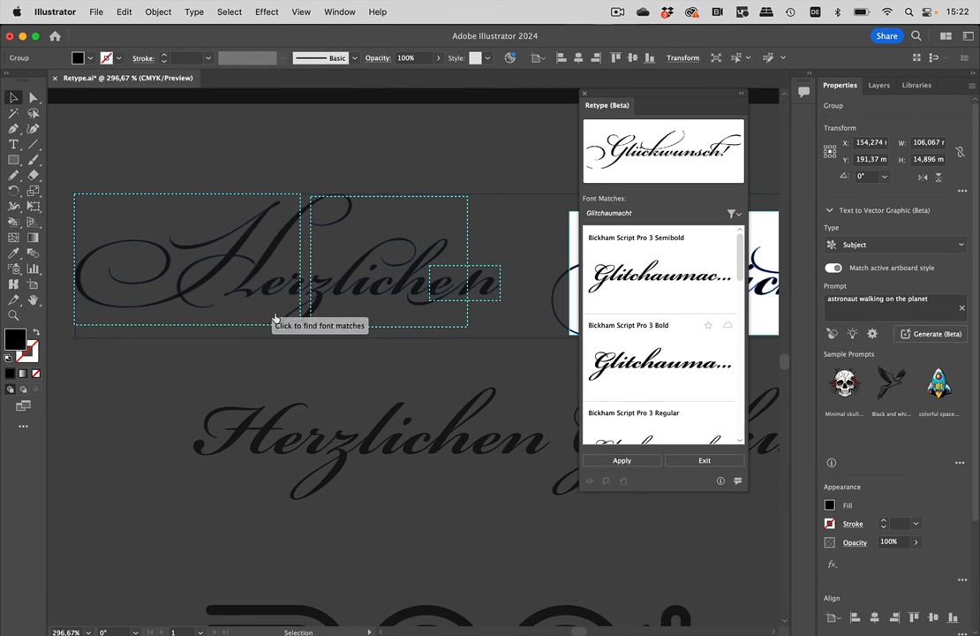
mouse_move(371, 311)
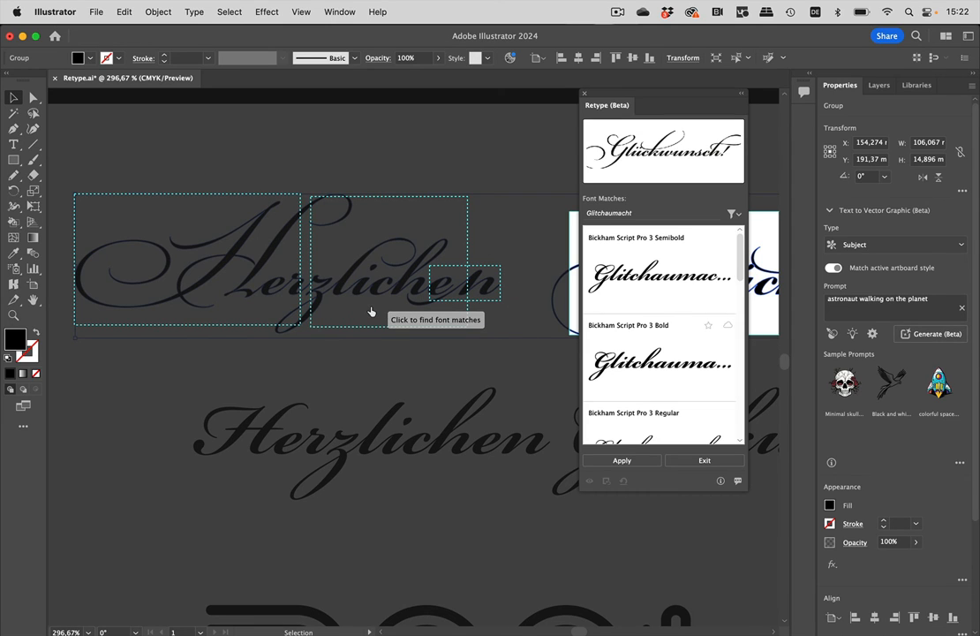
mouse_move(285, 243)
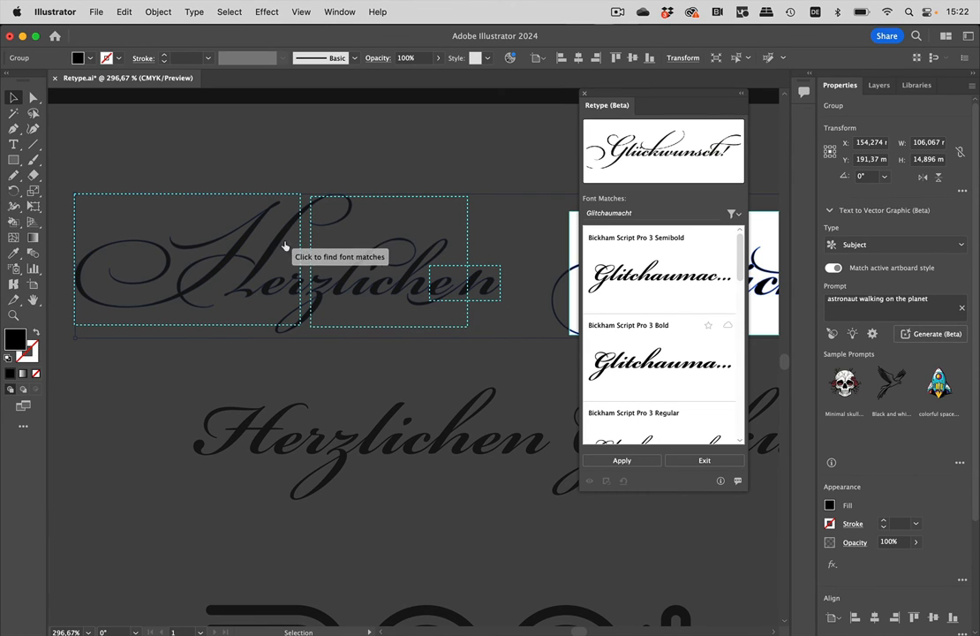
mouse_move(526, 275)
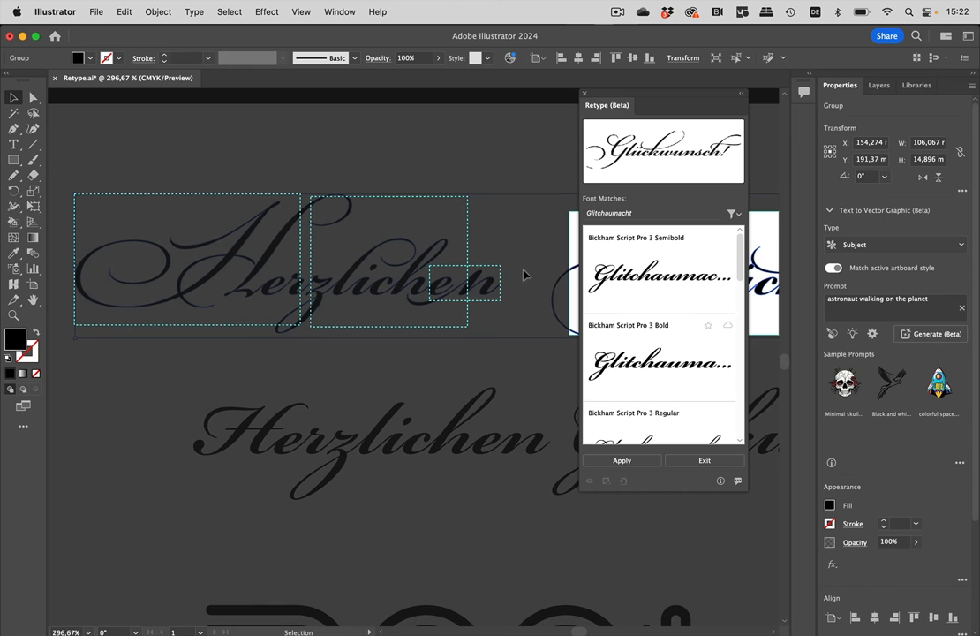
mouse_move(632, 297)
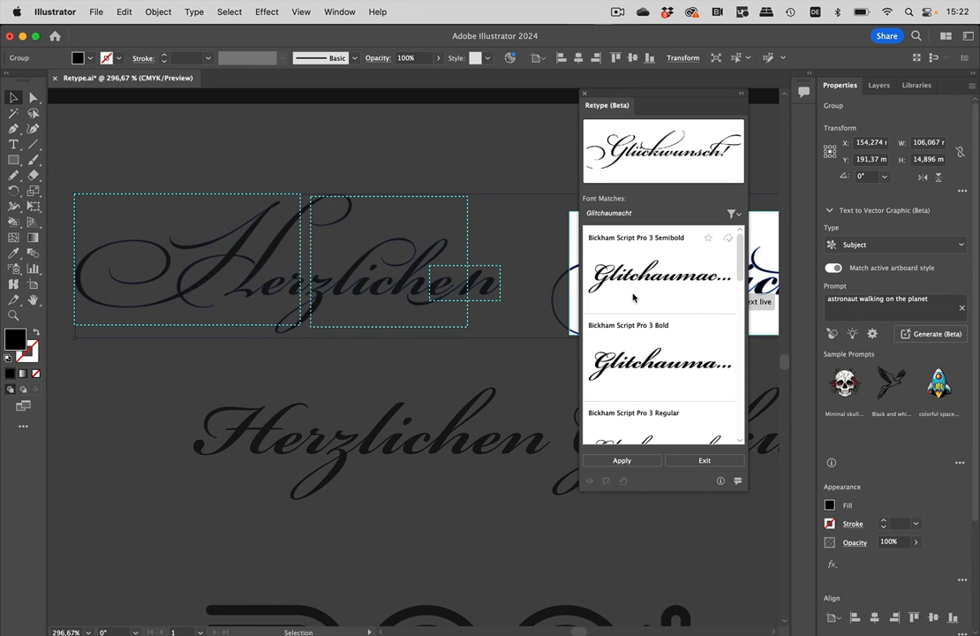
mouse_move(346, 292)
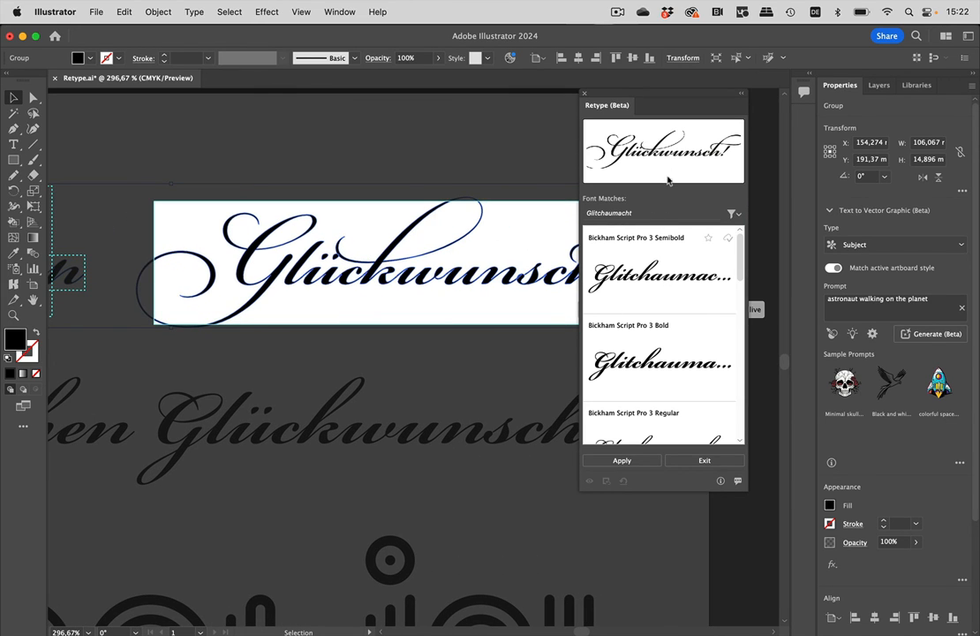
Step: Convert Glückwunsch to live text in the matched Bickham Script Pro 3 Semibold
click(658, 274)
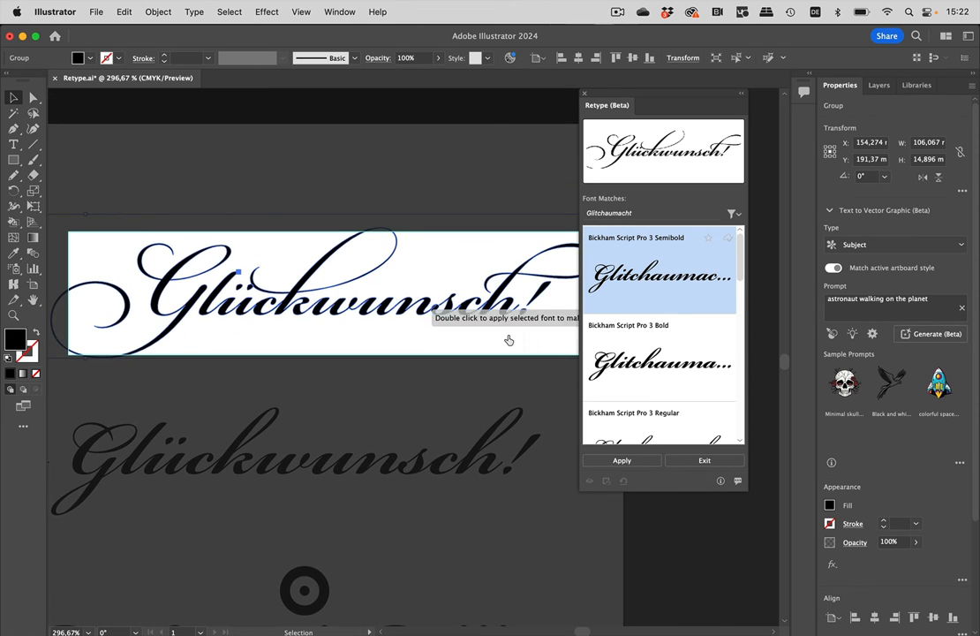
mouse_move(472, 332)
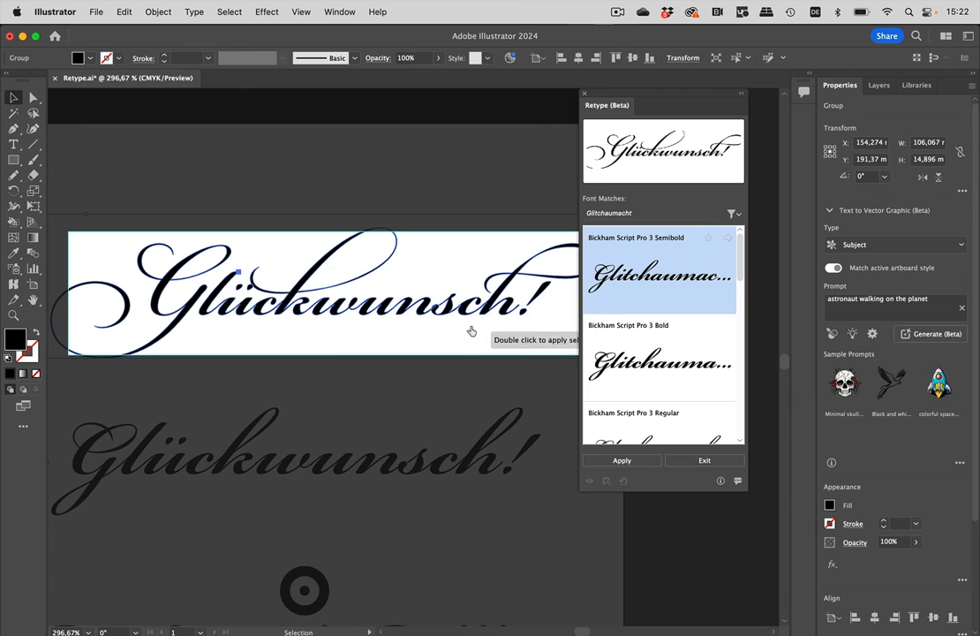
mouse_move(489, 250)
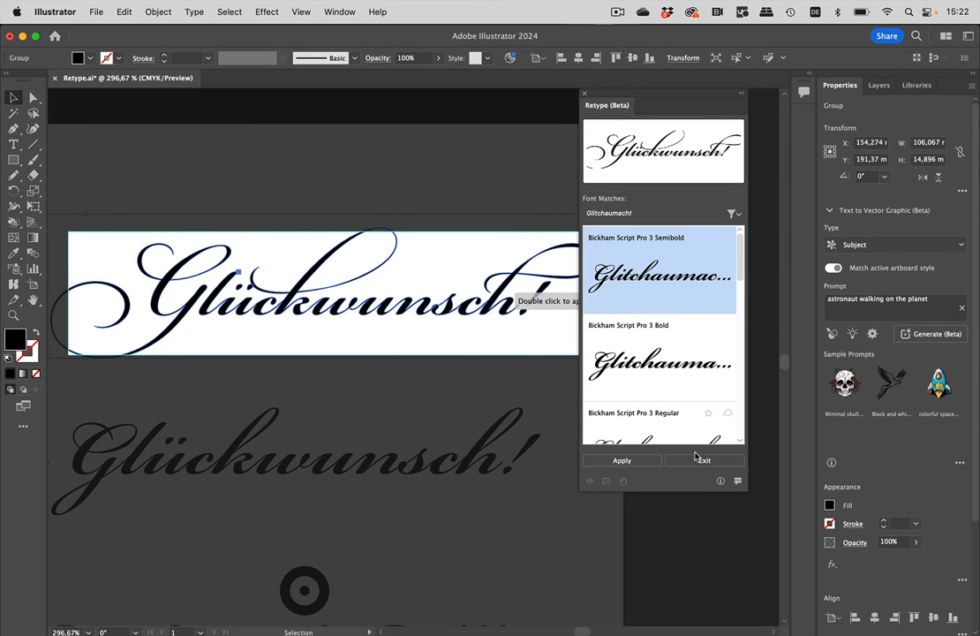
click(621, 459)
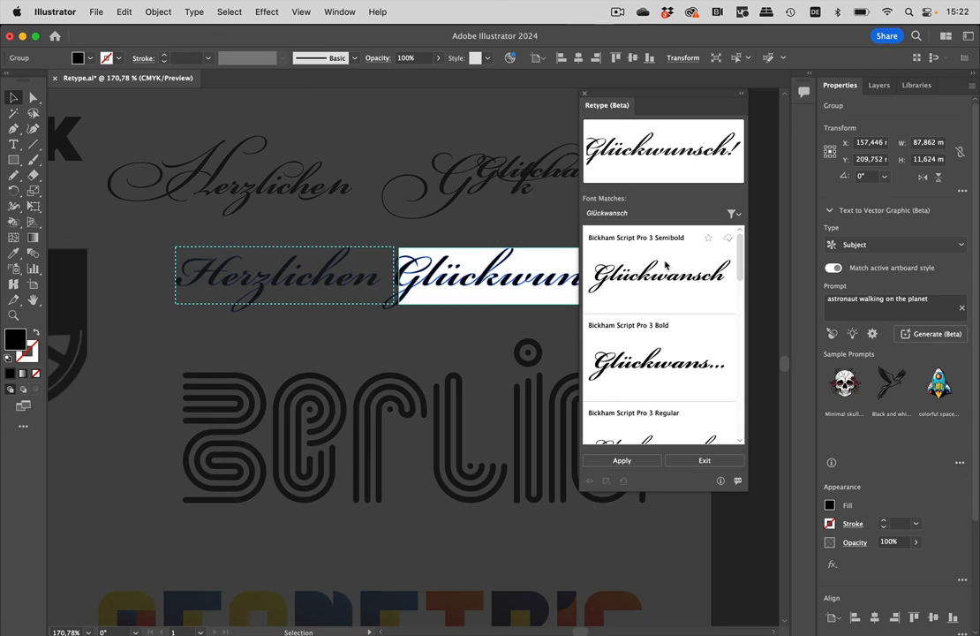
mouse_move(633, 290)
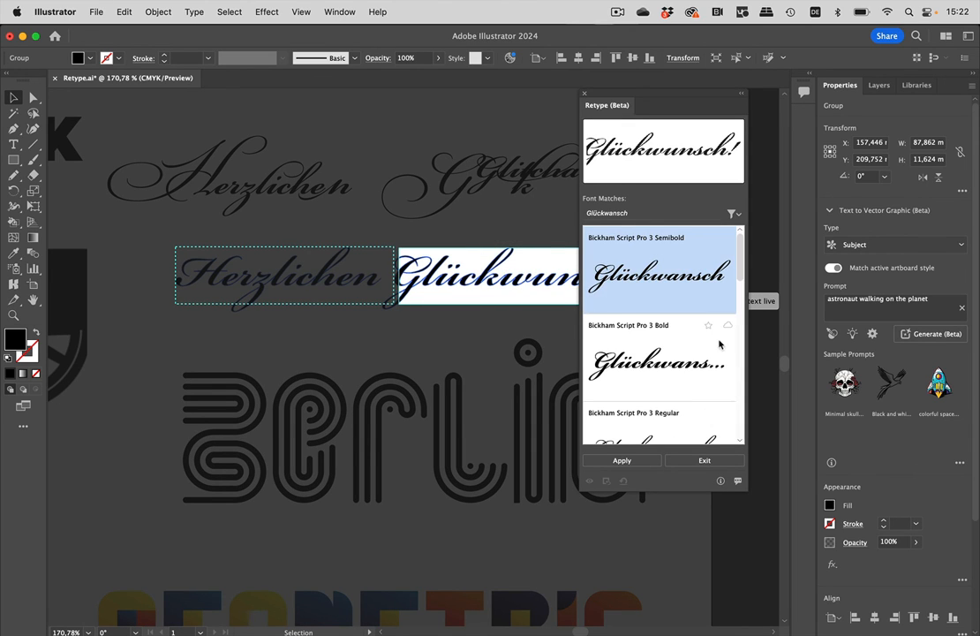
Step: Convert the second line's Glückwunsch to Bickham Script Pro 3 Semibold live text, then select the Berlin lettering
click(621, 459)
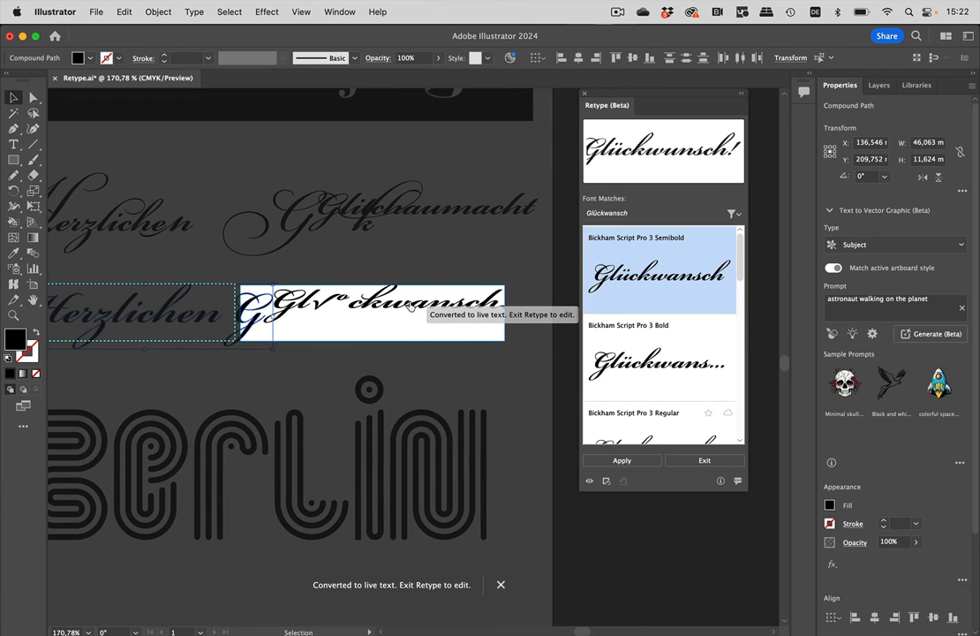
click(621, 459)
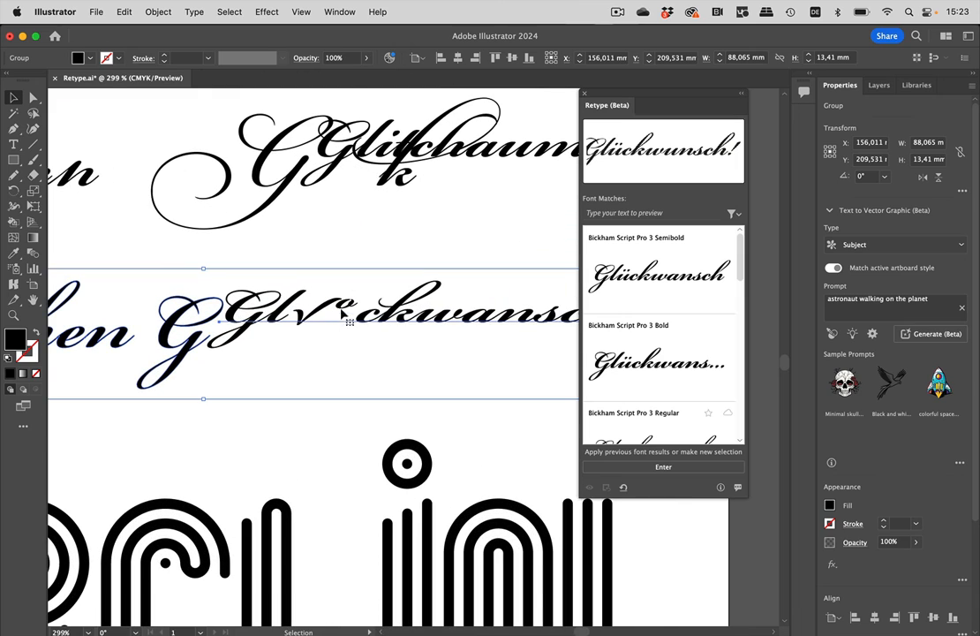
scroll(down, 3)
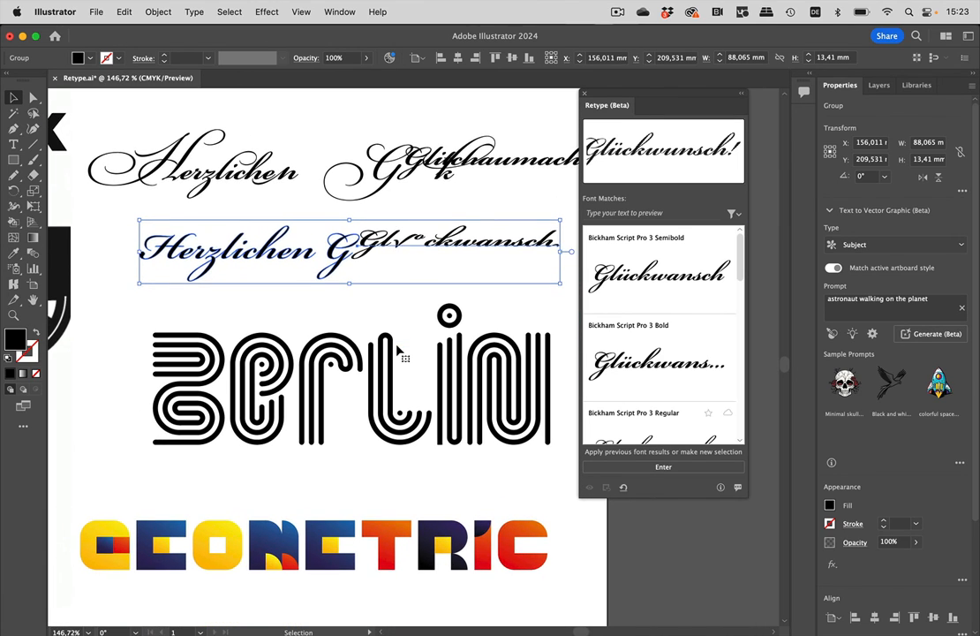
scroll(down, 3)
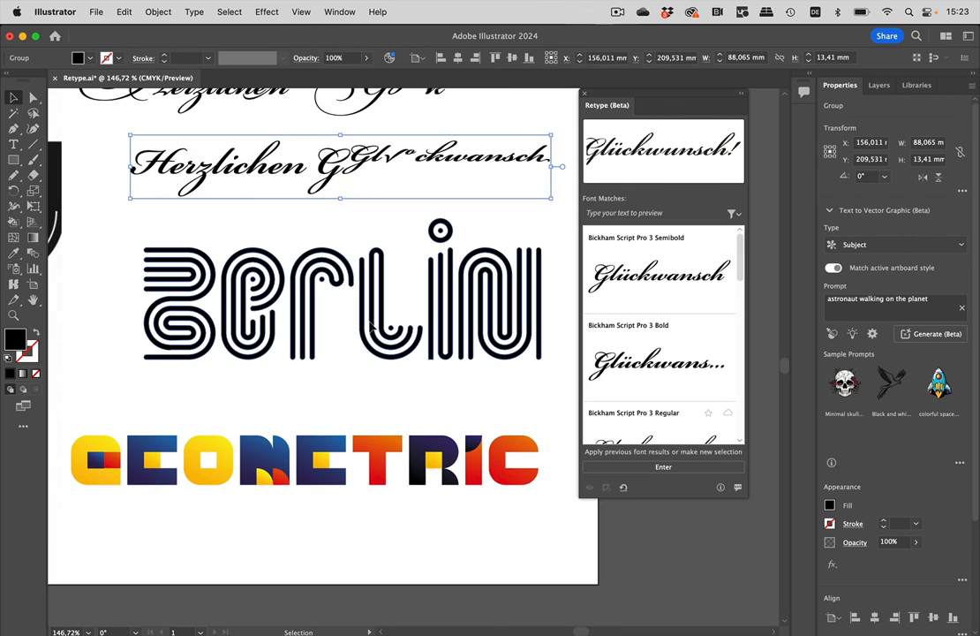
click(345, 291)
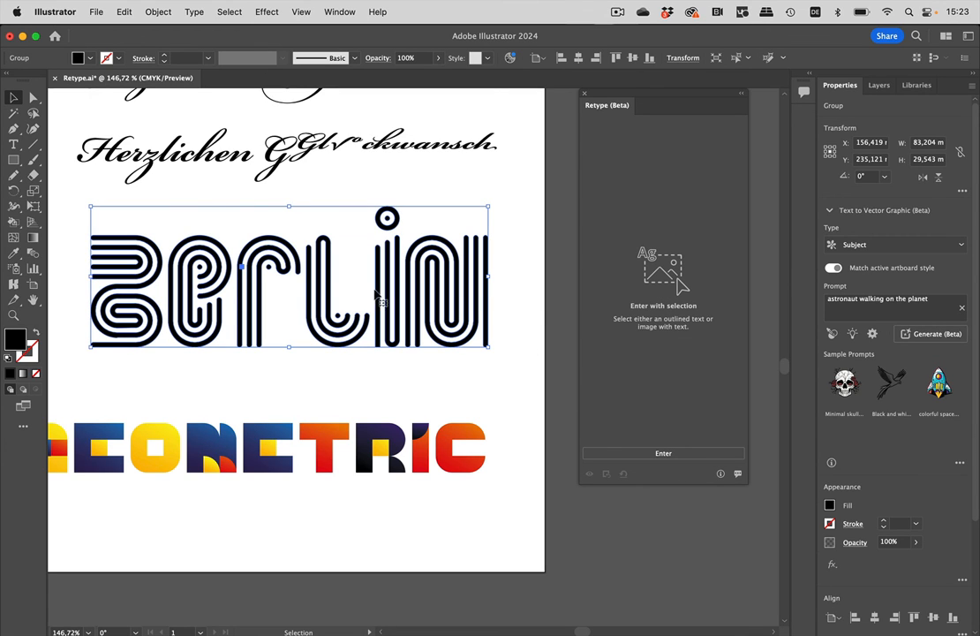
mouse_move(353, 318)
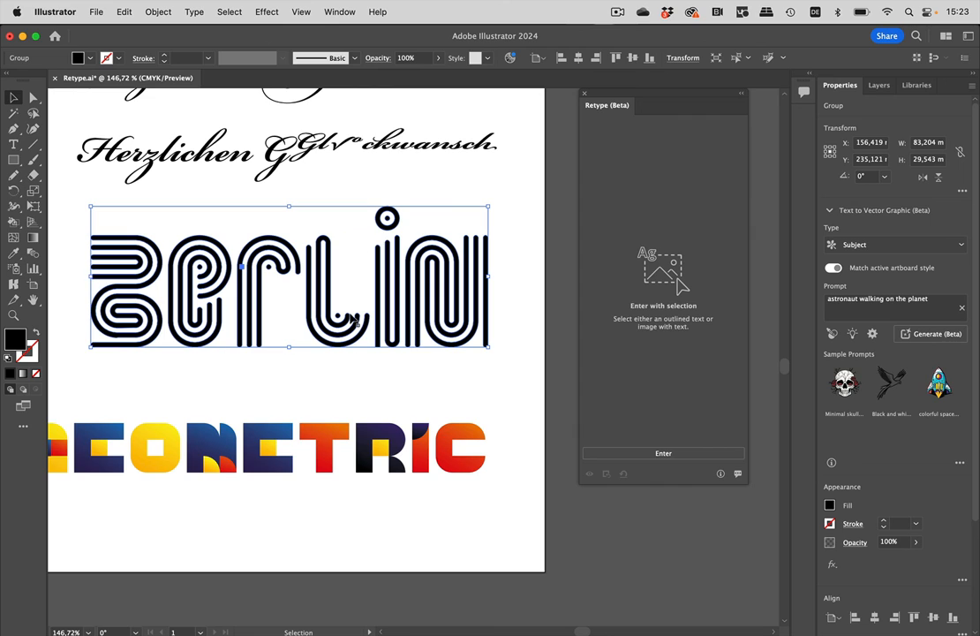
mouse_move(647, 330)
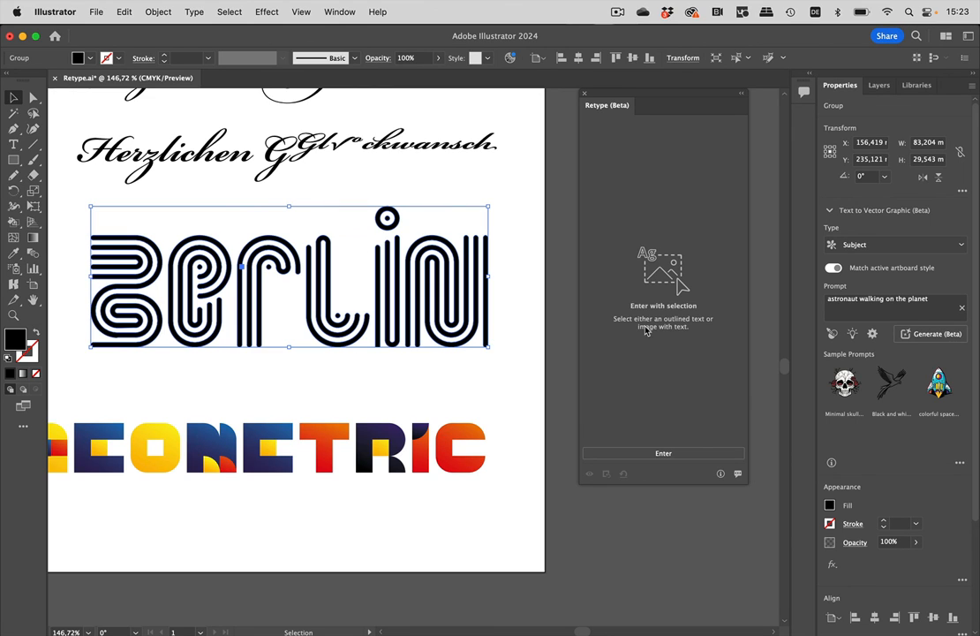
mouse_move(371, 307)
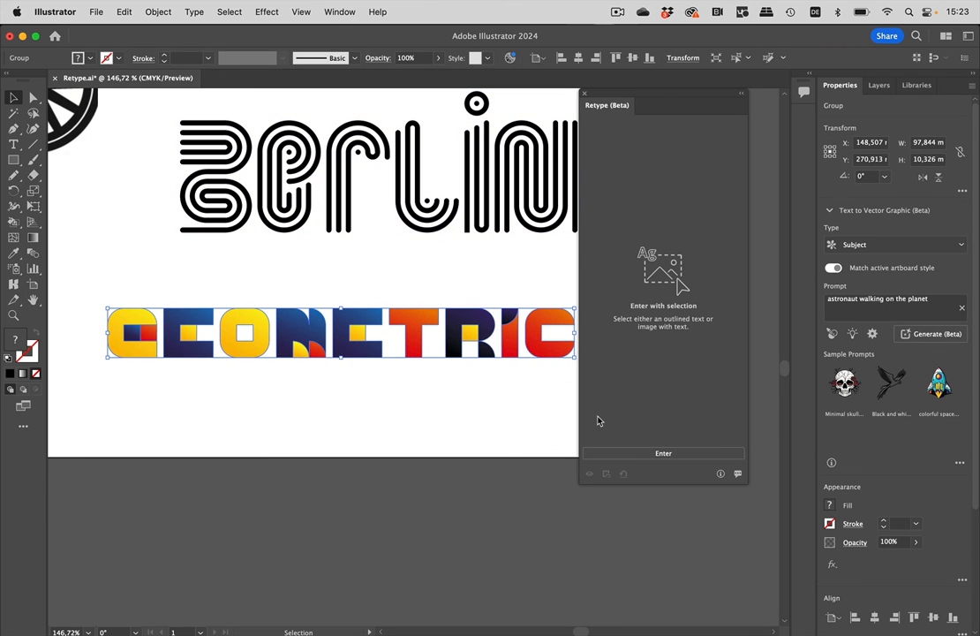
Step: Start Retype on the GEOMETRIC lettering and browse the font matches for TRIC
click(664, 452)
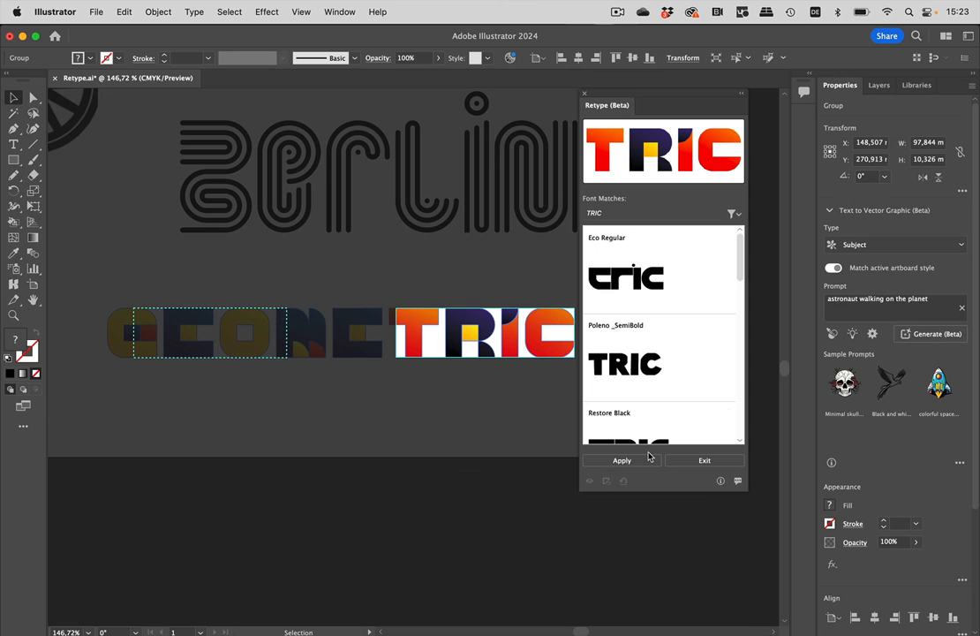
mouse_move(729, 279)
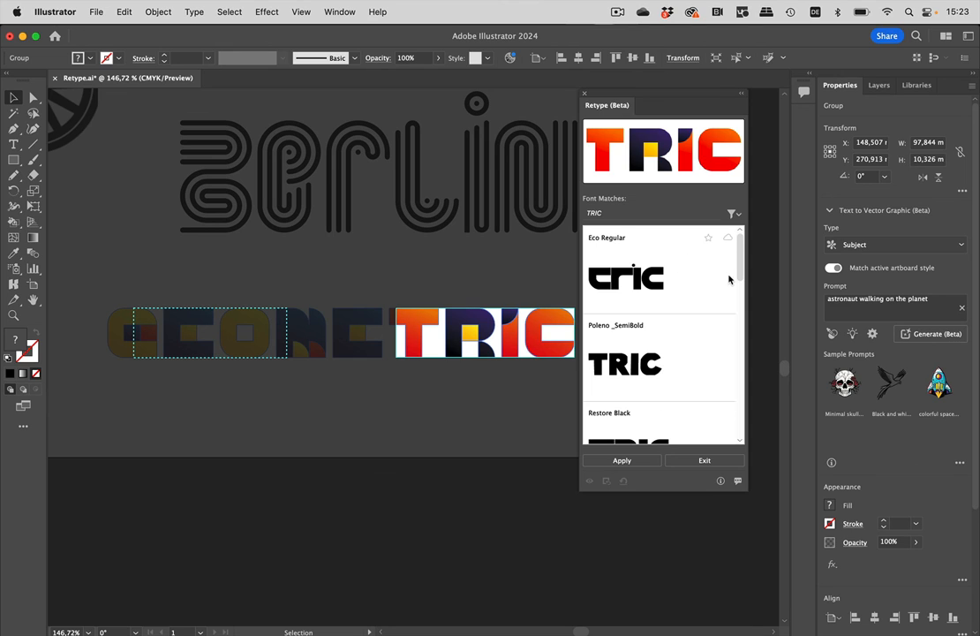
mouse_move(702, 286)
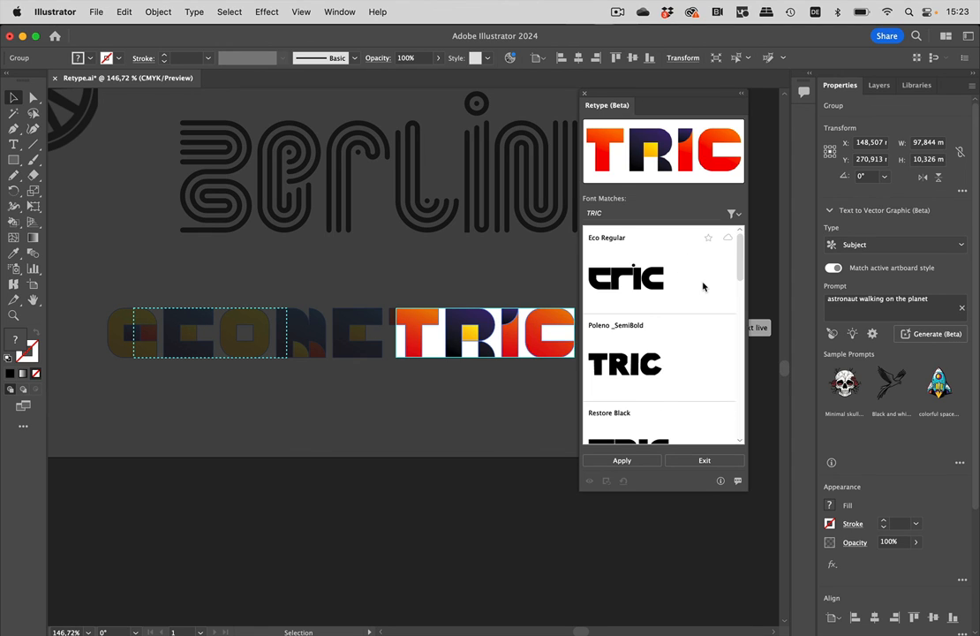
scroll(down, 3)
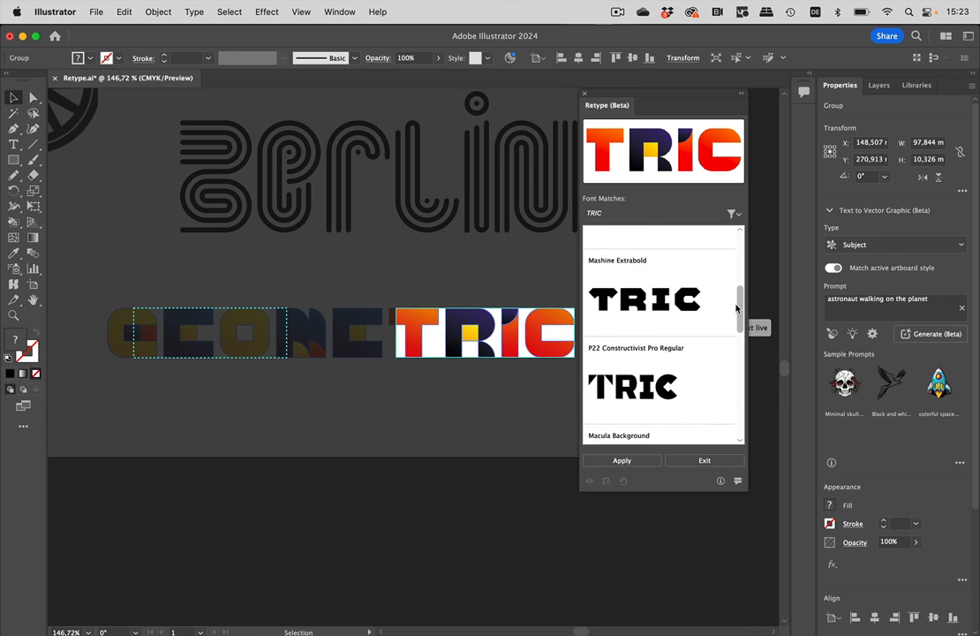
scroll(down, 3)
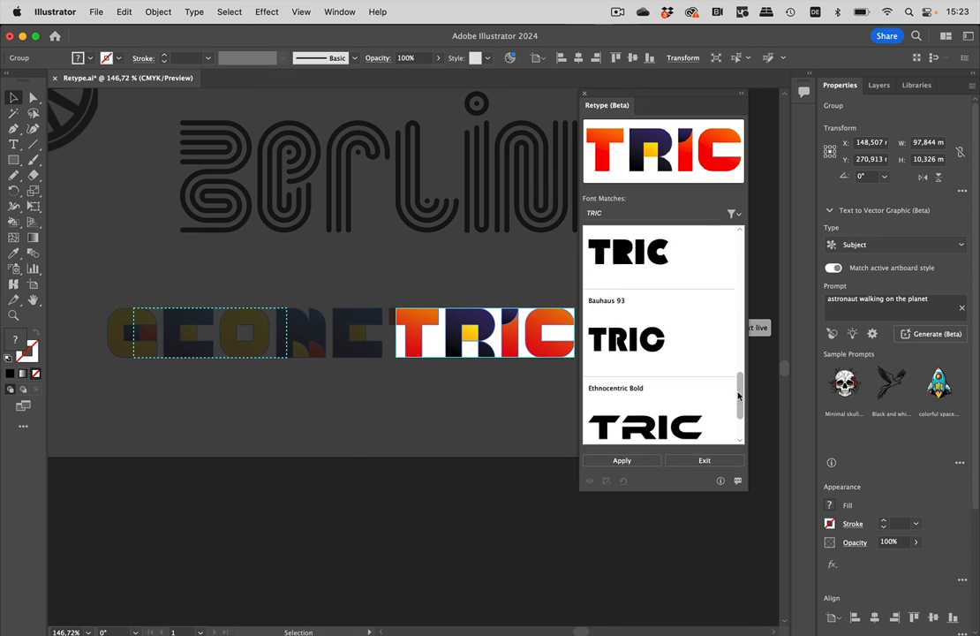
scroll(down, 3)
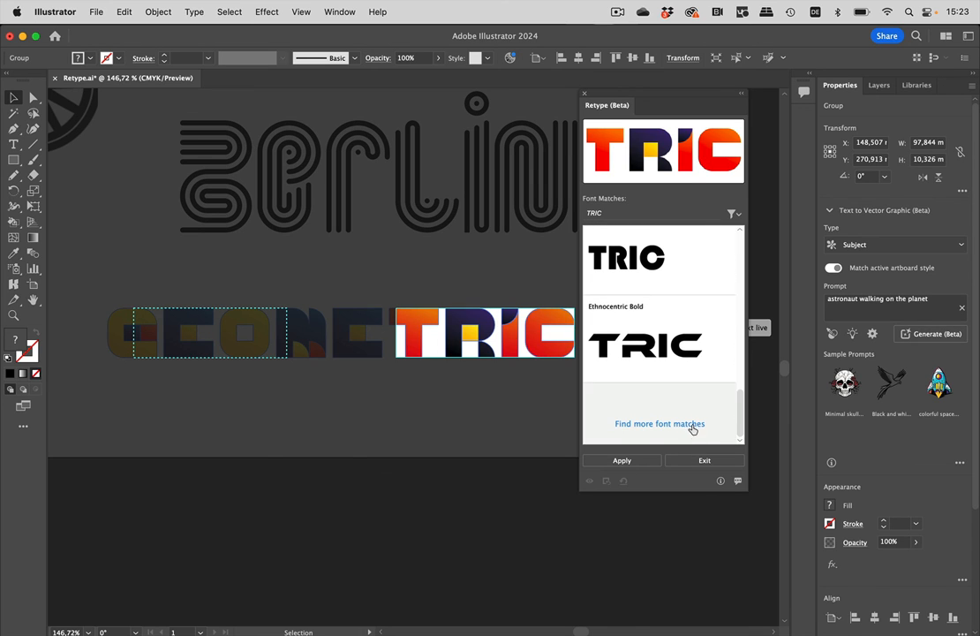
scroll(down, 3)
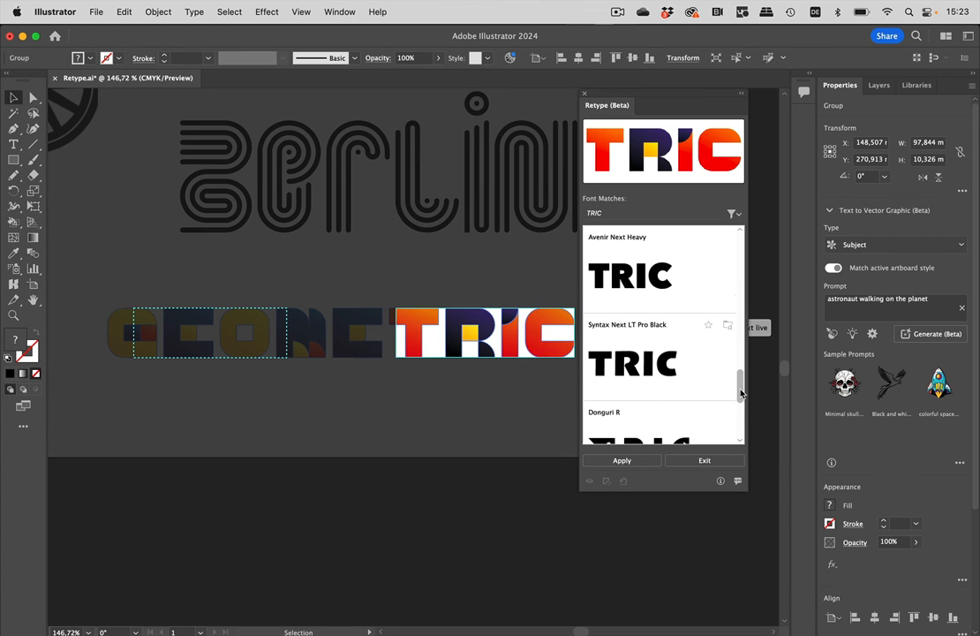
scroll(down, 3)
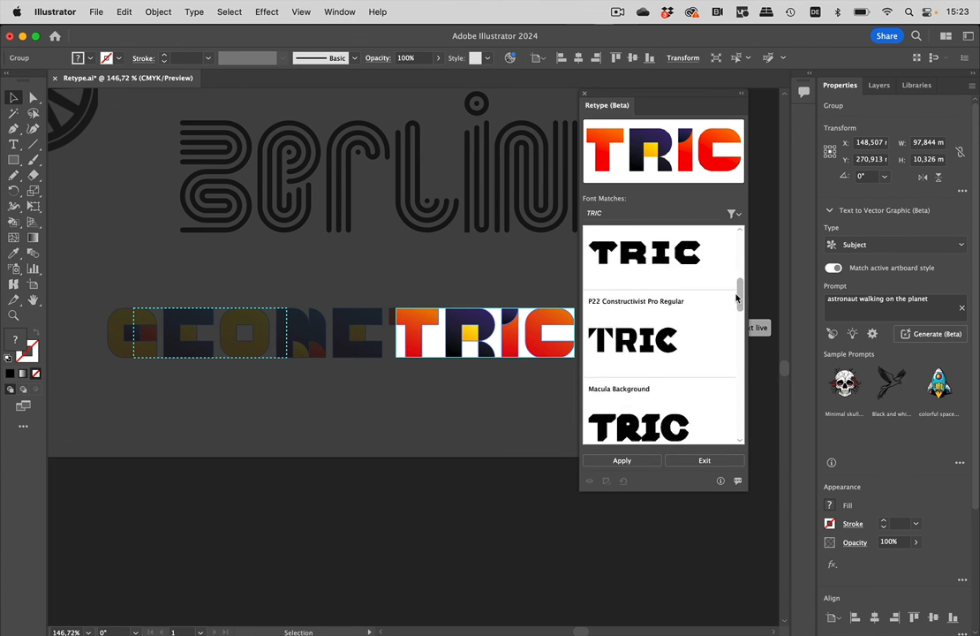
scroll(up, 3)
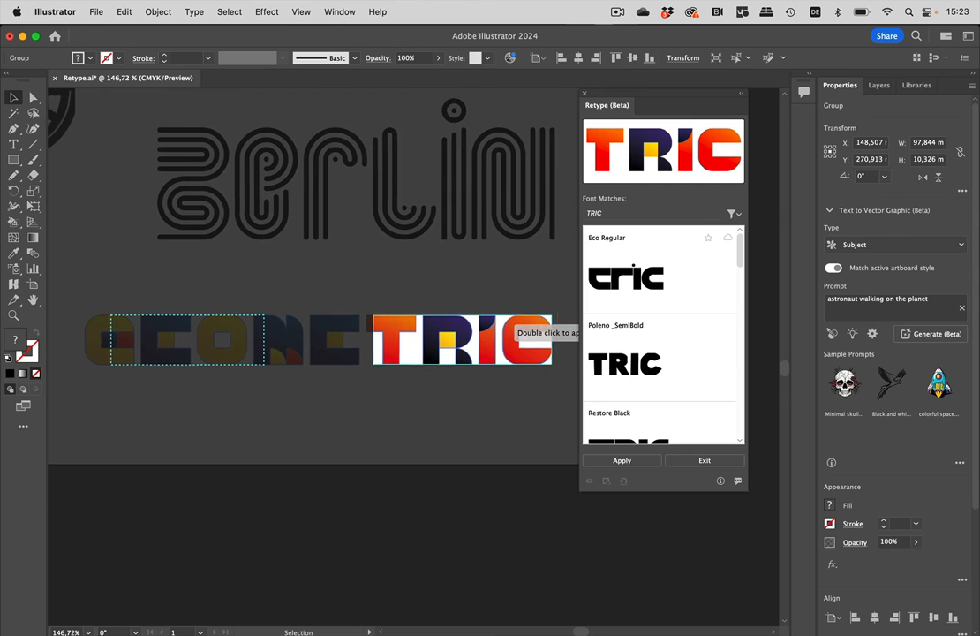